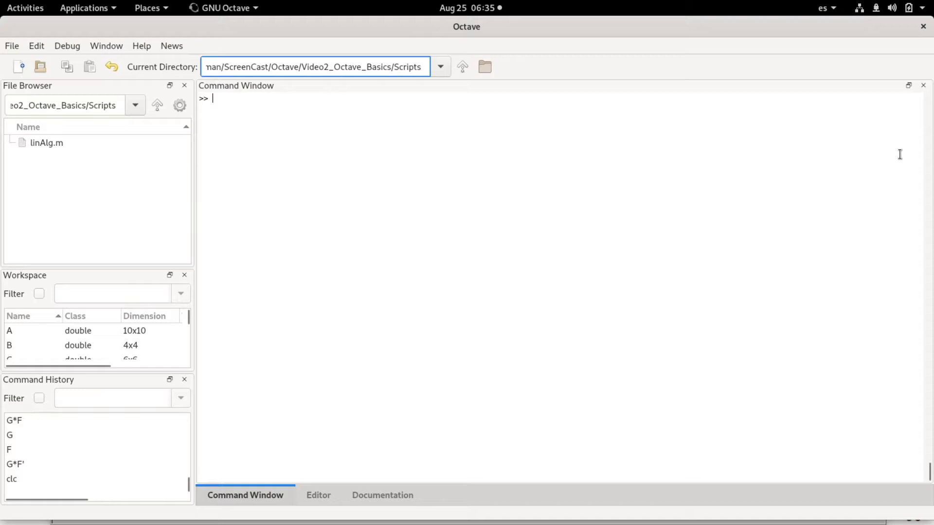
mouse_move(572, 117)
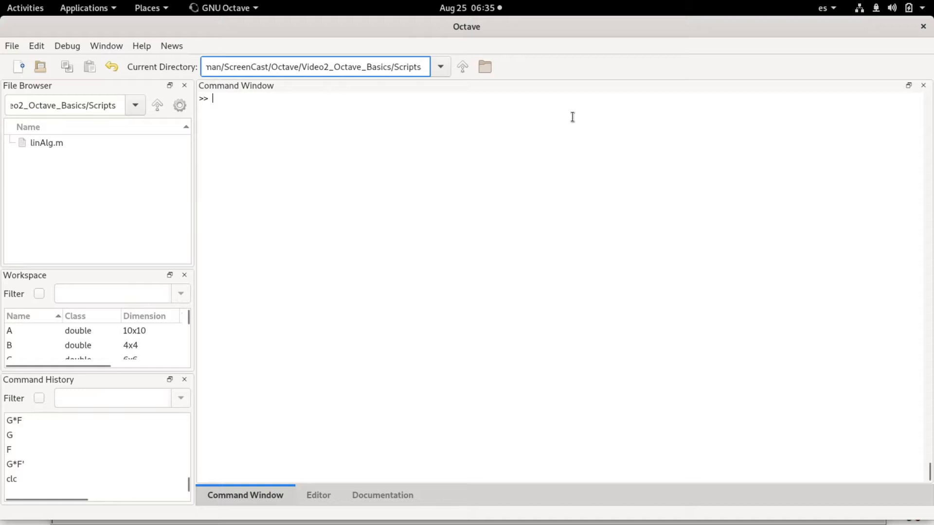
mouse_move(788, 130)
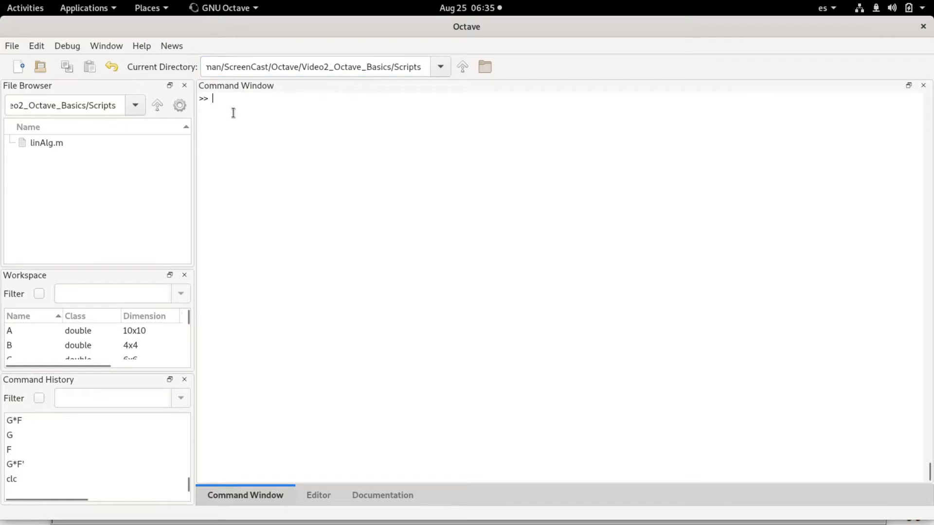
mouse_move(348, 425)
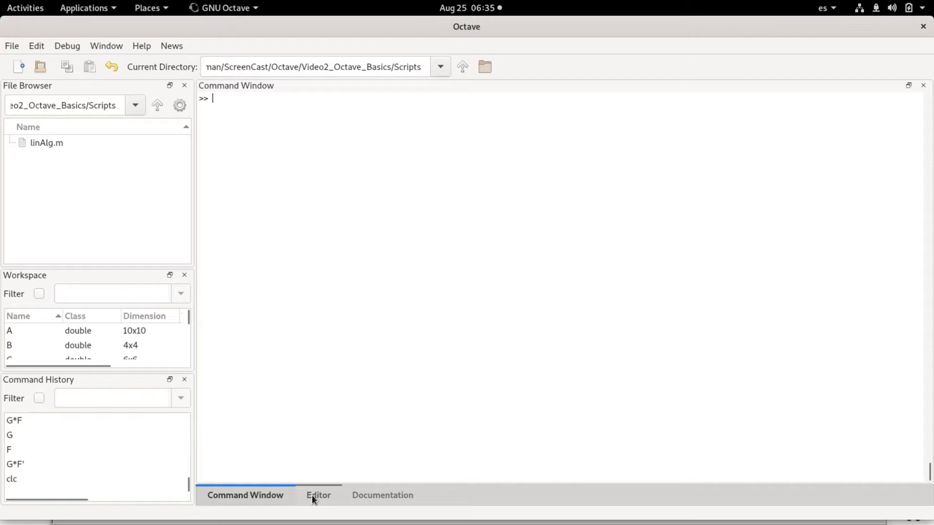
Switch between the Command Window and Editor, ending on the empty linAlg.m script
left_click(318, 495)
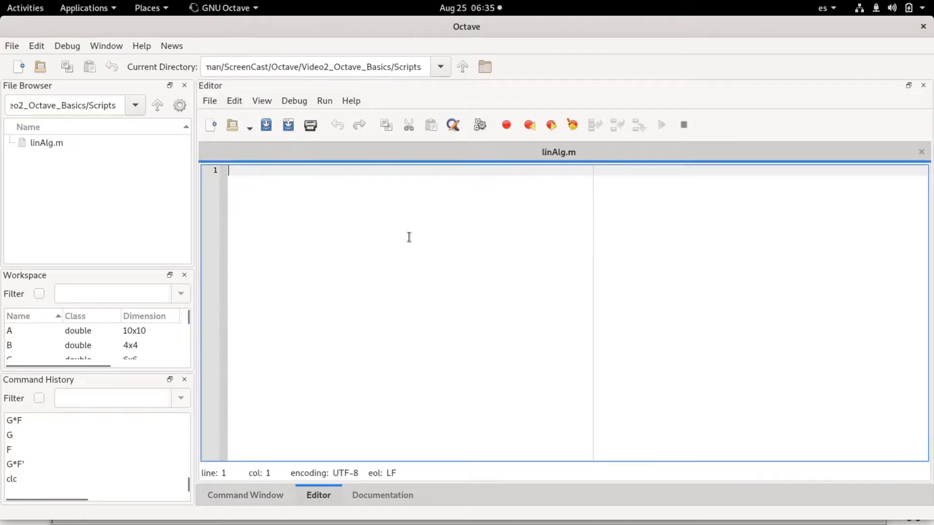
mouse_move(410, 177)
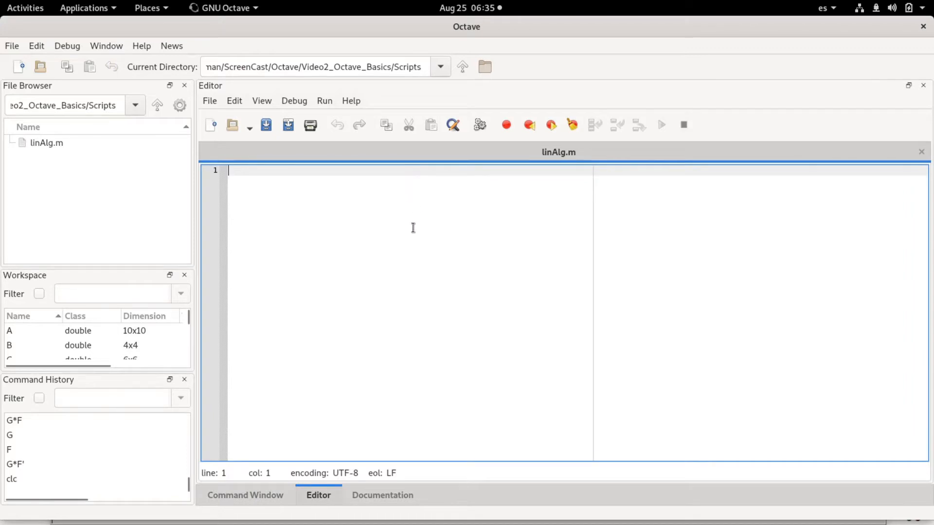
mouse_move(414, 233)
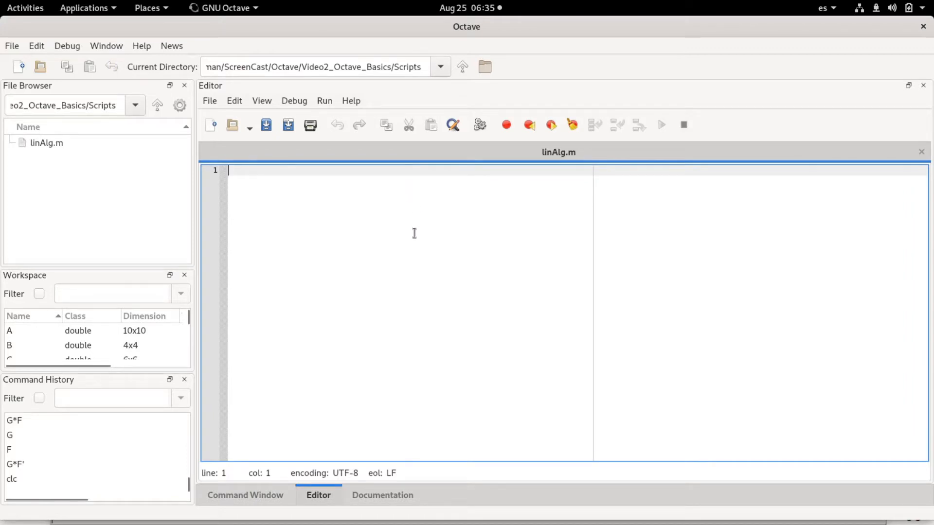
left_click(244, 495)
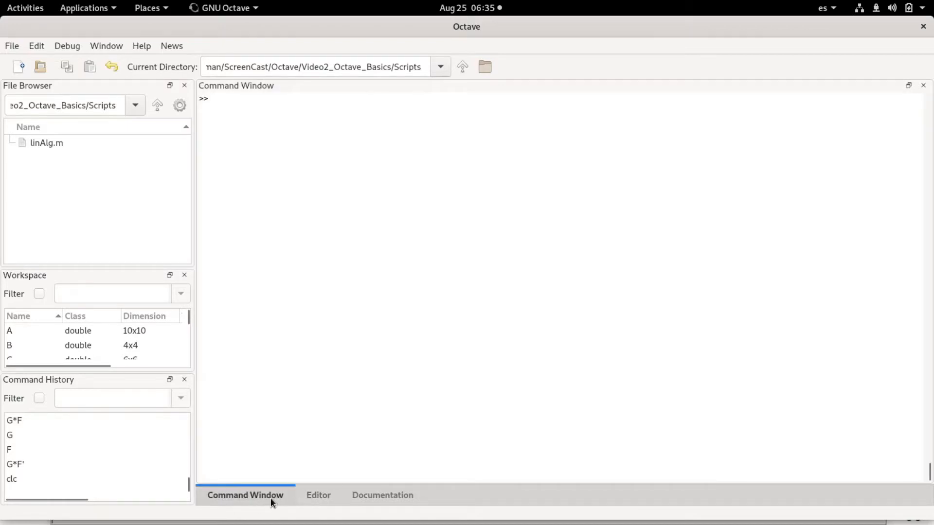
left_click(318, 495)
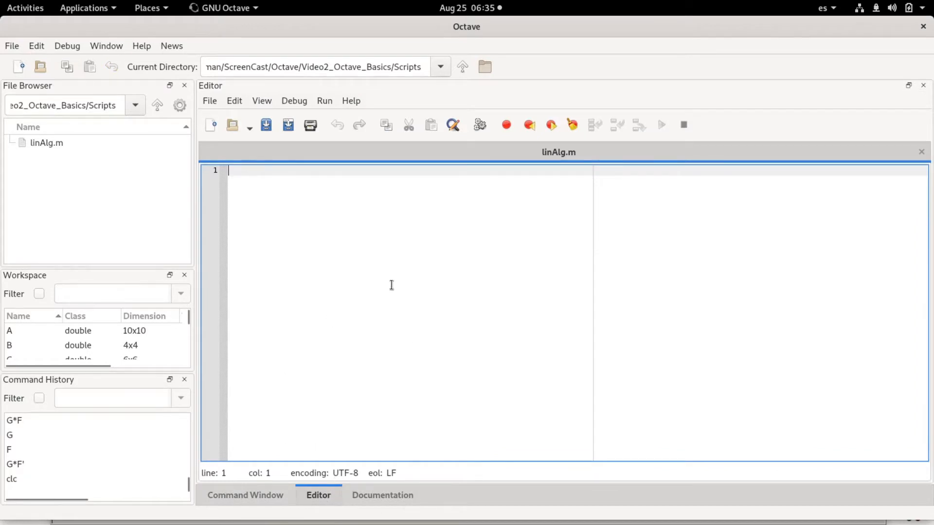
mouse_move(392, 200)
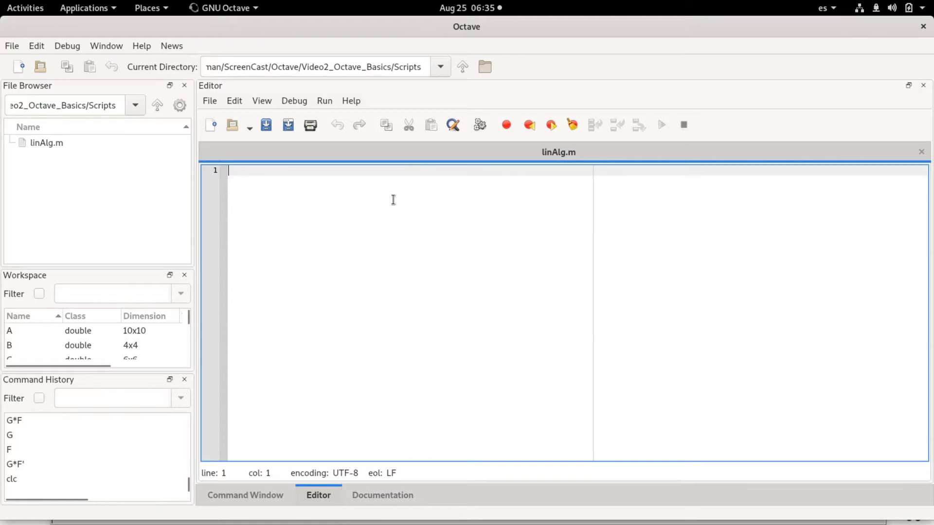
Write the comments '%This is a M-file script' and '#This is also a comment in Octave.'
type("%")
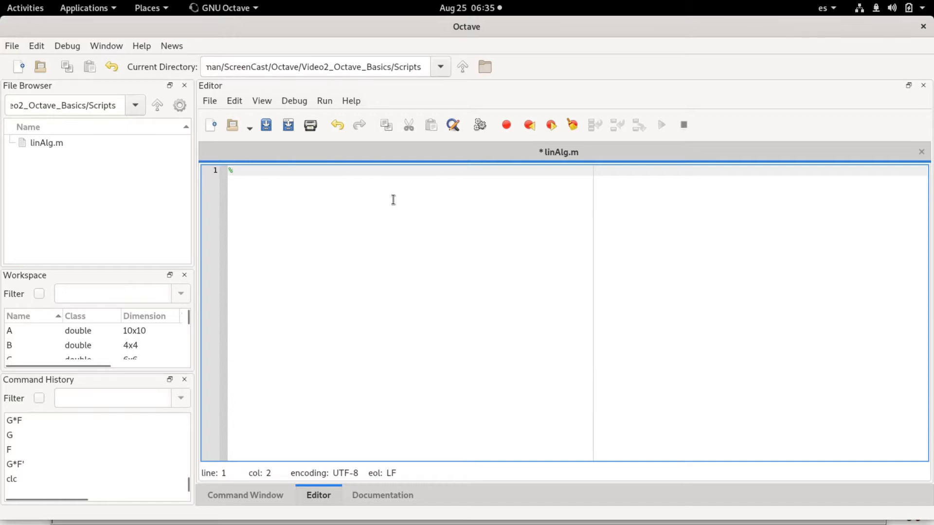
type("This is a M-")
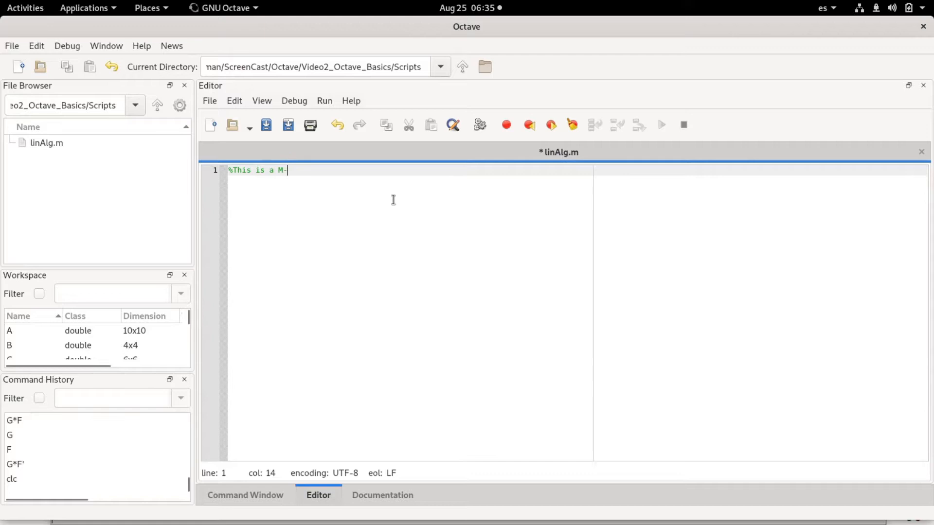
type("file script")
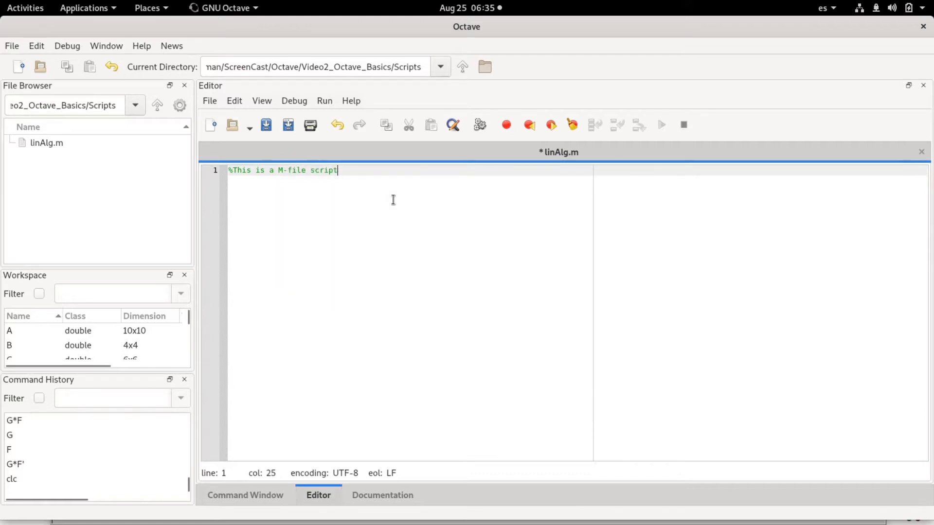
mouse_move(413, 177)
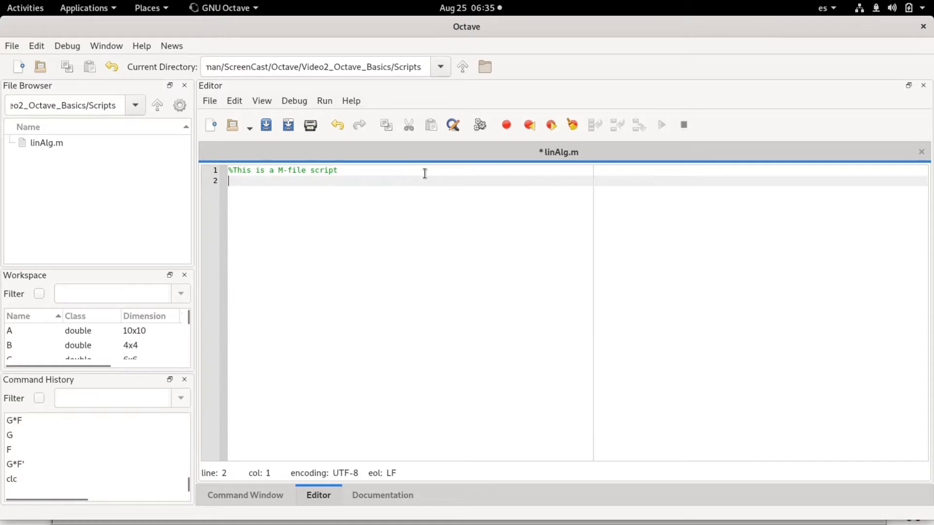
type("#")
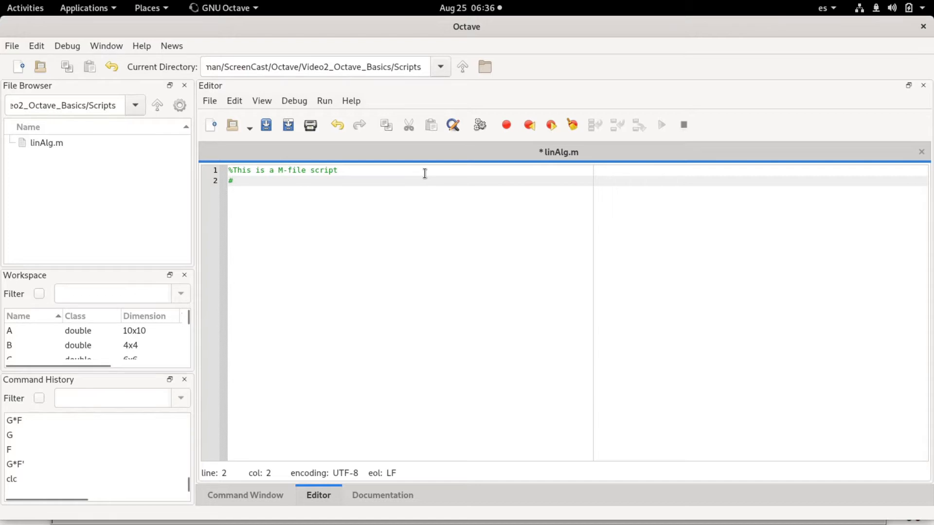
type("This is also a")
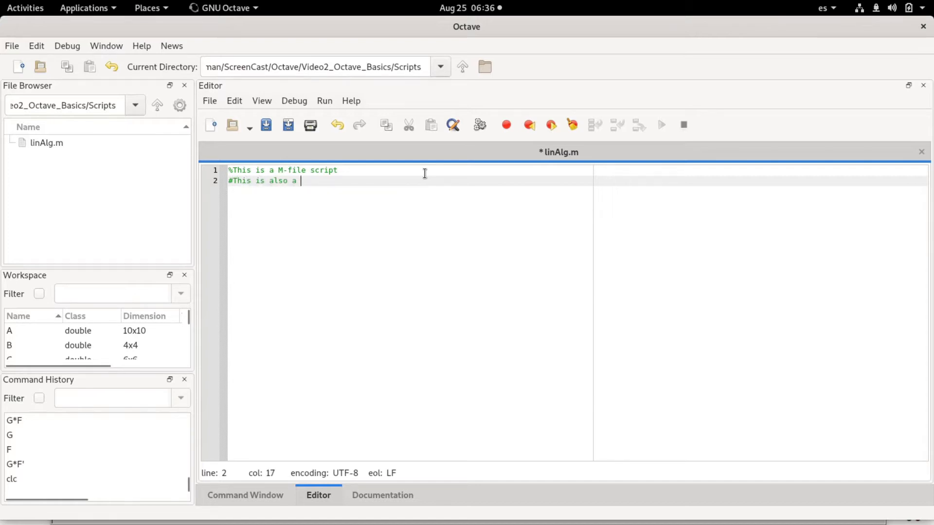
type("comment in Octave.")
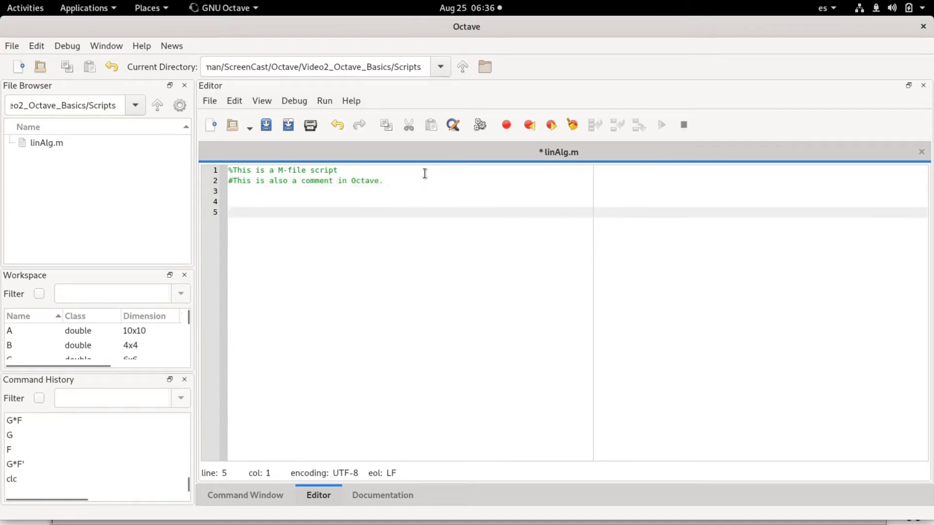
Enter x = (0:0.1:100)'; on line 5 of the script
type("x =")
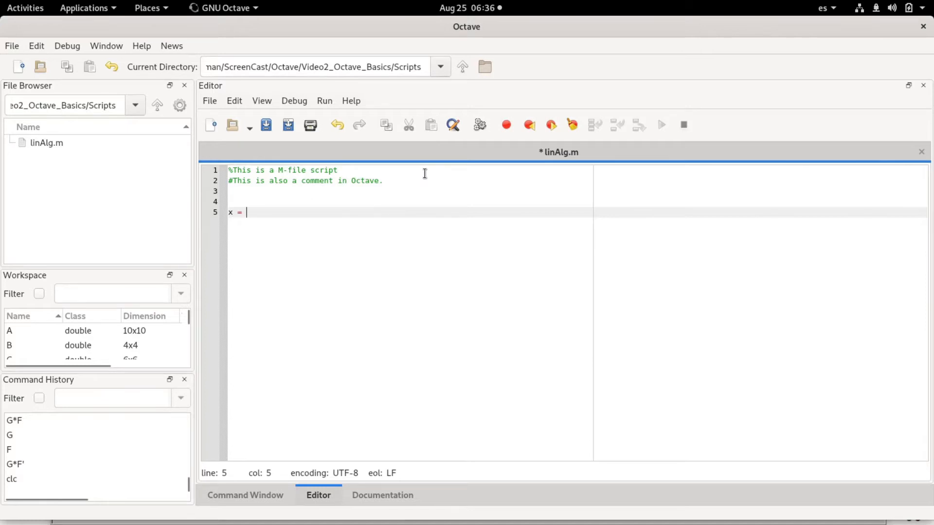
type("(0")
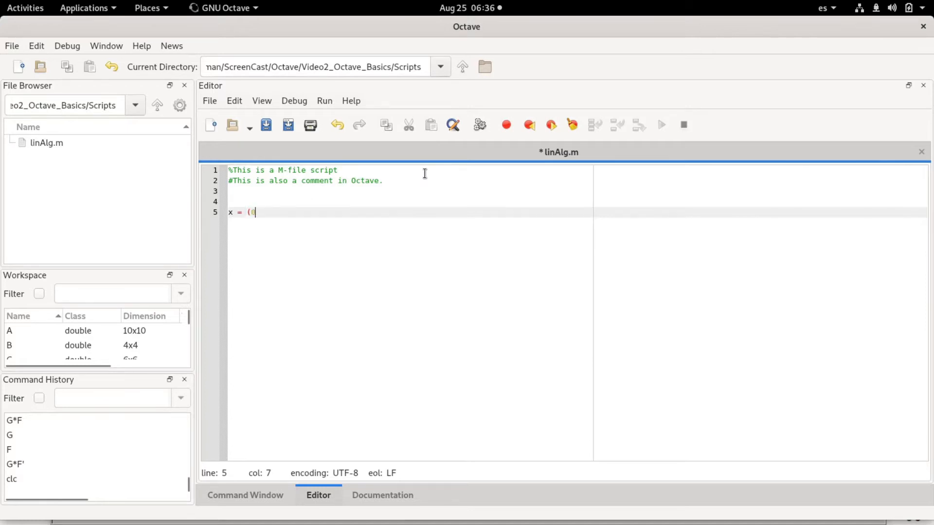
type(":")
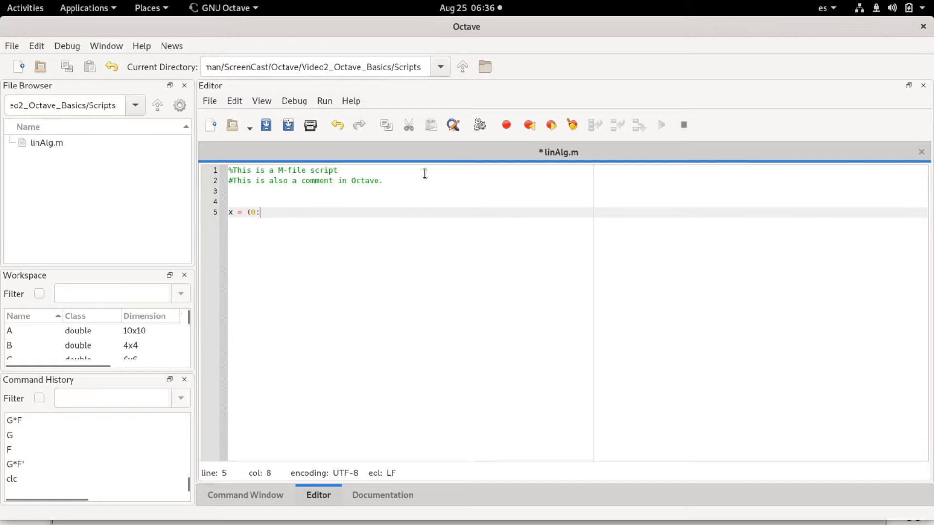
type("0.1:")
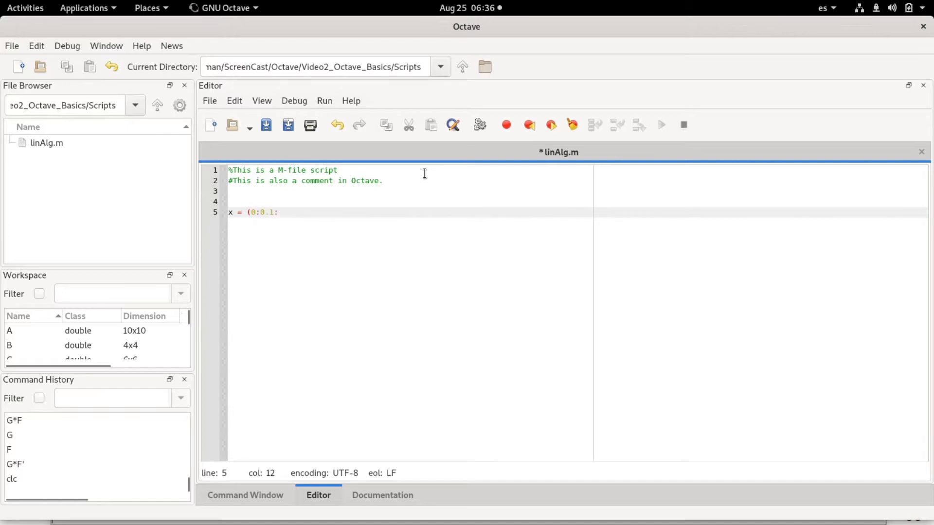
type("100)")
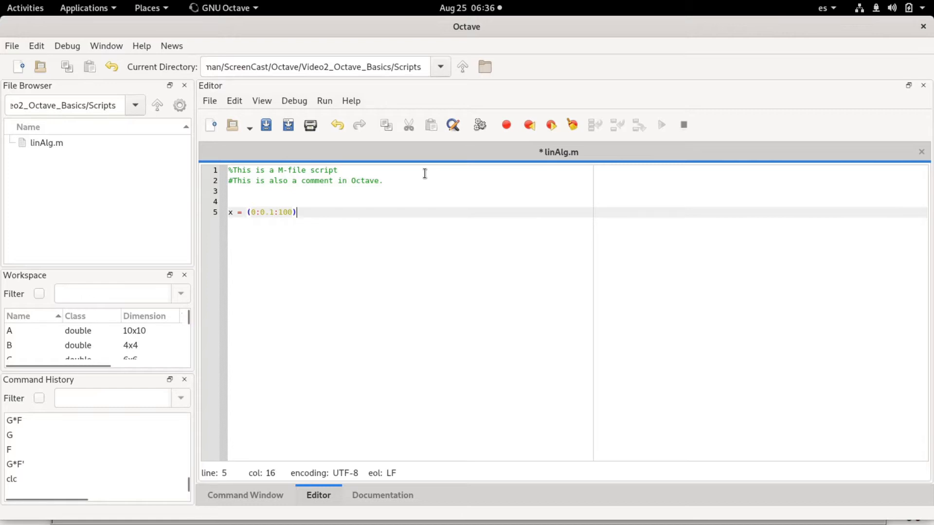
type("'")
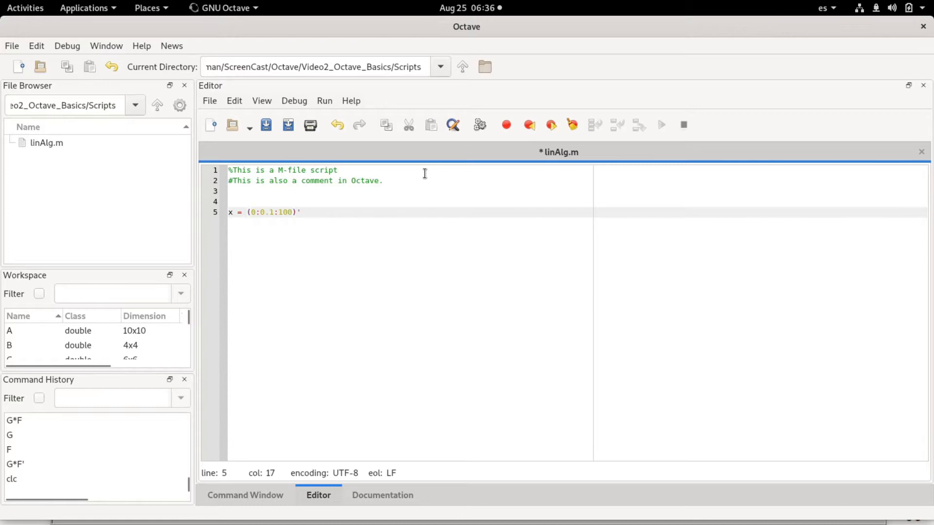
type(";")
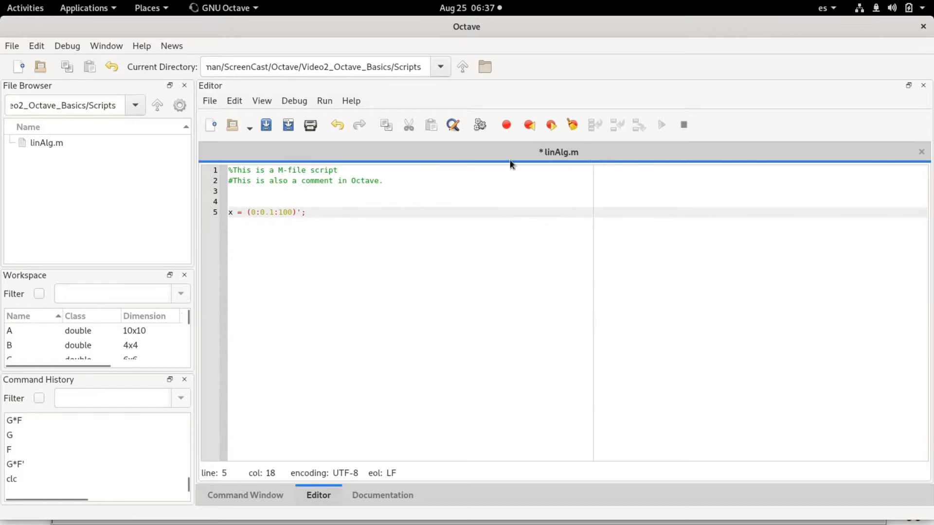
mouse_move(524, 149)
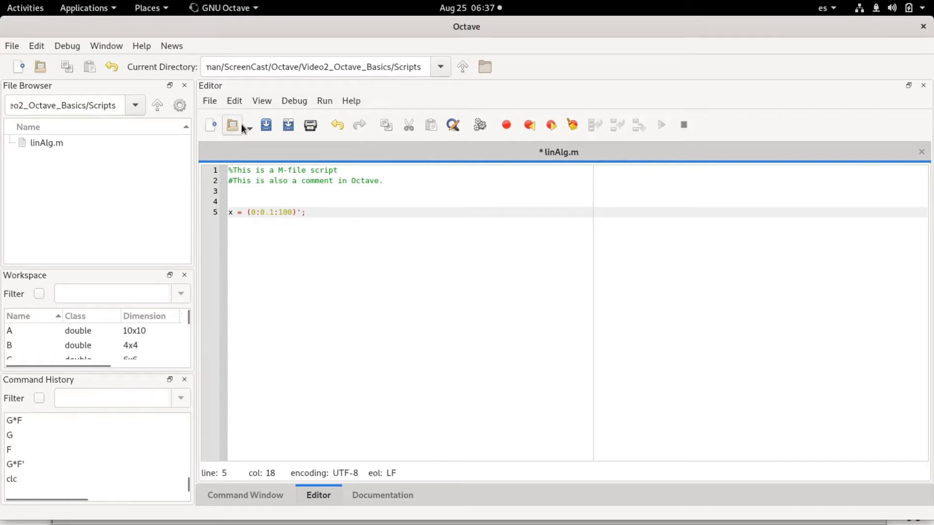
mouse_move(287, 125)
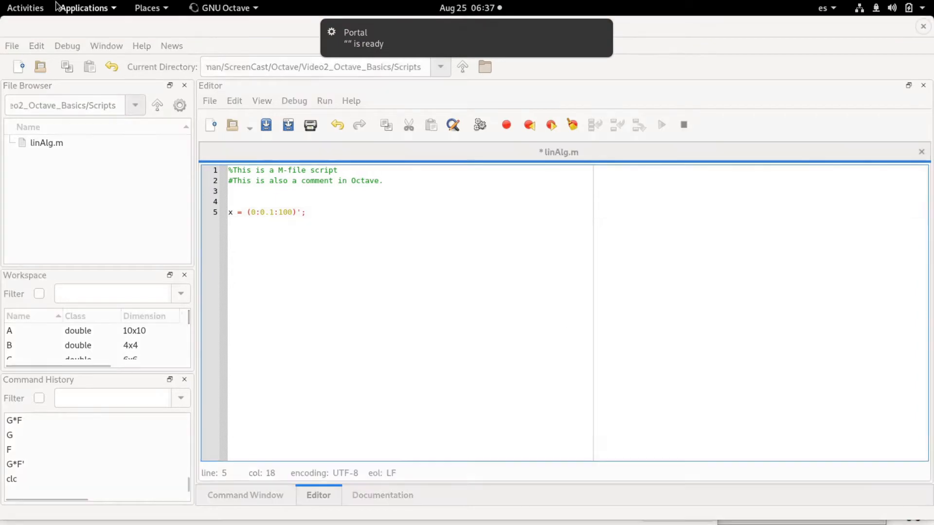
Save linAlg.m inside the Octave/Video3_LinAlg folder
left_click(25, 8)
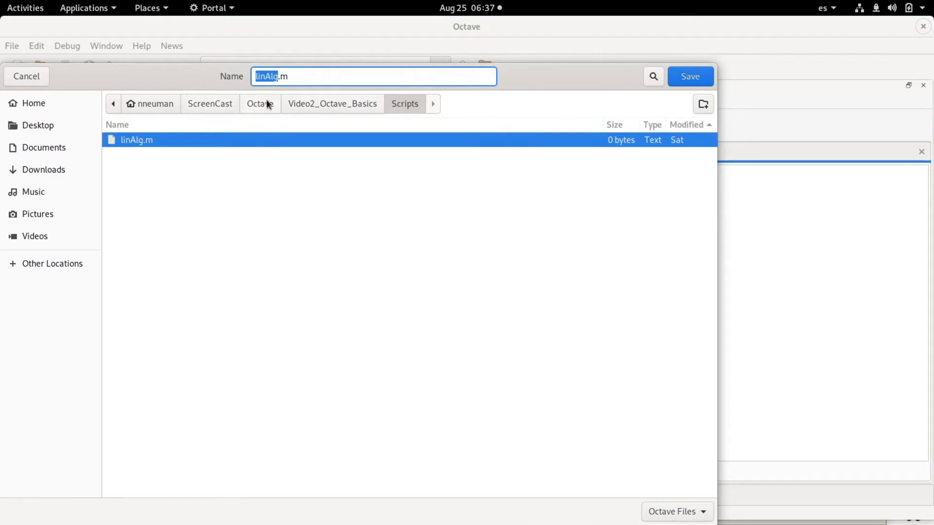
left_click(260, 104)
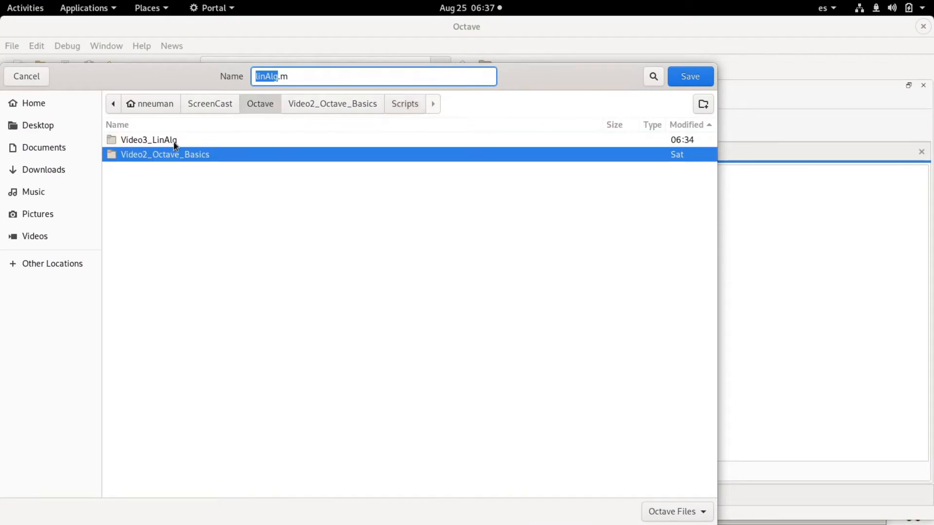
double_click(148, 140)
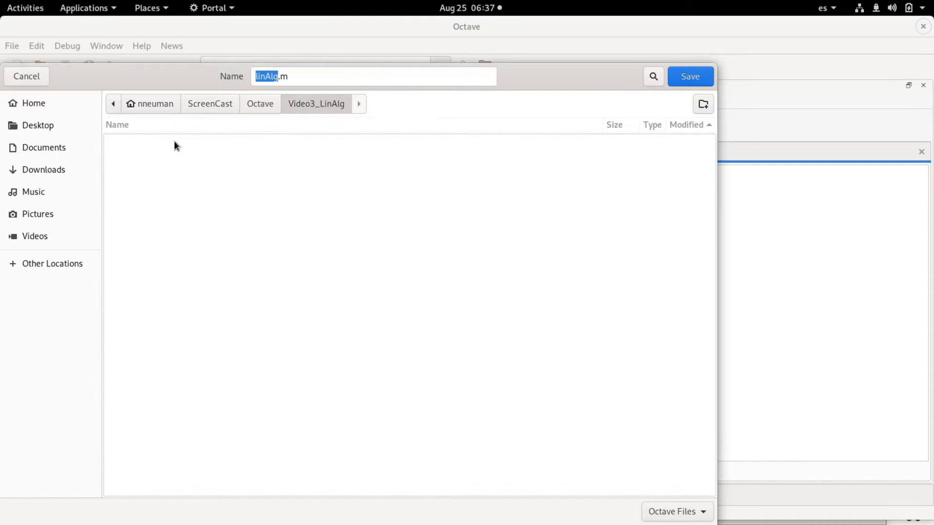
left_click(690, 77)
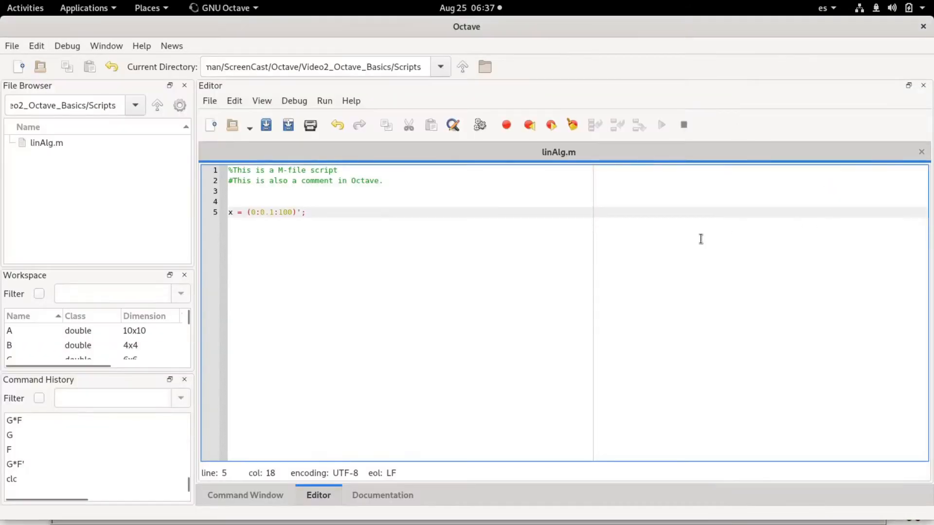
mouse_move(517, 383)
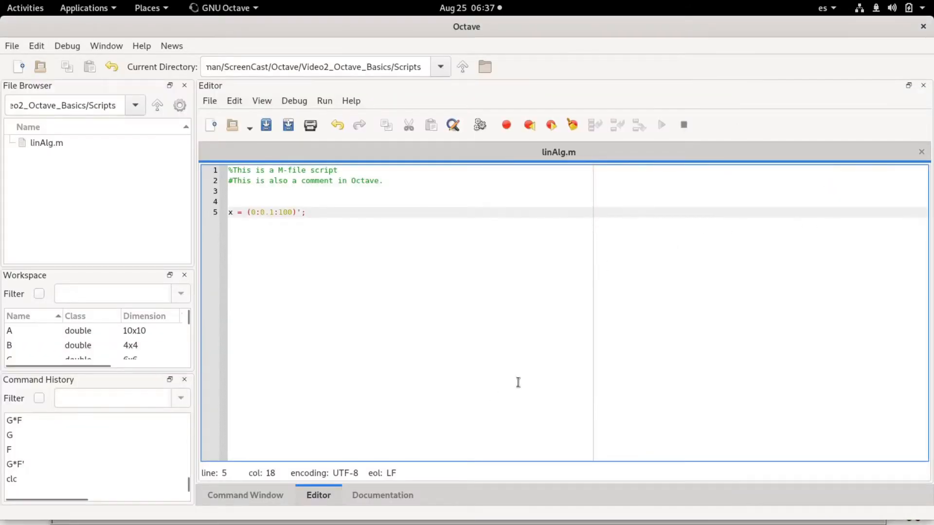
Glance at the Command Window, then return to linAlg.m in the Editor
left_click(244, 495)
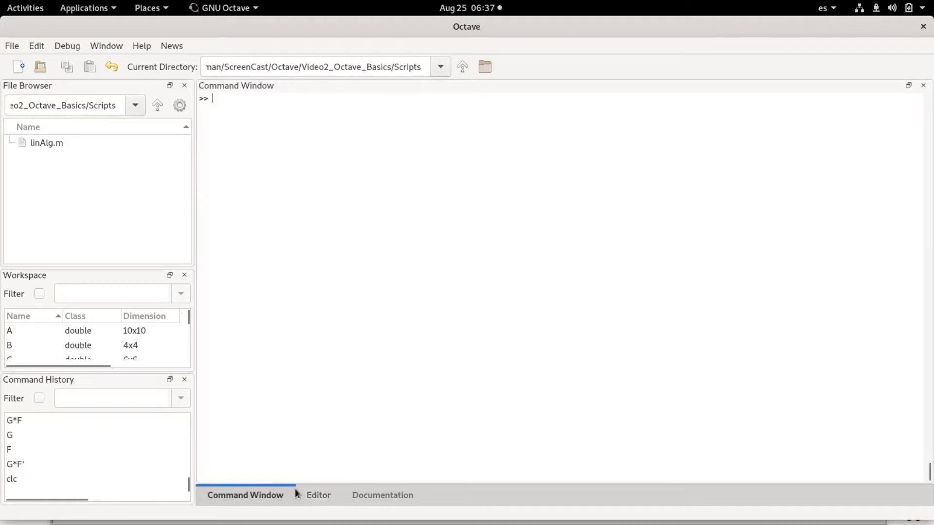
left_click(318, 494)
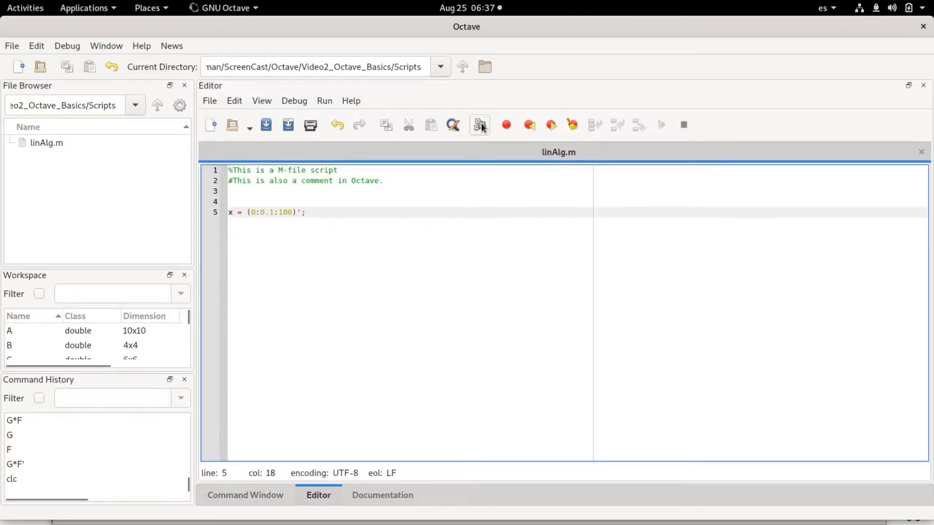
Save and run linAlg.m, changing the working directory to Video3_LinAlg when prompted
left_click(480, 125)
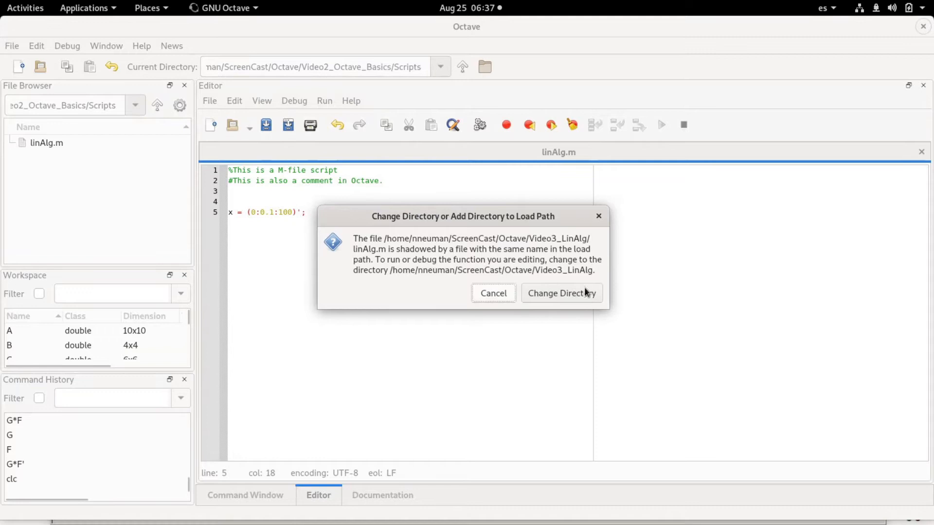
mouse_move(490, 276)
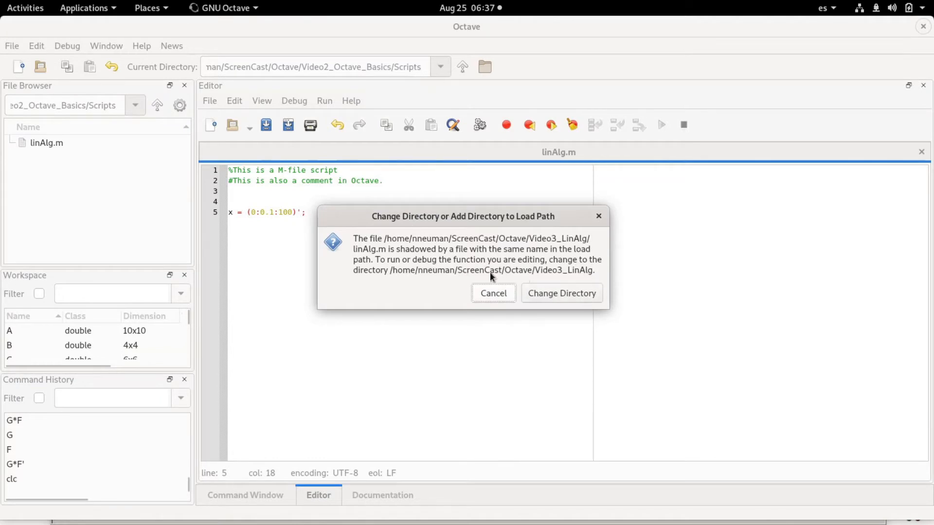
left_click(560, 293)
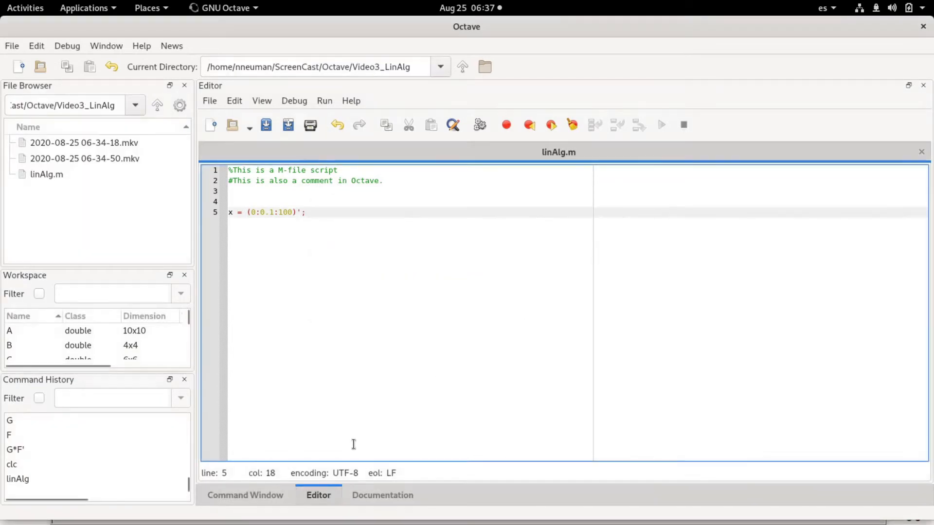
Check the Command Window for linAlg output, peek at the script, and return
left_click(245, 495)
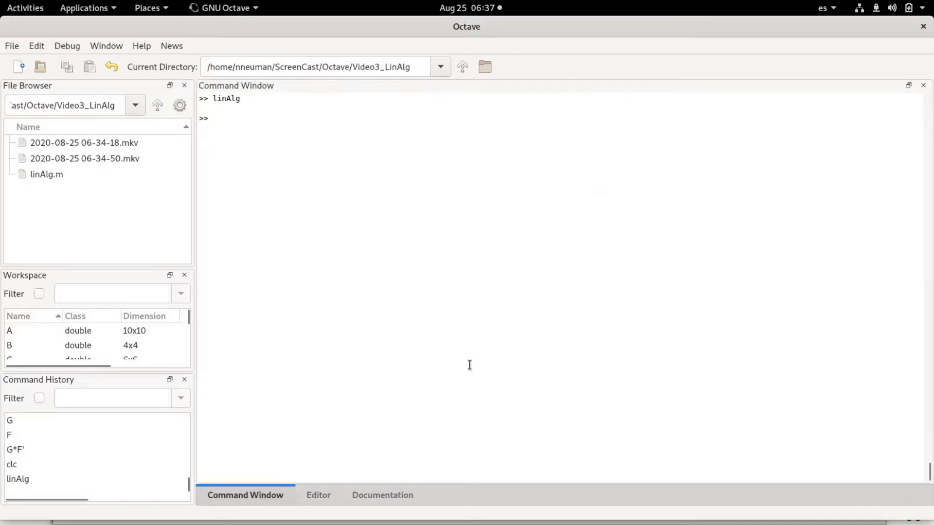
mouse_move(202, 259)
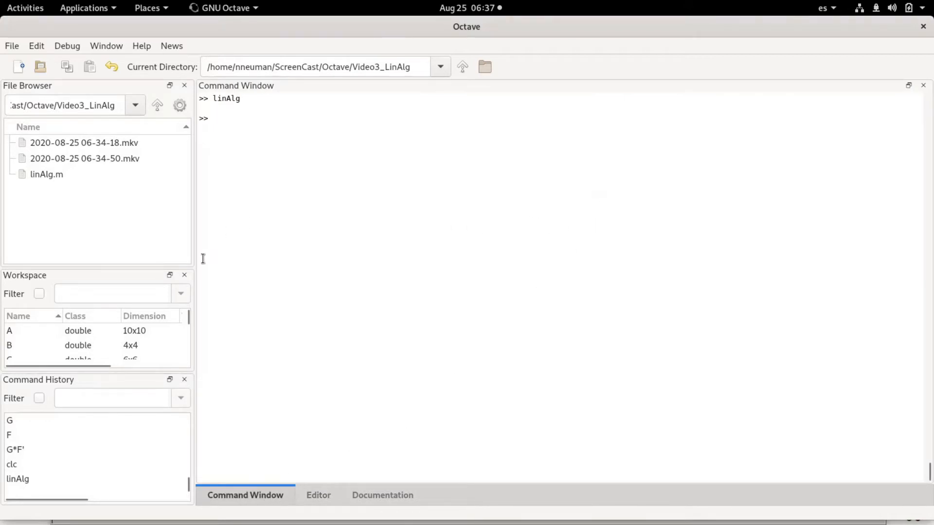
mouse_move(328, 476)
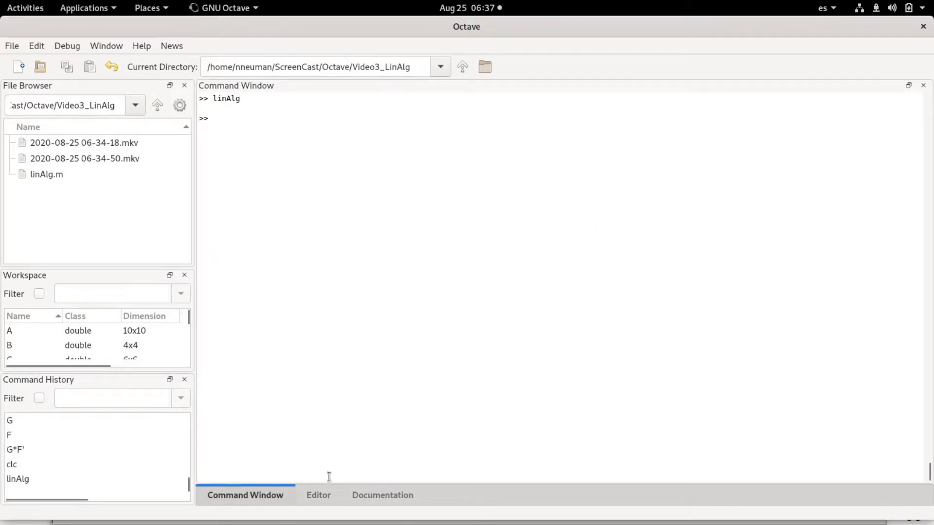
left_click(318, 495)
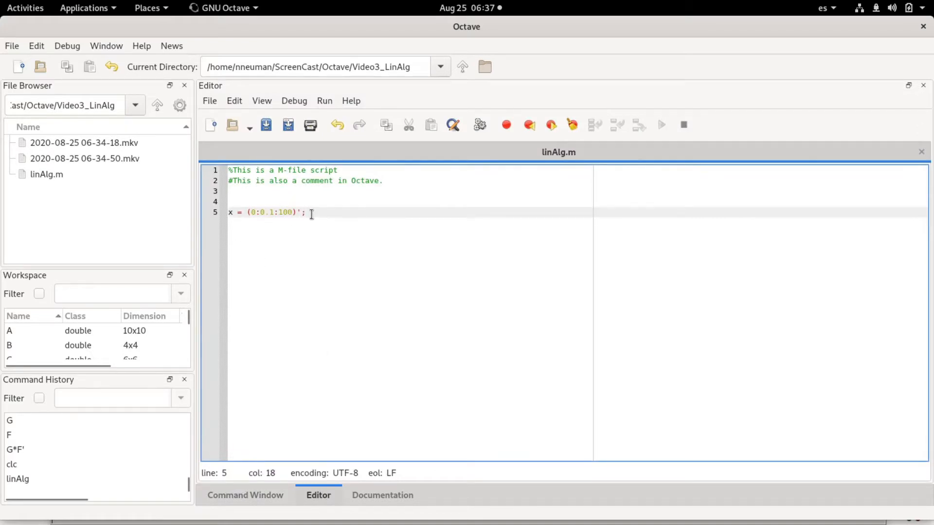
left_click(245, 495)
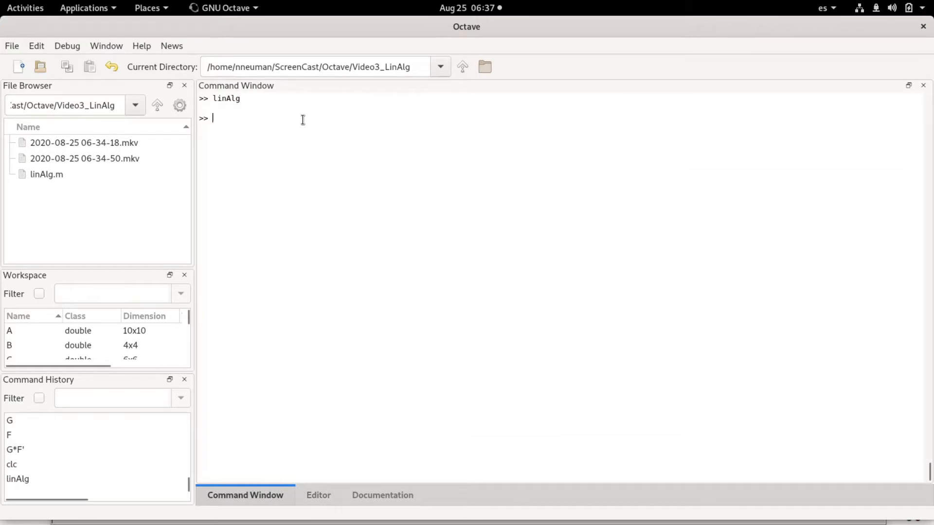
Print x's values at the prompt, then rerun linAlg
type("x")
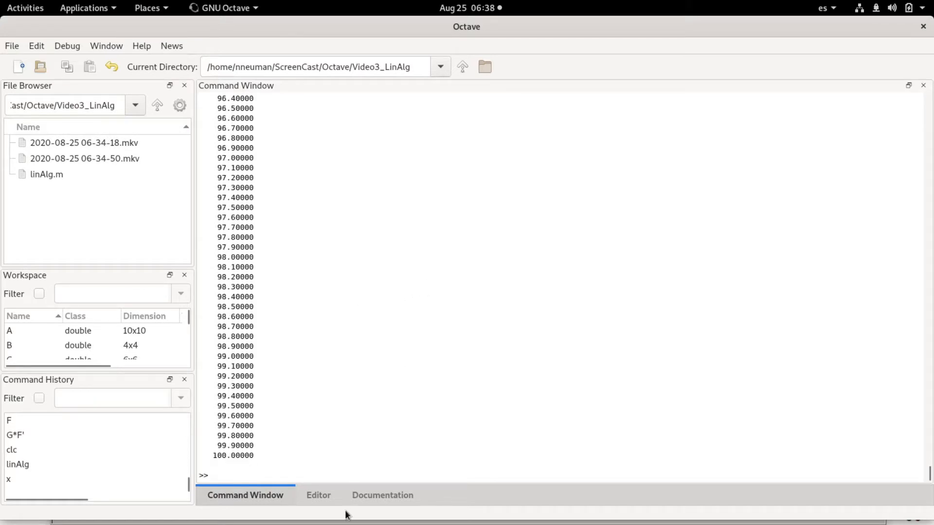
type("l")
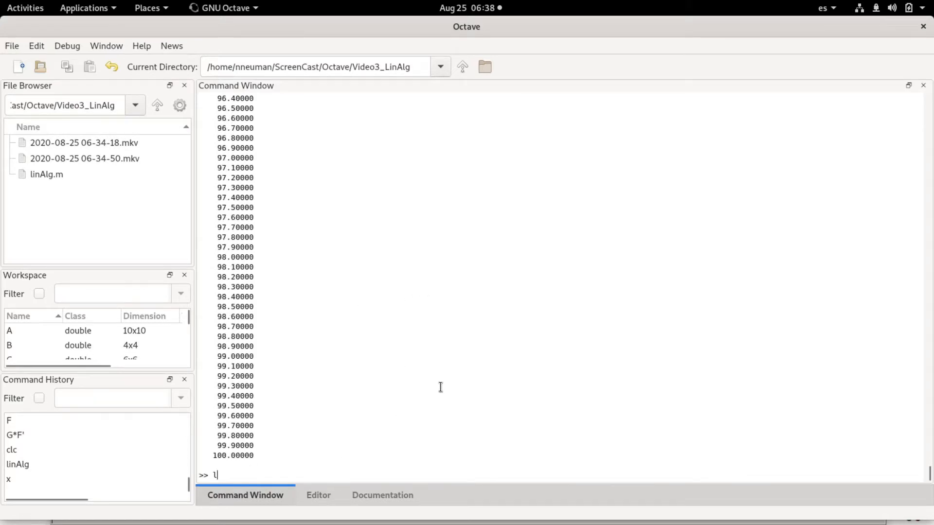
type("inAlg")
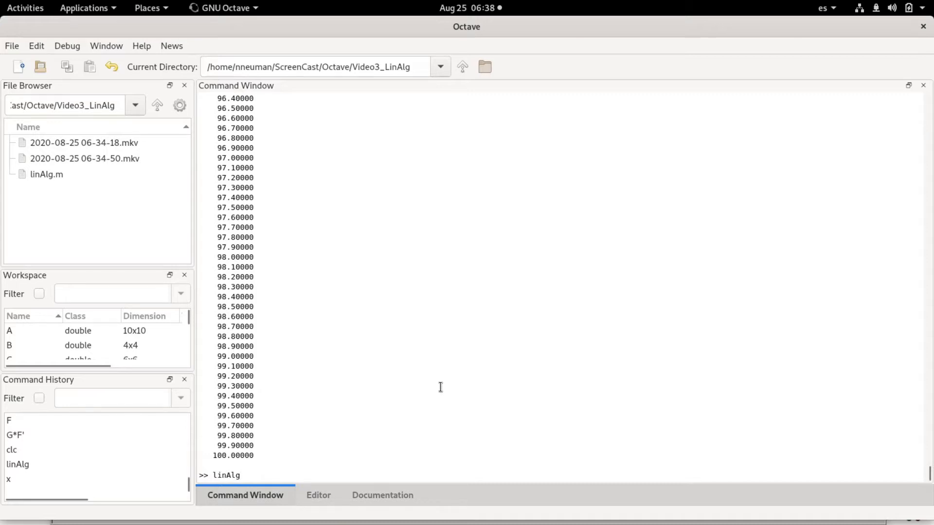
key("Return")
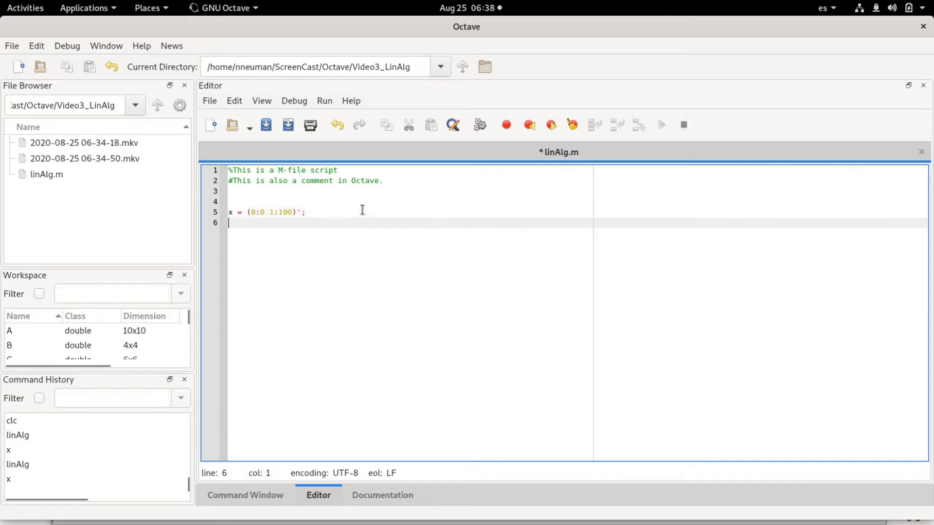
Add y1 = x^2; as line 6 and run the script
type("y1")
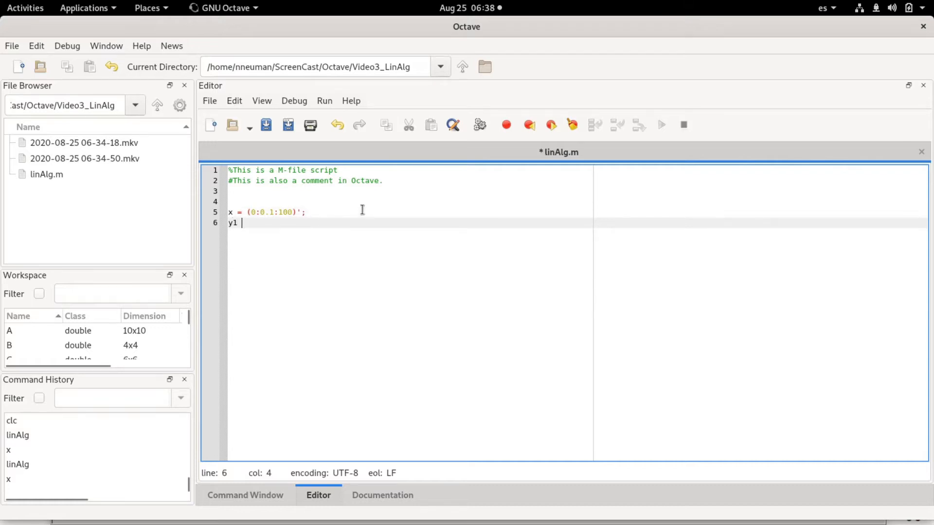
type("= x")
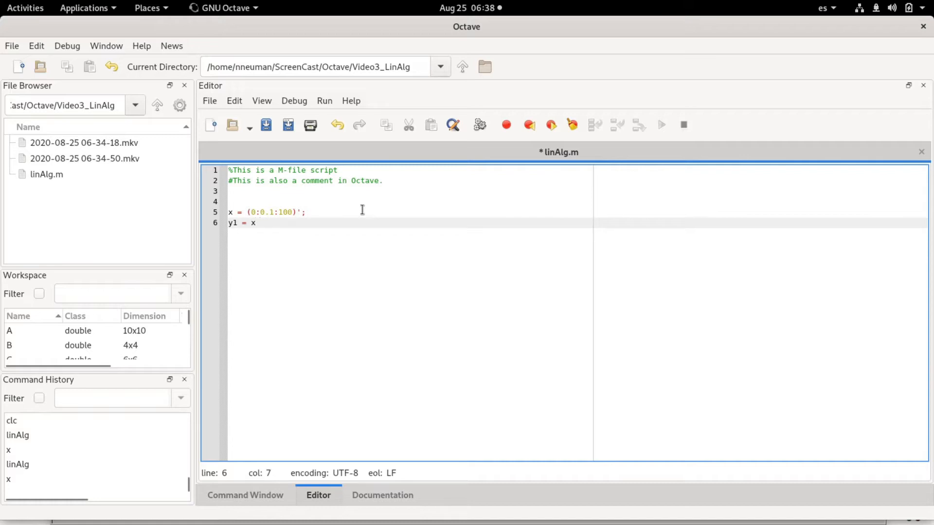
type("^2;")
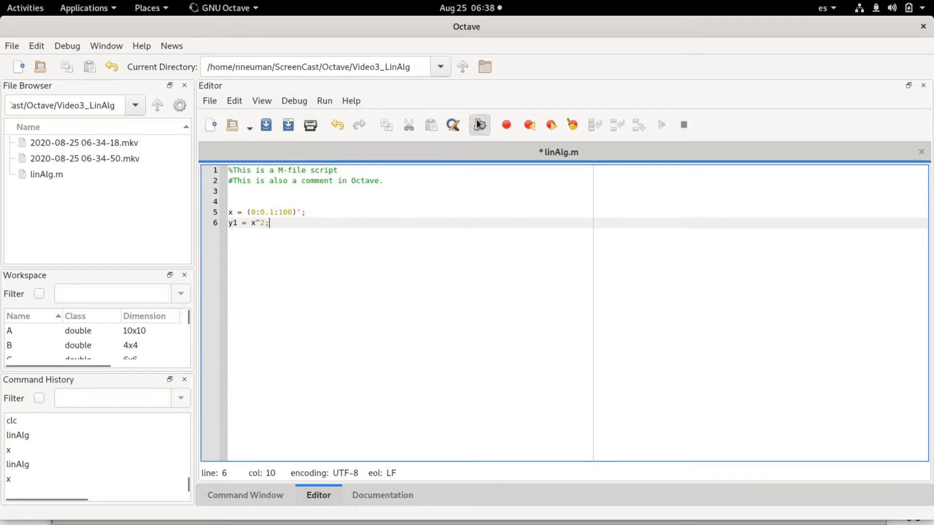
left_click(245, 495)
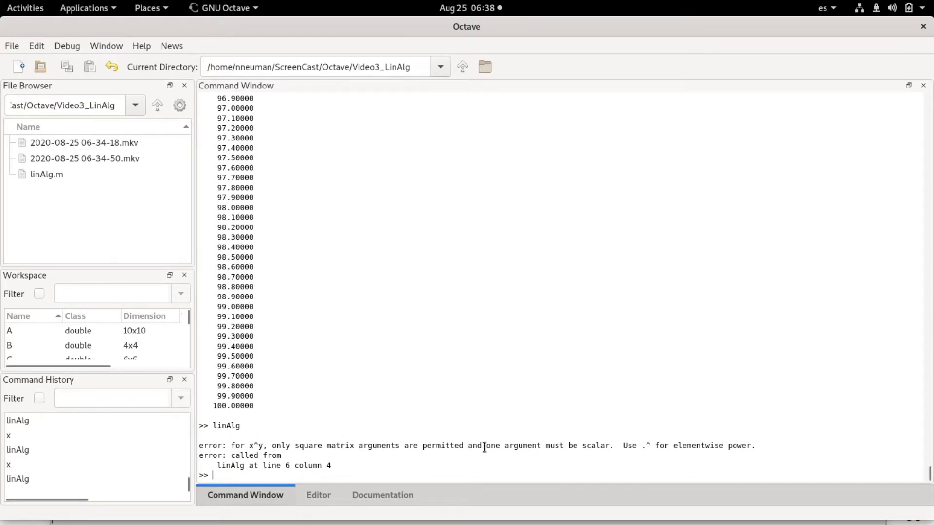
mouse_move(522, 469)
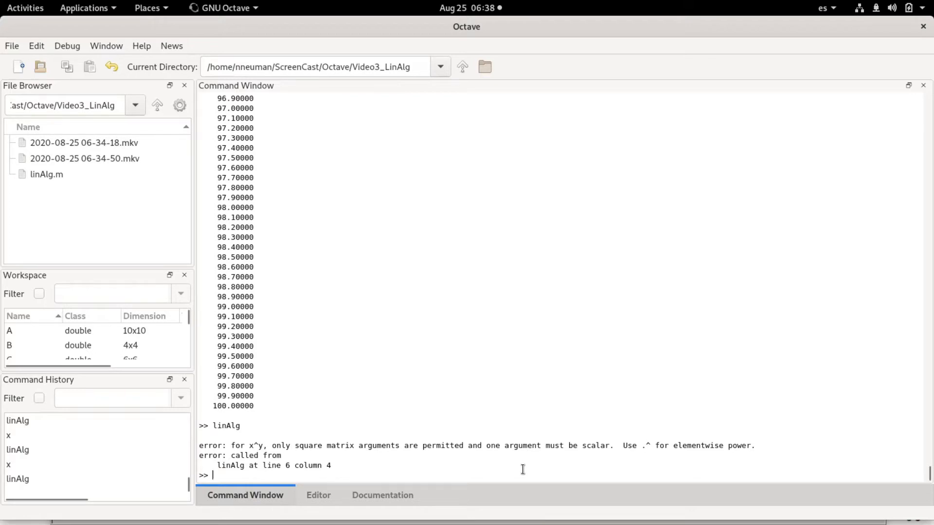
mouse_move(407, 447)
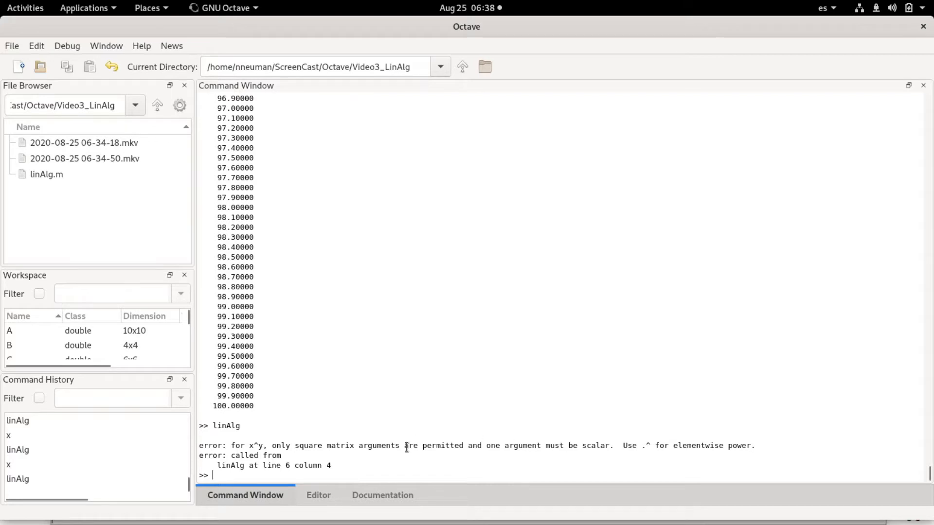
Highlight the elementwise-power hint in the error, then return to linAlg.m
double_click(256, 446)
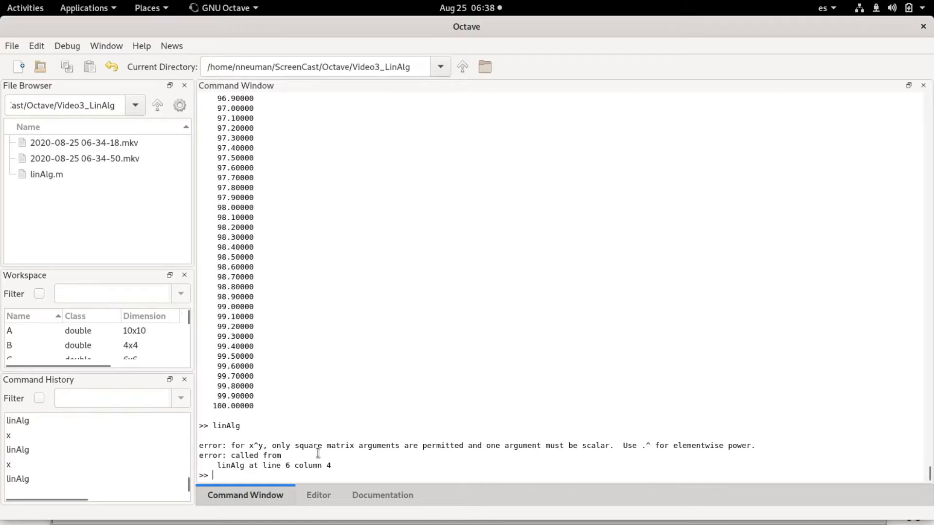
mouse_move(266, 444)
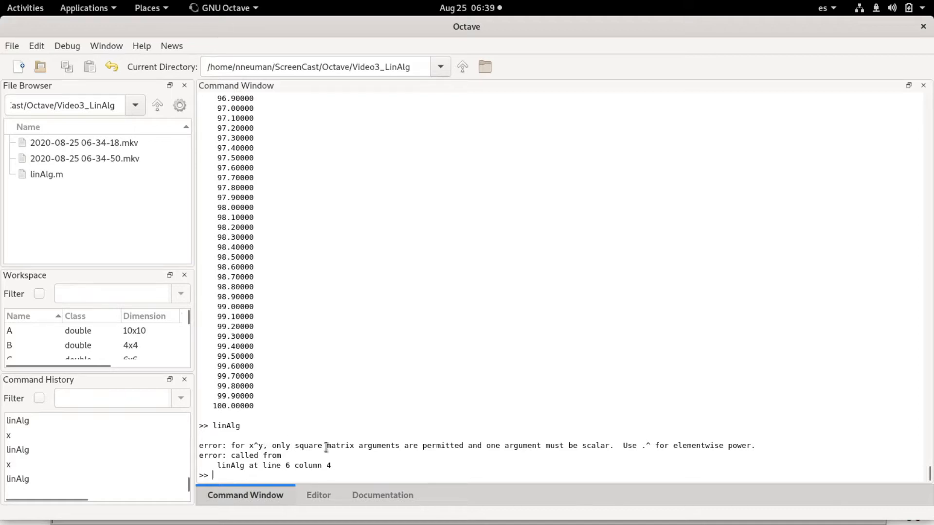
mouse_move(396, 464)
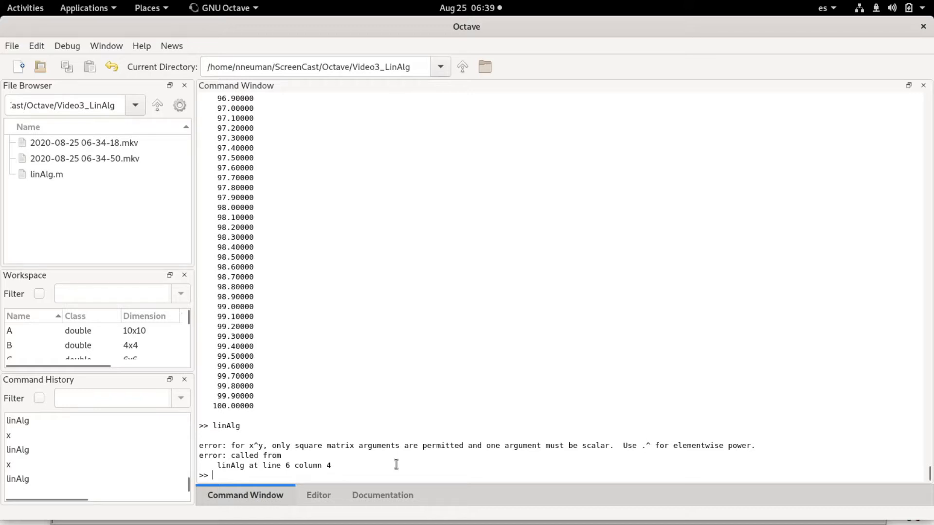
mouse_move(674, 452)
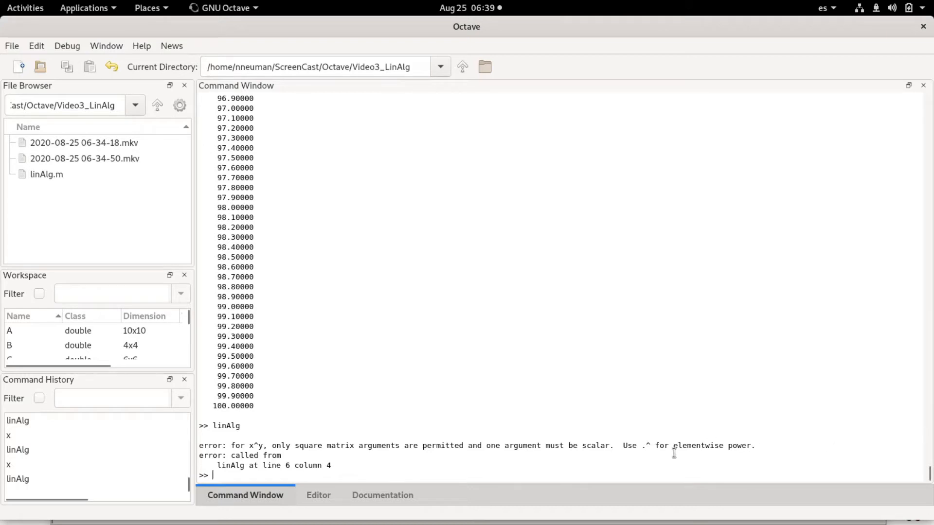
left_click_drag(624, 445, 753, 445)
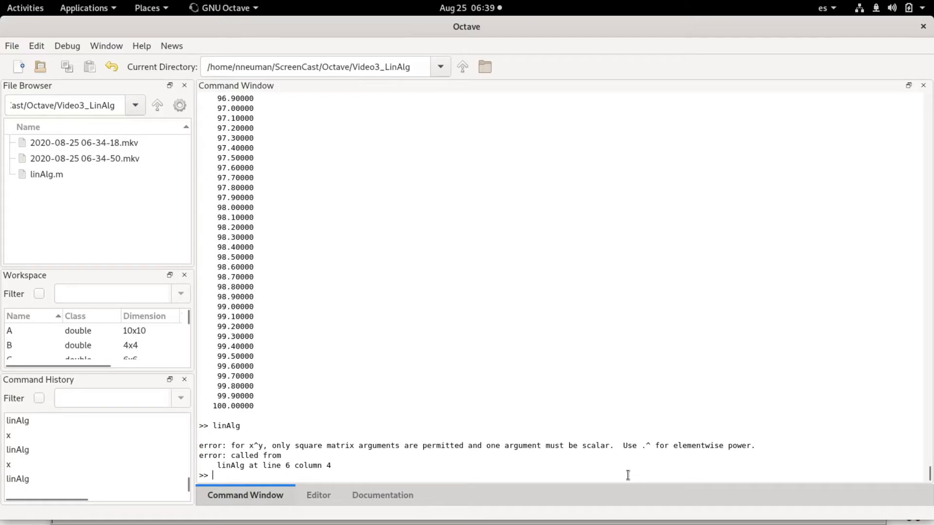
mouse_move(700, 434)
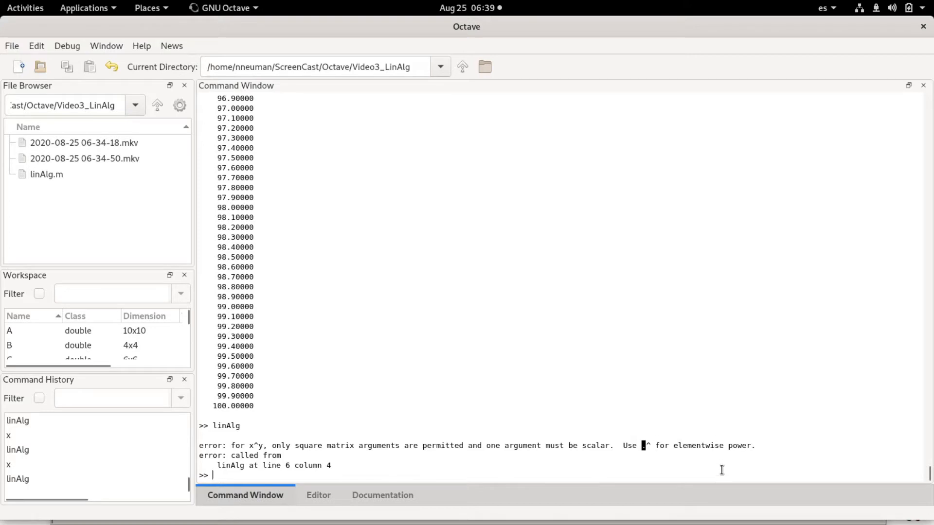
left_click(318, 495)
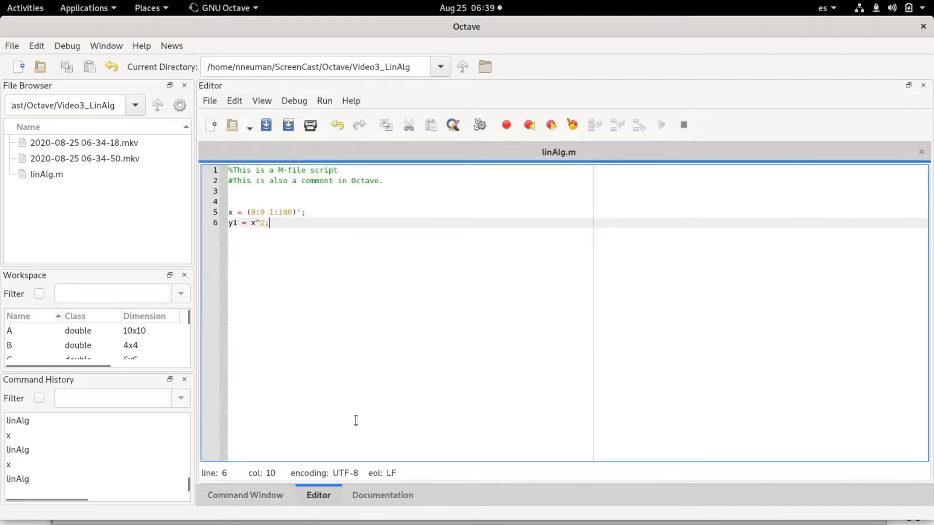
Insert a period after x on line 6 so it becomes the elementwise x.^2
left_click(476, 230)
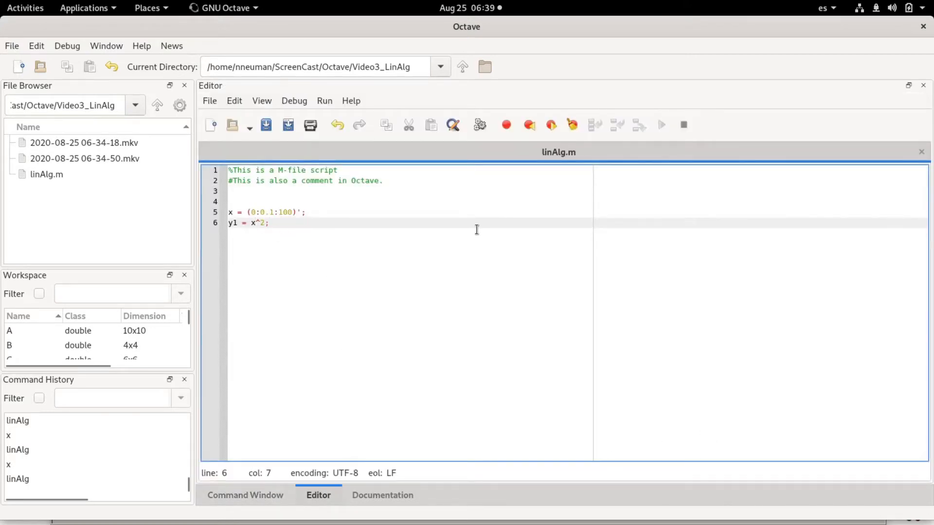
type(".")
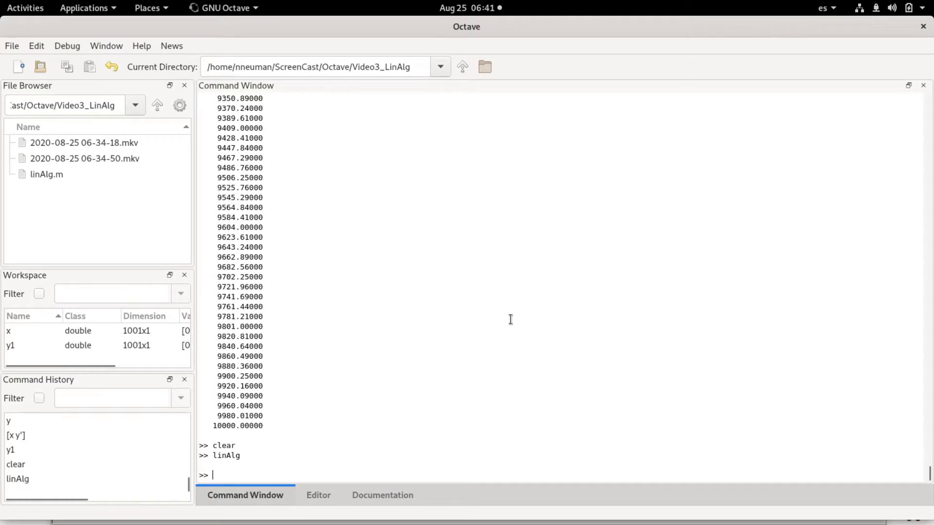
Print x and y1 side by side as a two-column array with [x y1]
type("x")
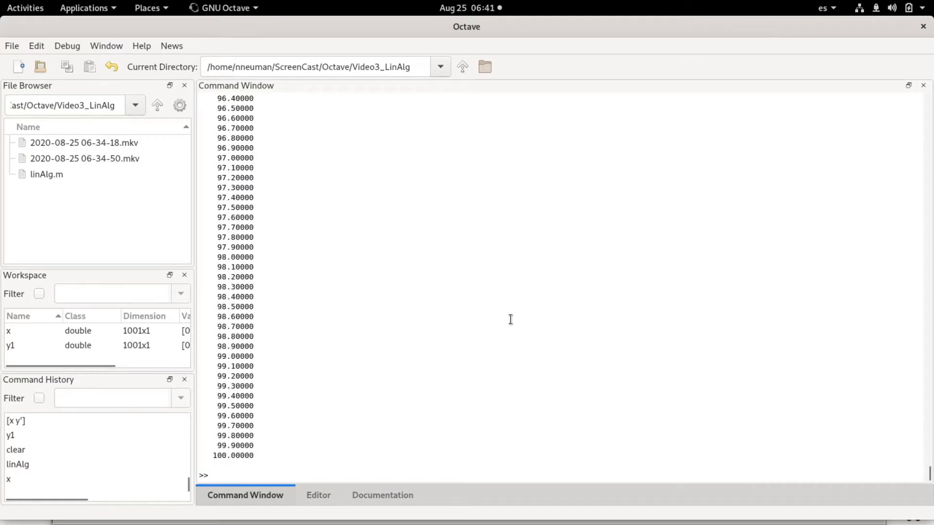
type("y1")
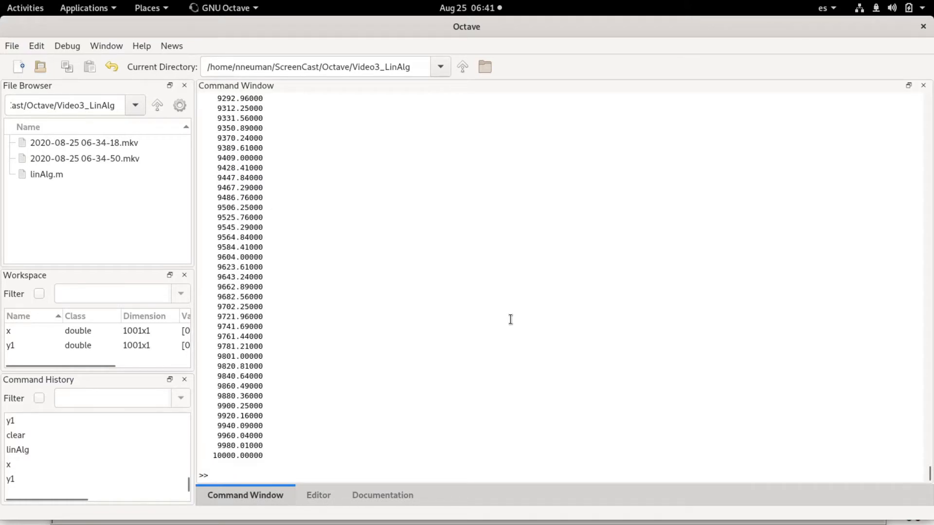
type("[")
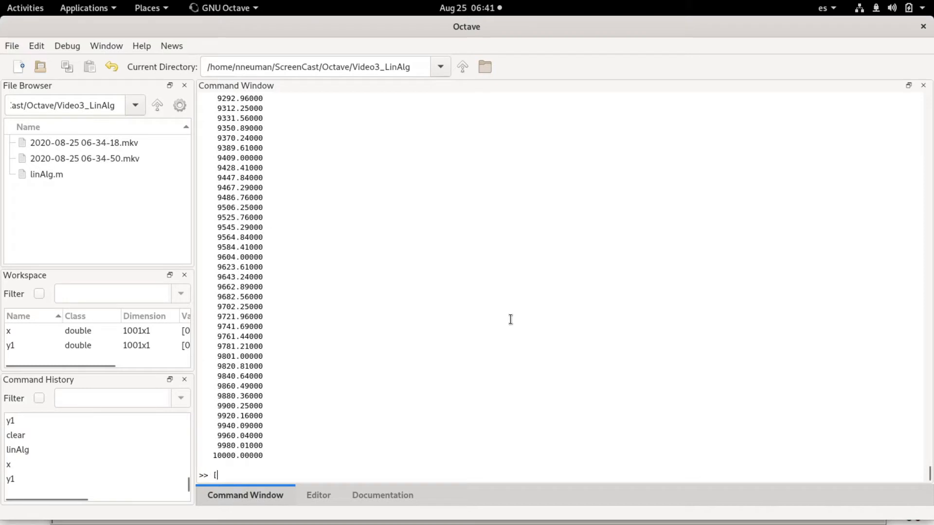
type("x y1")
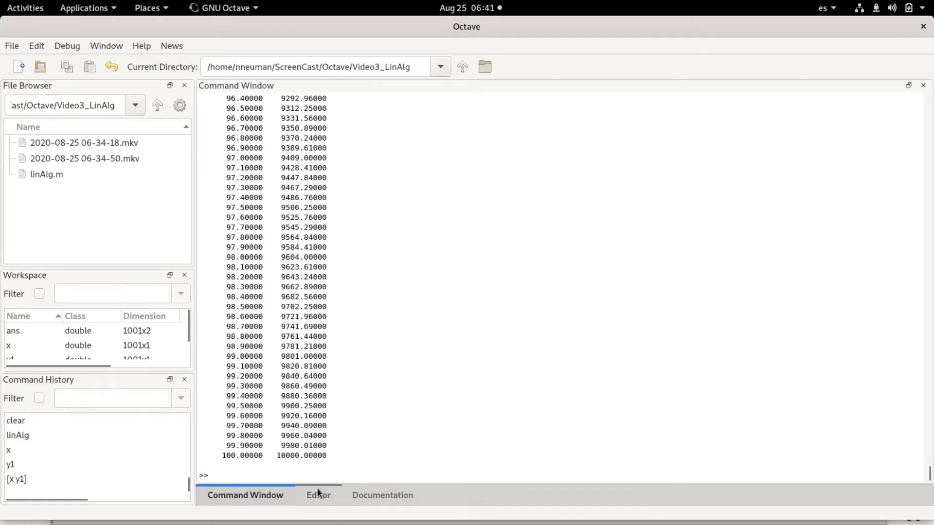
Add plot(x,y1); on line 10 of linAlg.m, then save and run the script
left_click(319, 495)
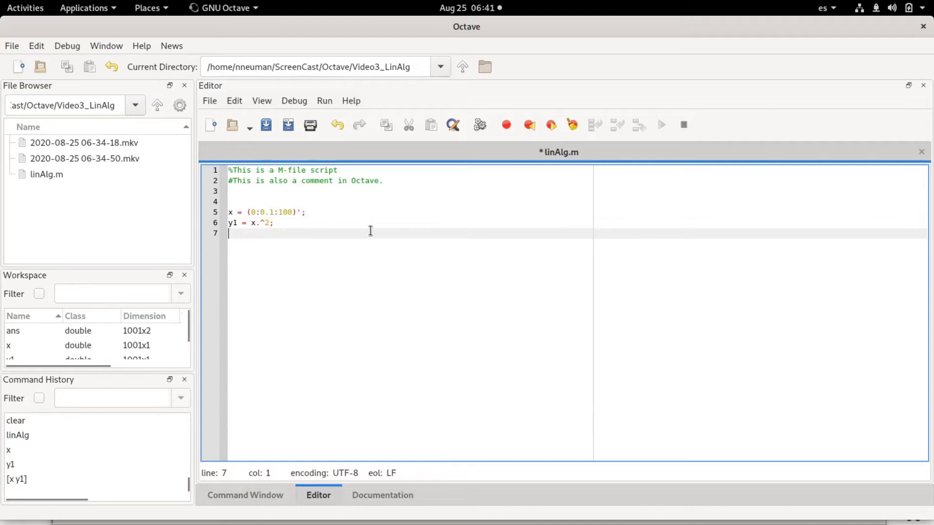
type("pl")
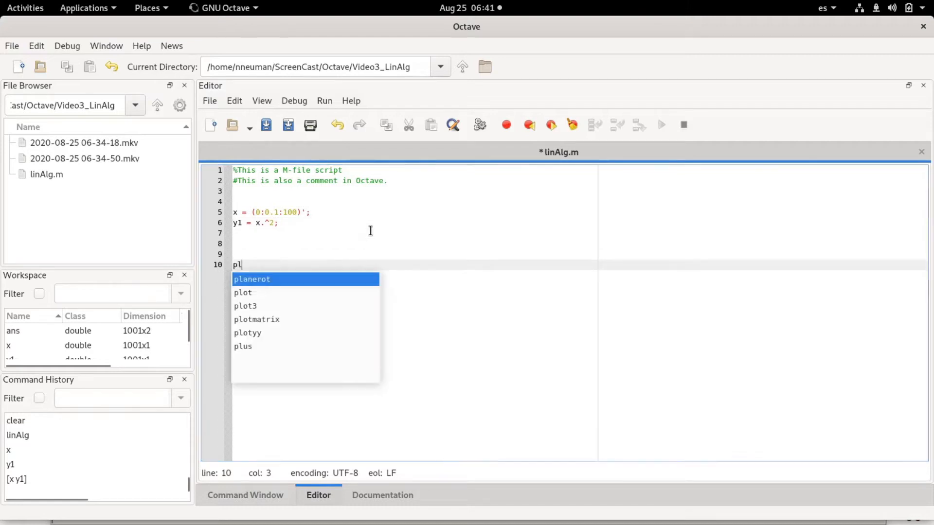
type("ot(x,")
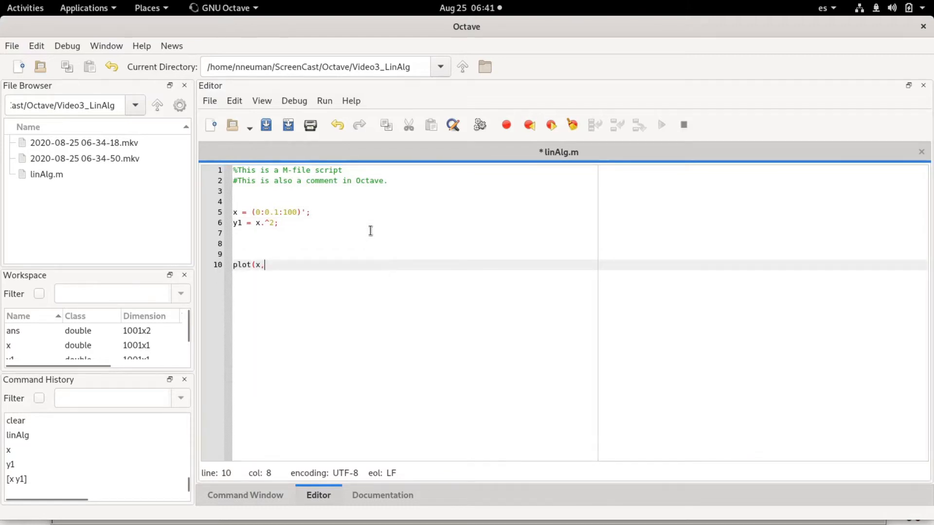
type("y1)")
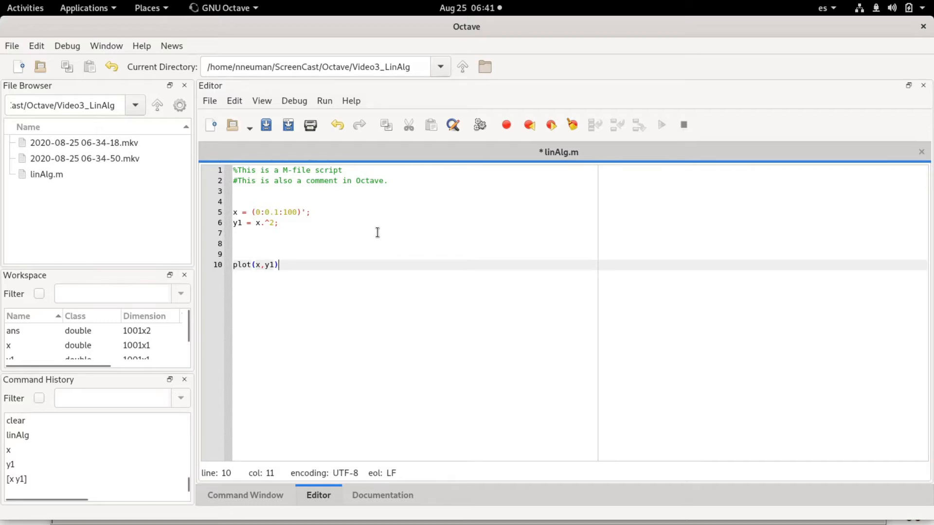
type(";")
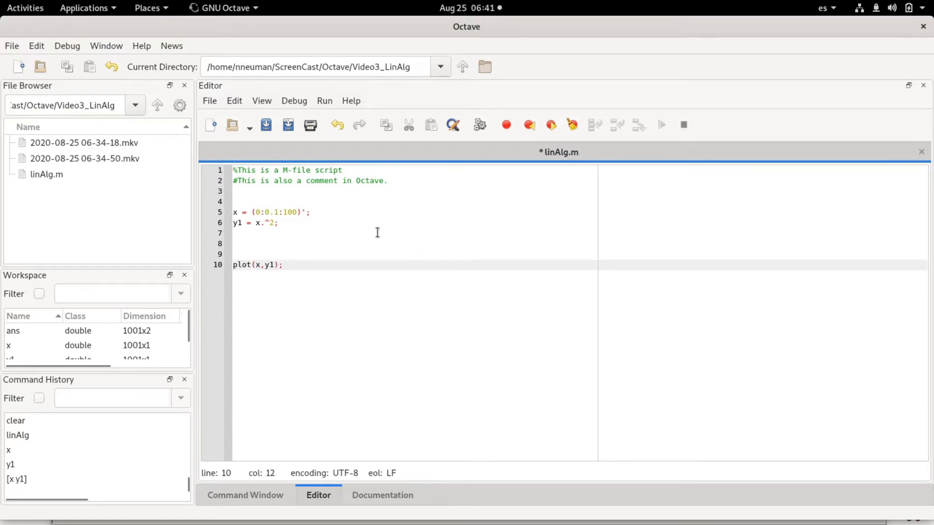
mouse_move(441, 203)
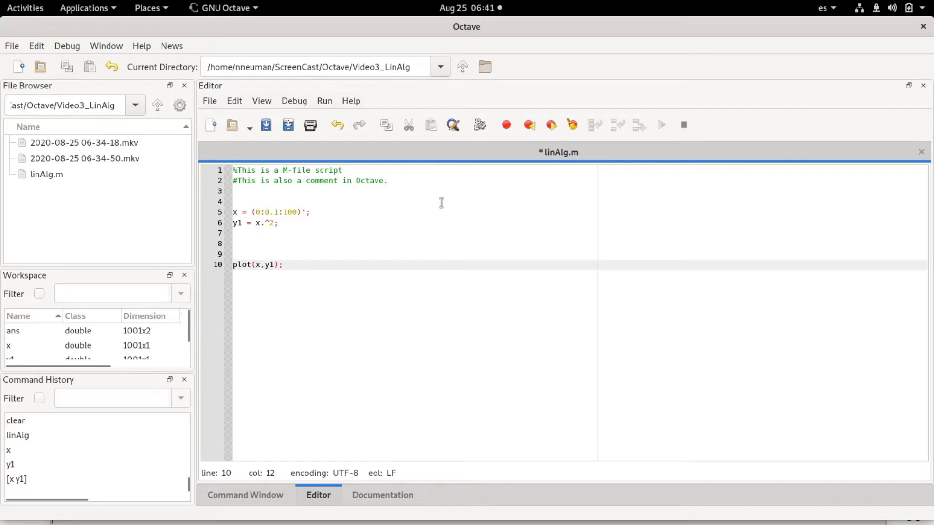
left_click(660, 124)
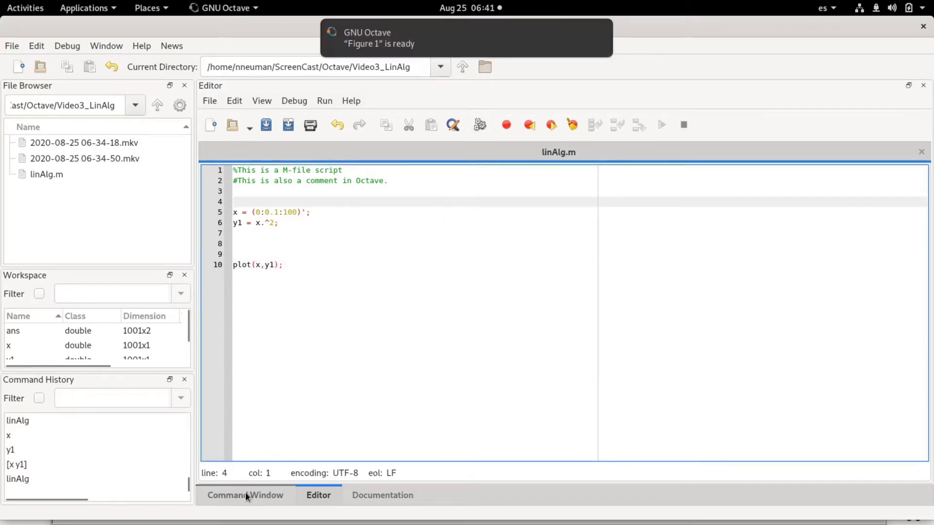
left_click(25, 8)
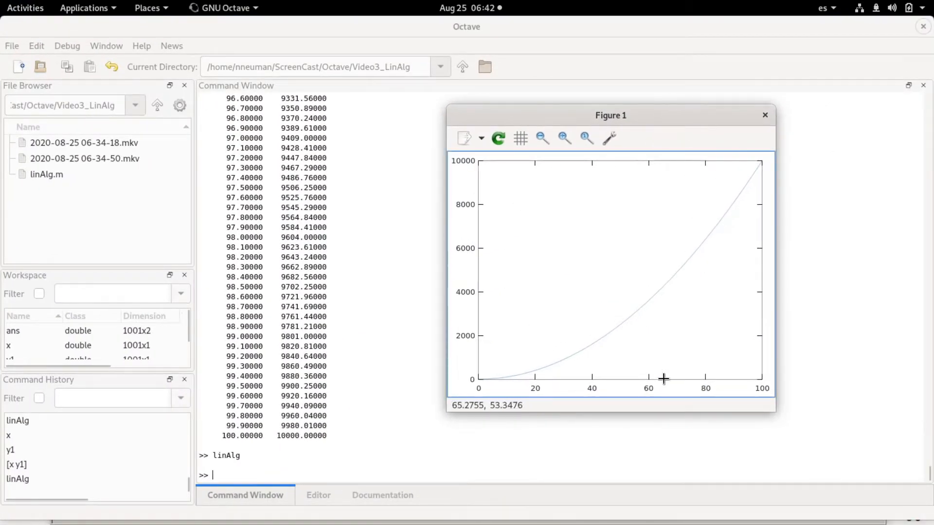
mouse_move(899, 265)
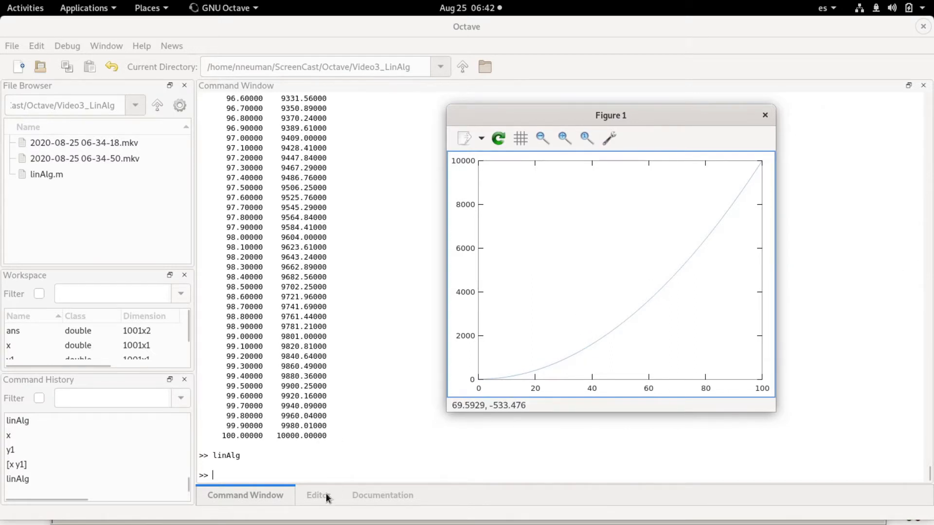
Return to the linAlg.m editor after viewing the x² curve in Figure 1
left_click(318, 495)
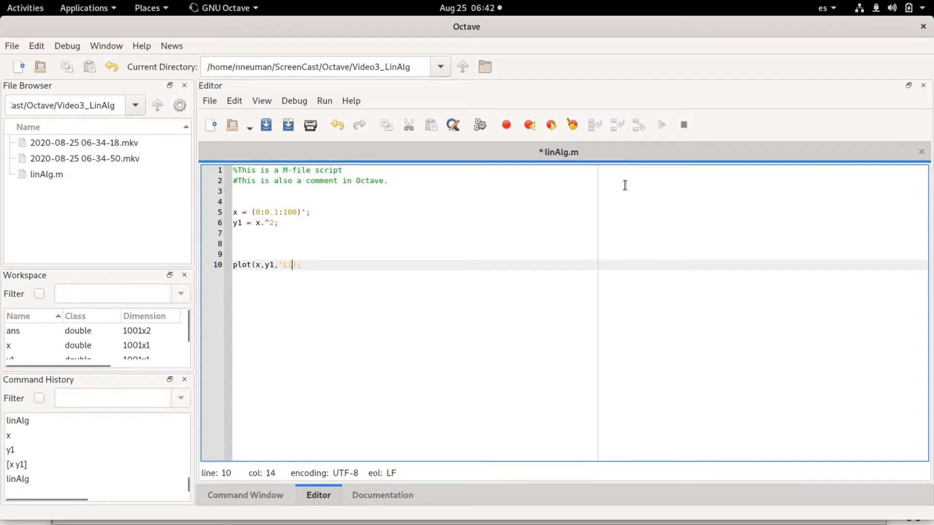
Add 'LineWidth',2 to the plot call, then save and rerun linAlg.m
type("ineWidth")
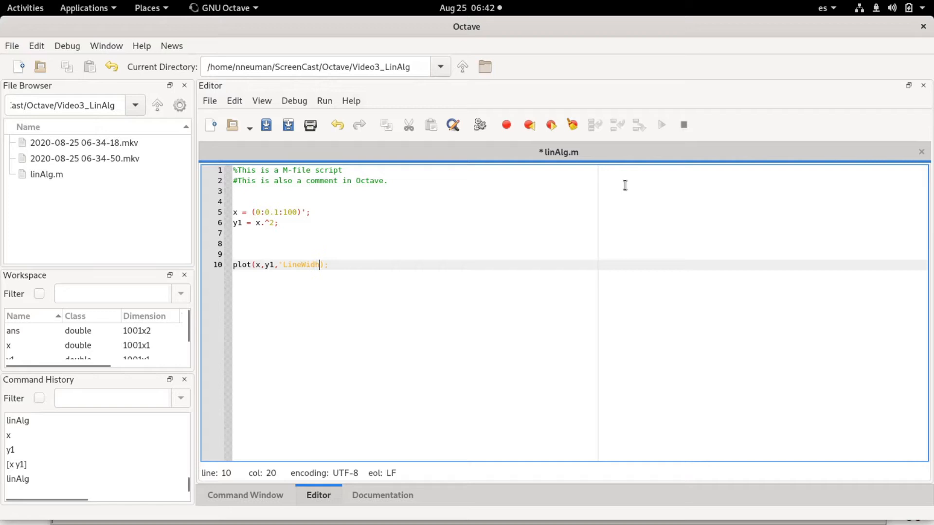
type(",2")
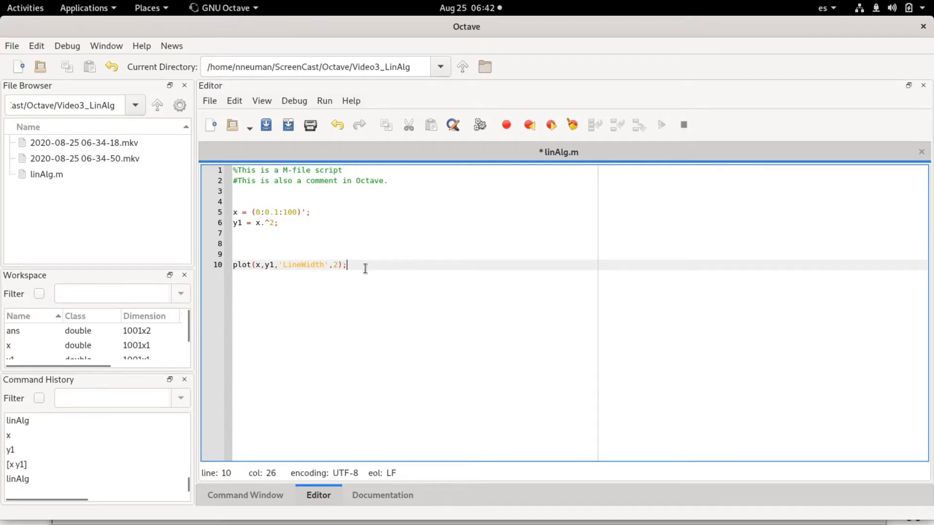
left_click(479, 125)
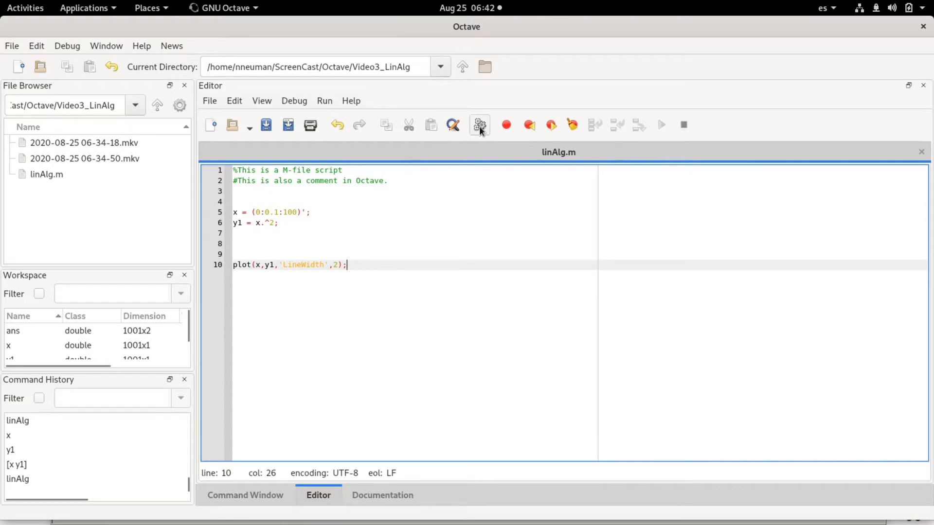
left_click(25, 8)
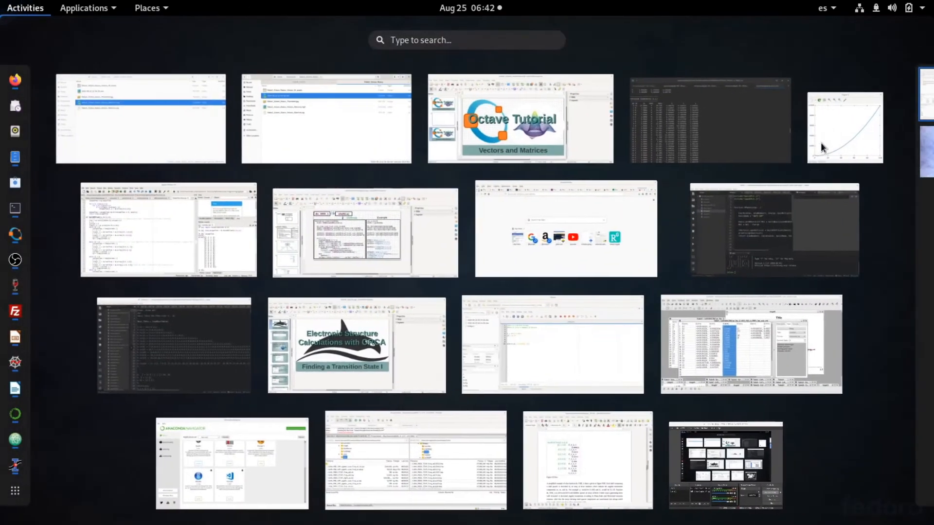
left_click(844, 127)
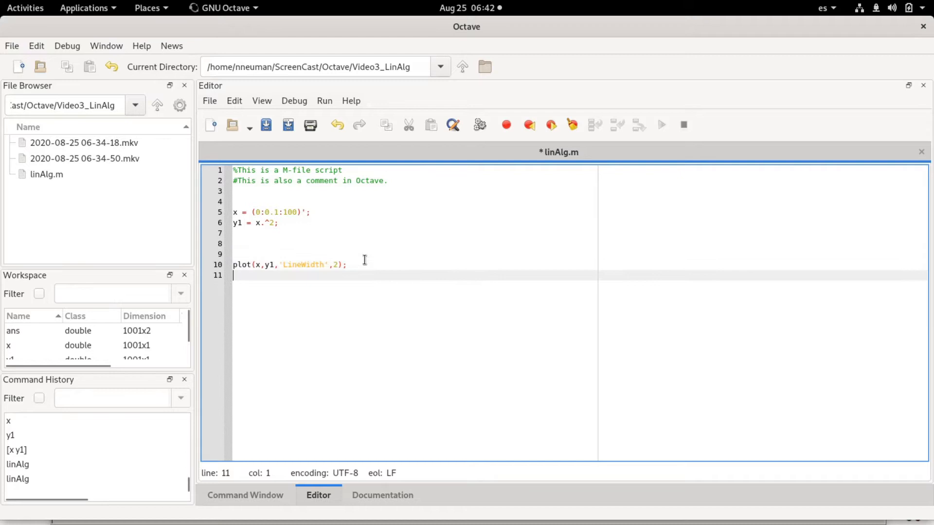
Add xlabel("x"); on line 11 after the plot call
type("xlabel")
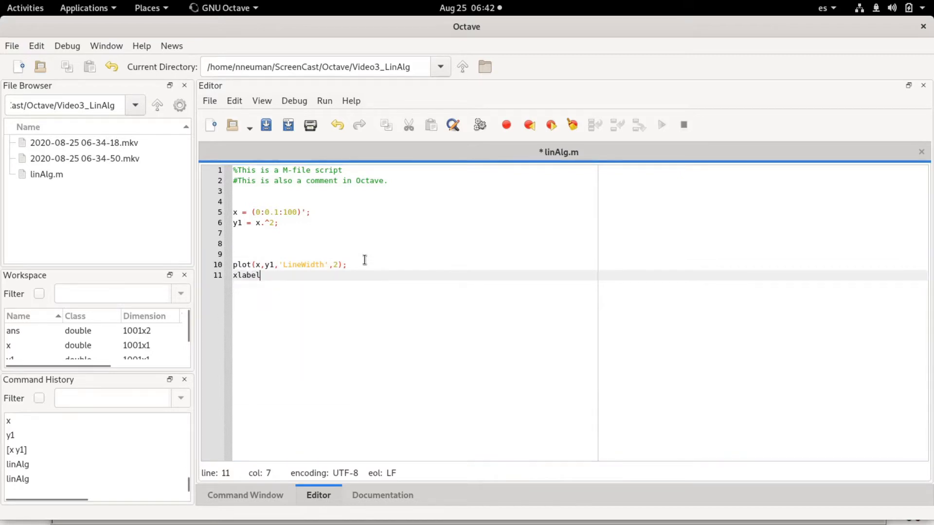
type("('")
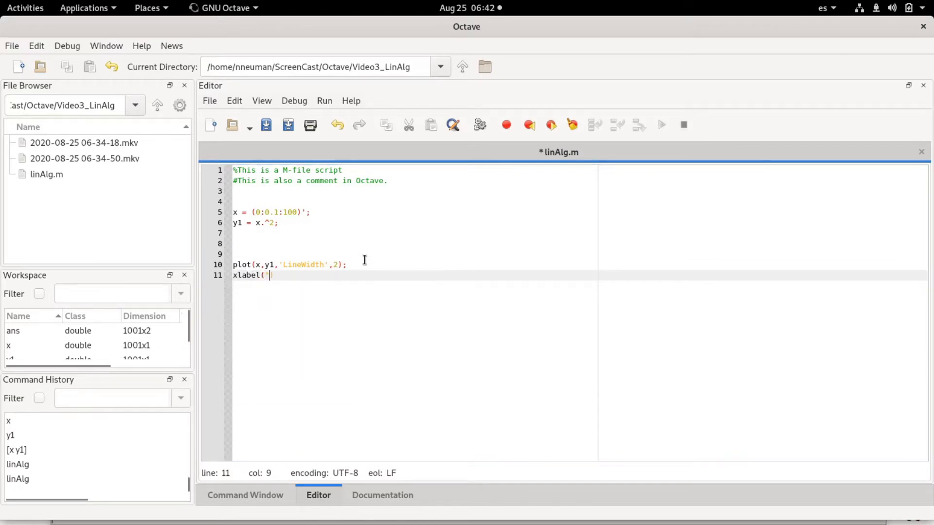
type("')")
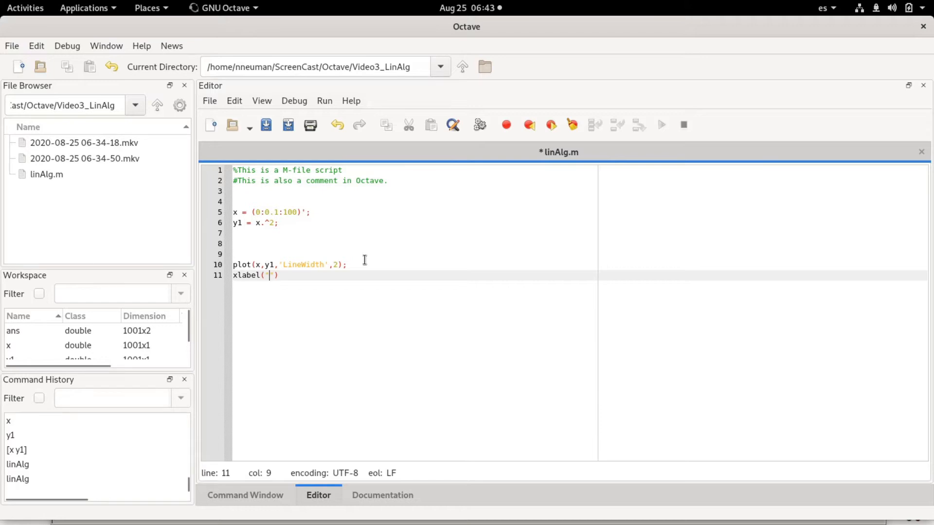
type("x")
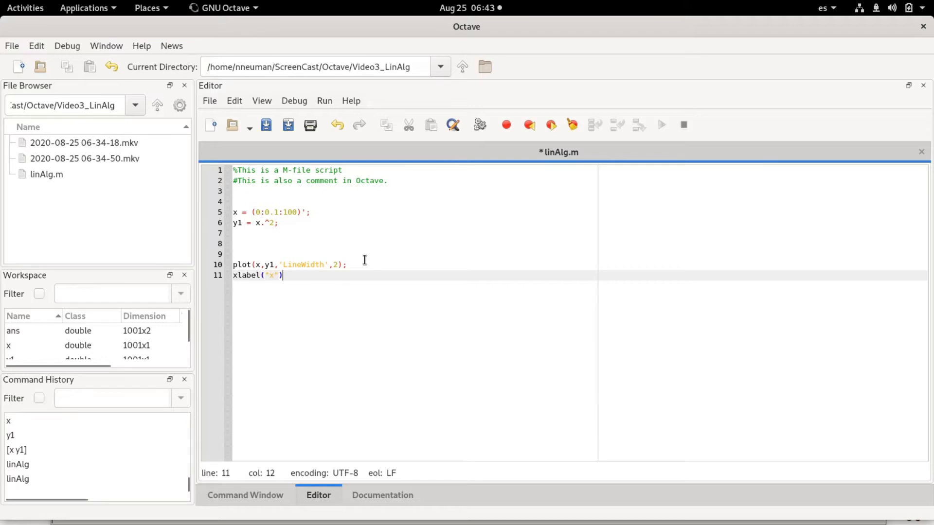
Add ylabel("x^2"); on line 12 to label the y-axis
type("y")
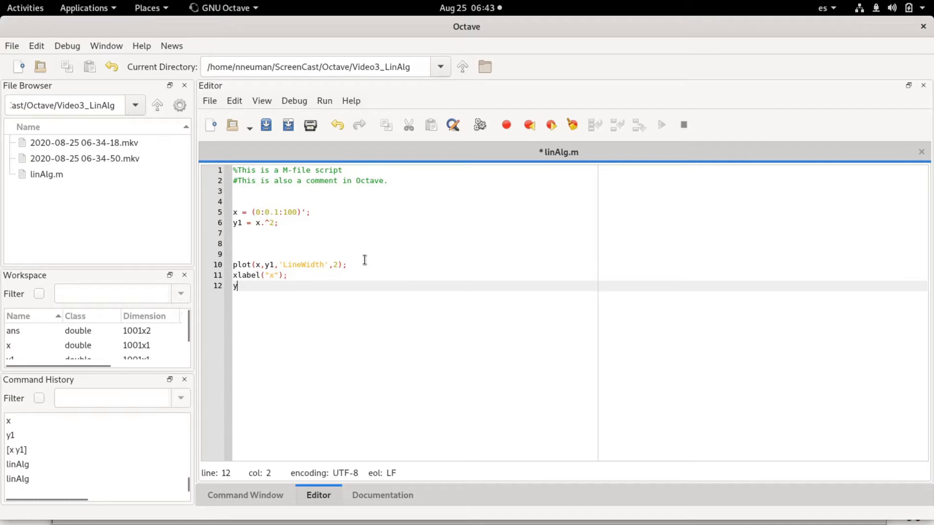
type("label('")
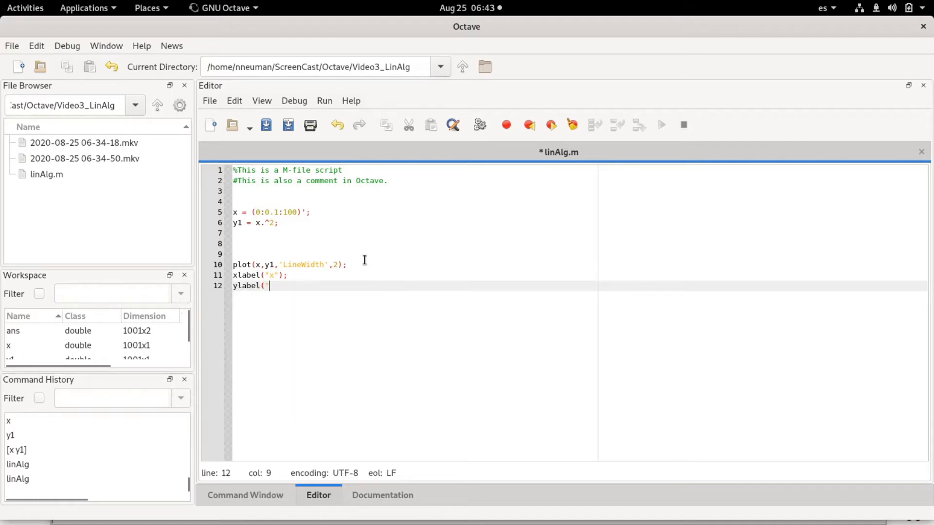
type("\"")
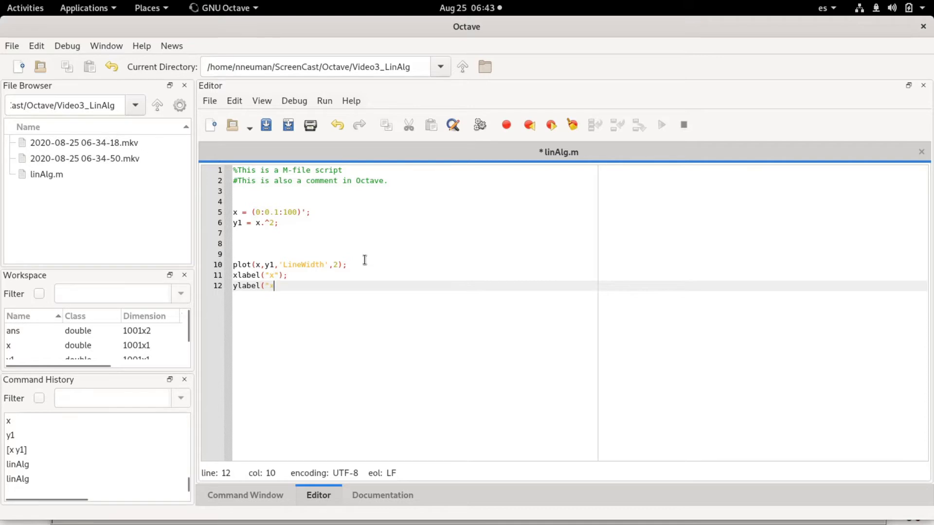
type("^2")
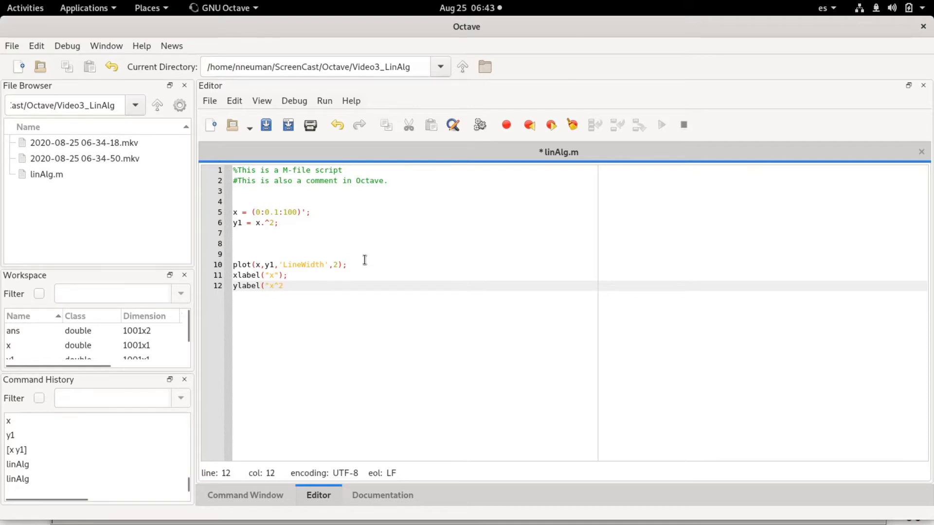
type("\");")
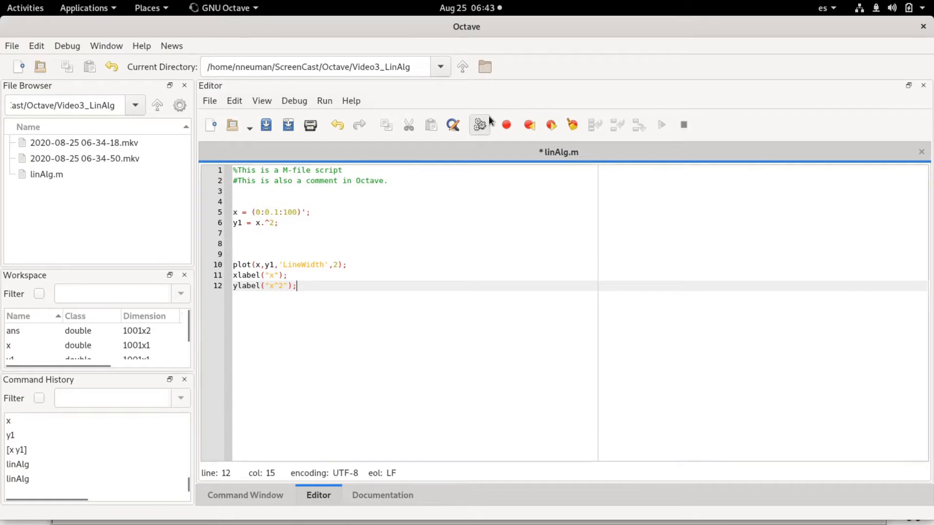
Rerun linAlg.m to give Figure 1 labelled axes, then bring the code forward
left_click(25, 7)
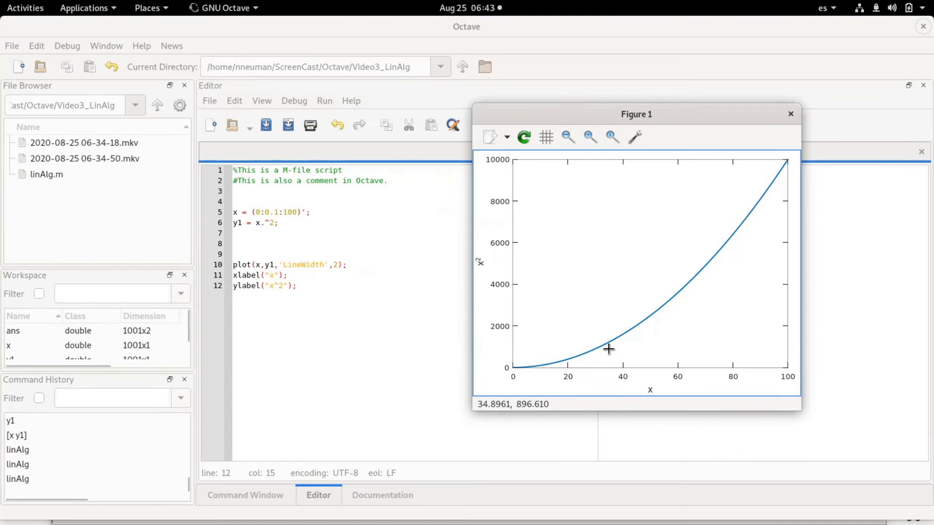
mouse_move(655, 364)
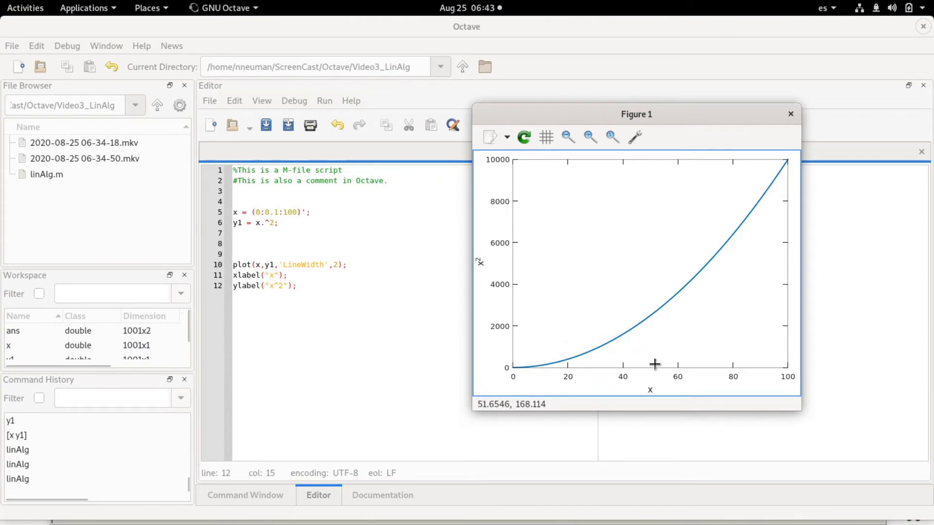
mouse_move(488, 259)
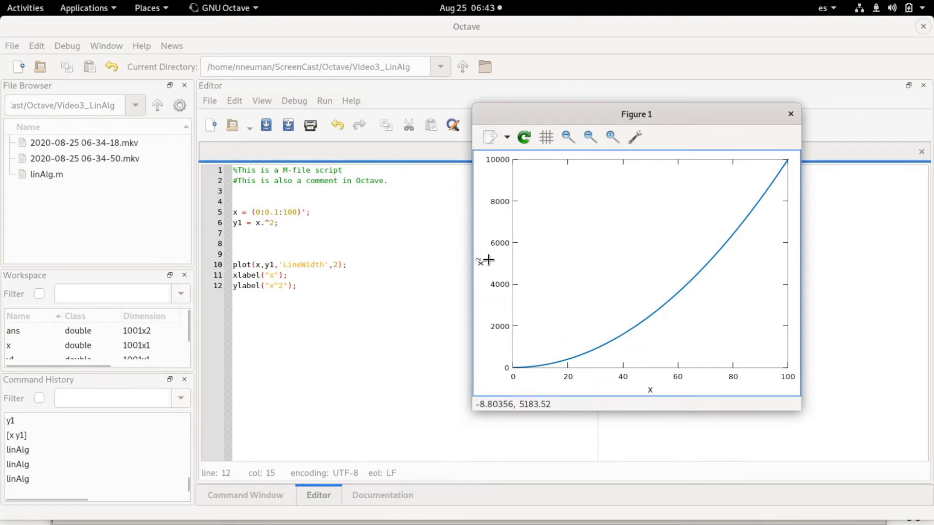
mouse_move(481, 269)
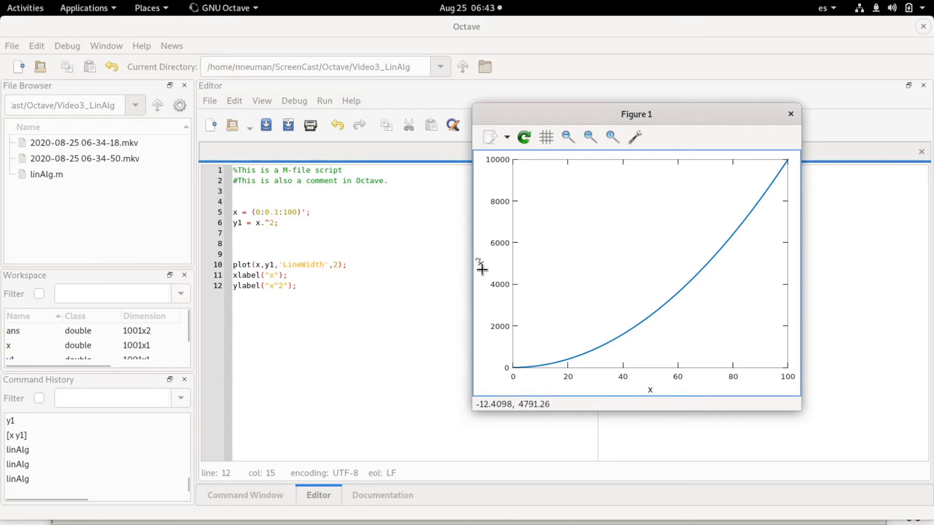
mouse_move(489, 260)
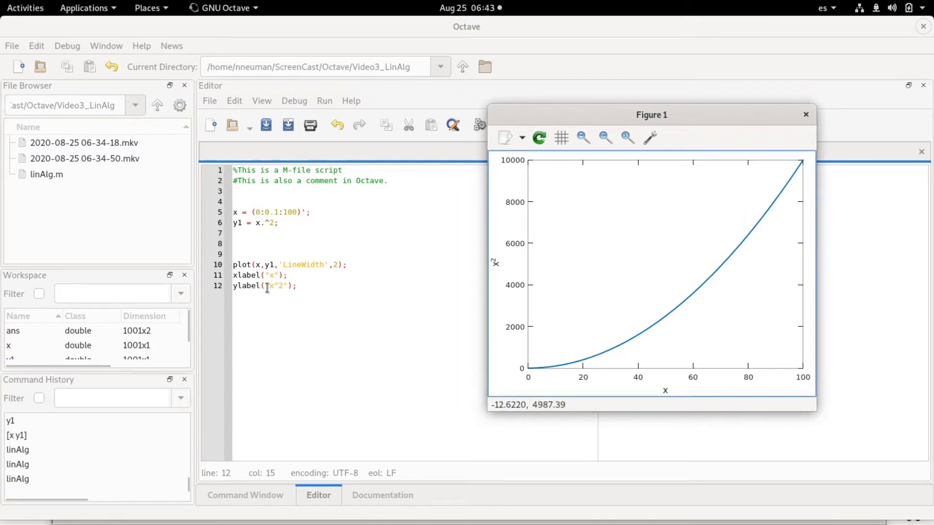
mouse_move(309, 318)
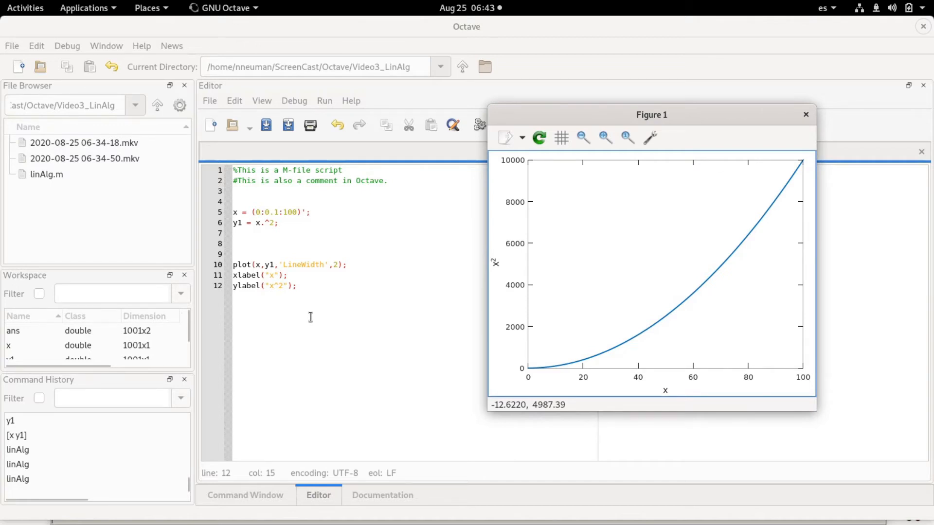
mouse_move(515, 254)
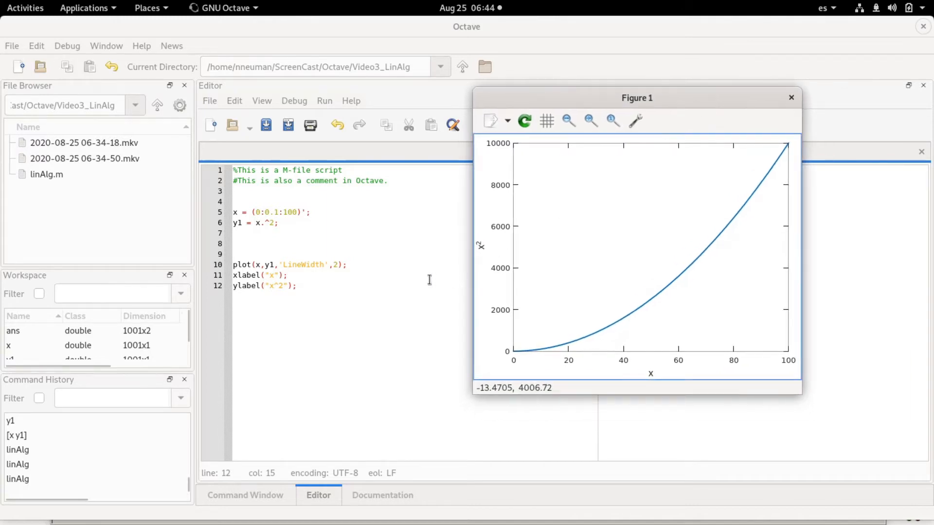
left_click(791, 97)
type("y2 = x.")
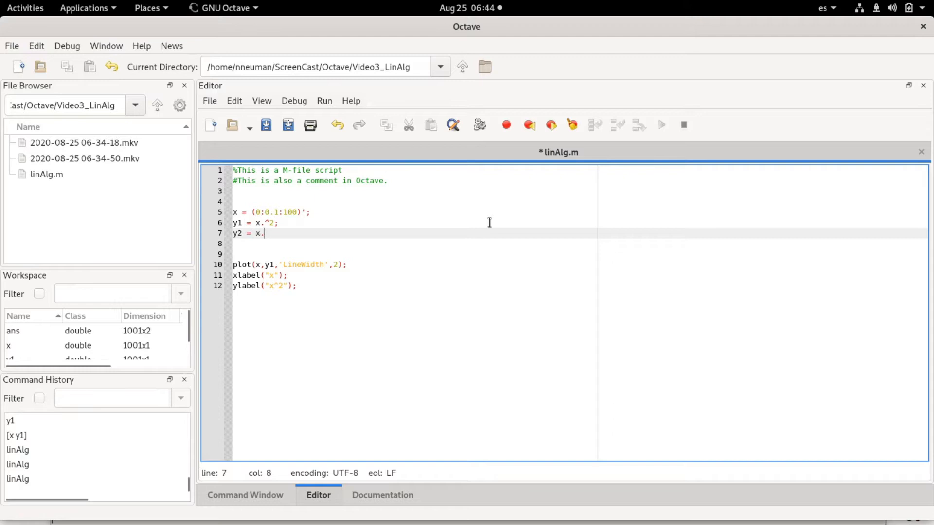
Define y2 = x.^3/3; on line 7 and add x,y2 to the plot call
type("^3")
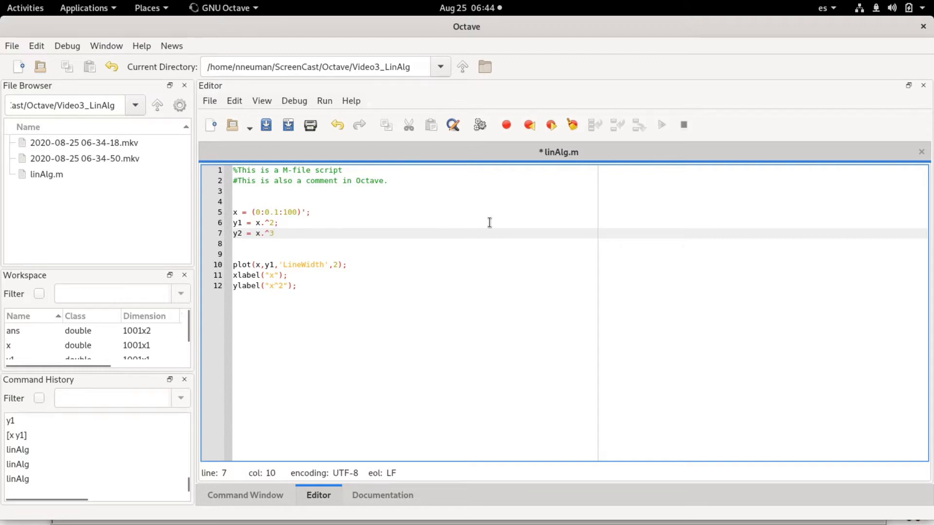
type("/3;")
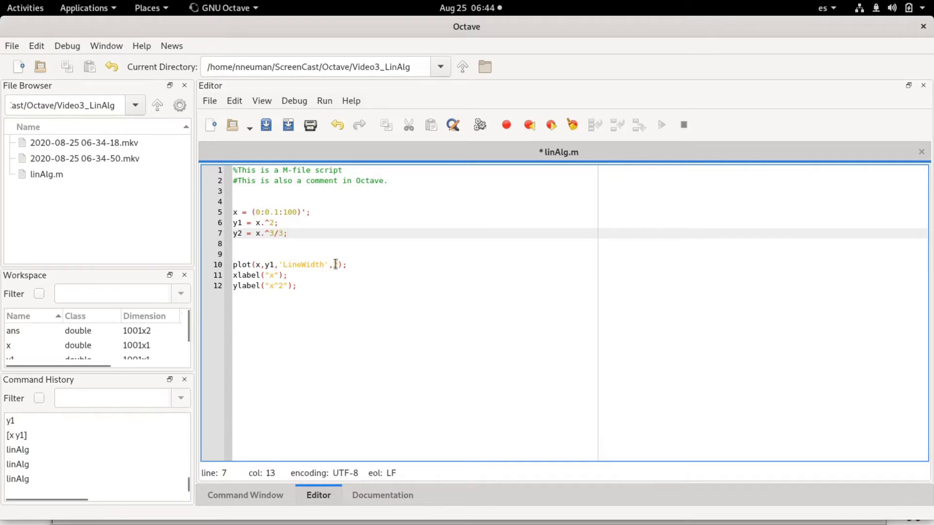
type("2")
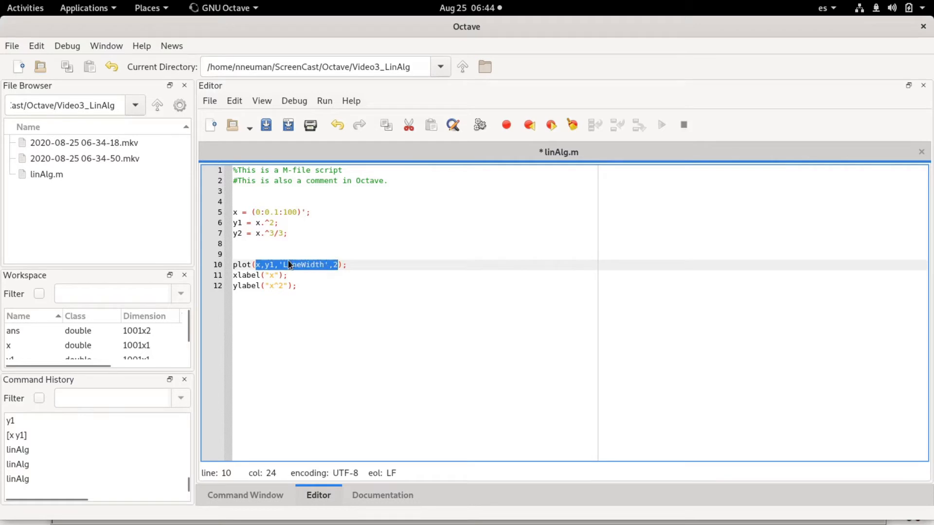
left_click(268, 264)
type(",x,y2")
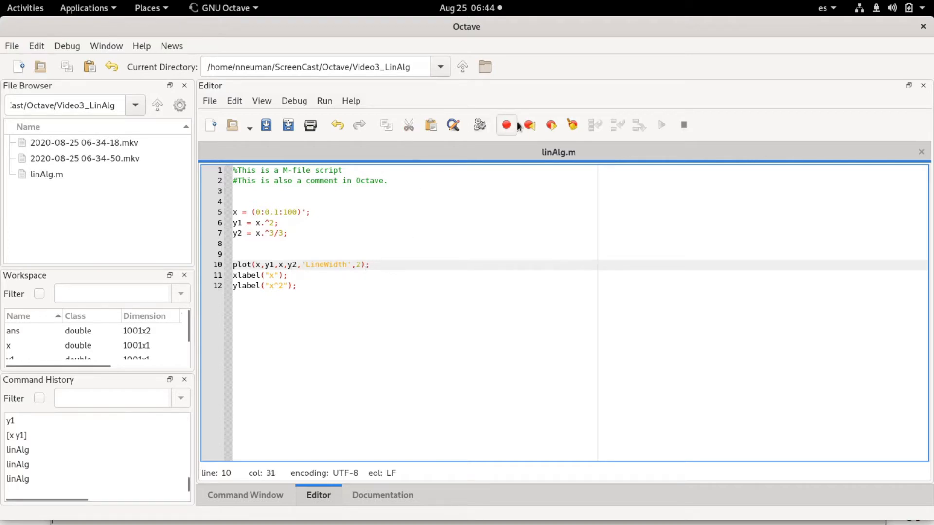
Run linAlg.m to plot the cubic beside x² in Figure 1, then return to the code
left_click(25, 8)
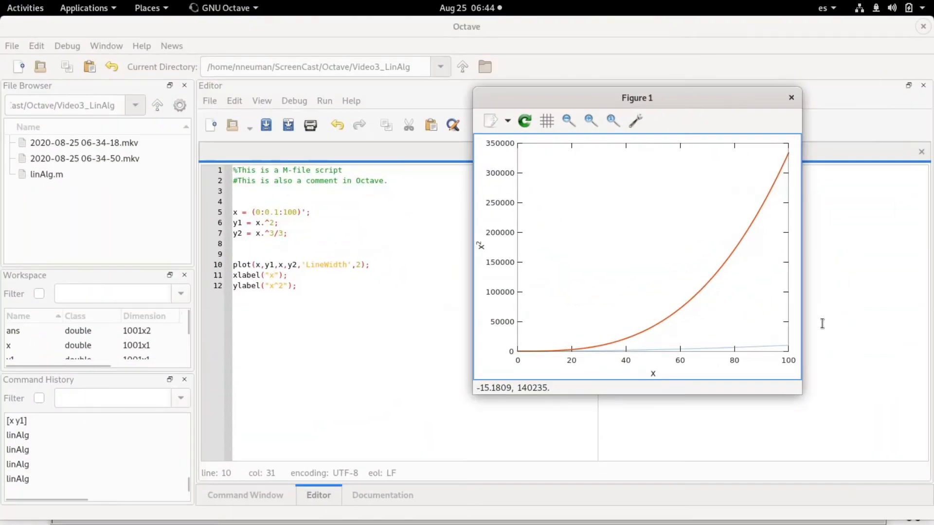
mouse_move(769, 348)
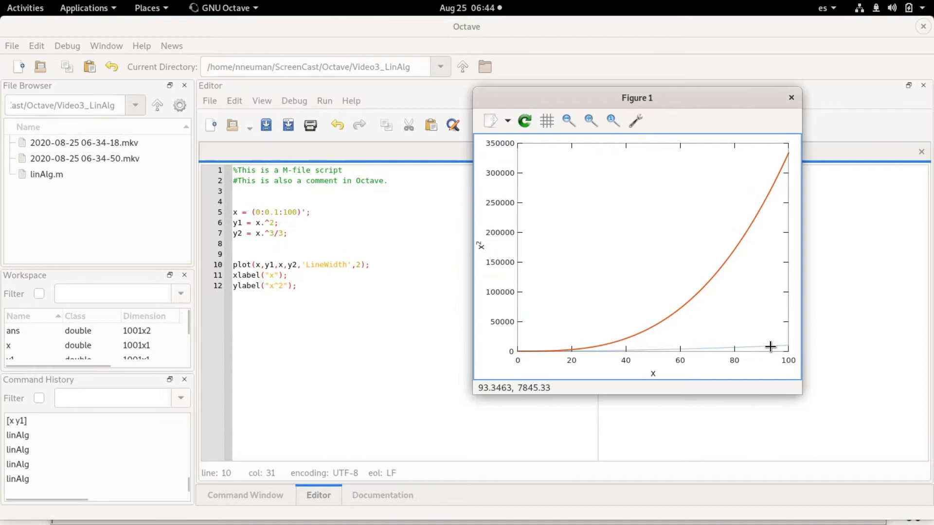
mouse_move(783, 267)
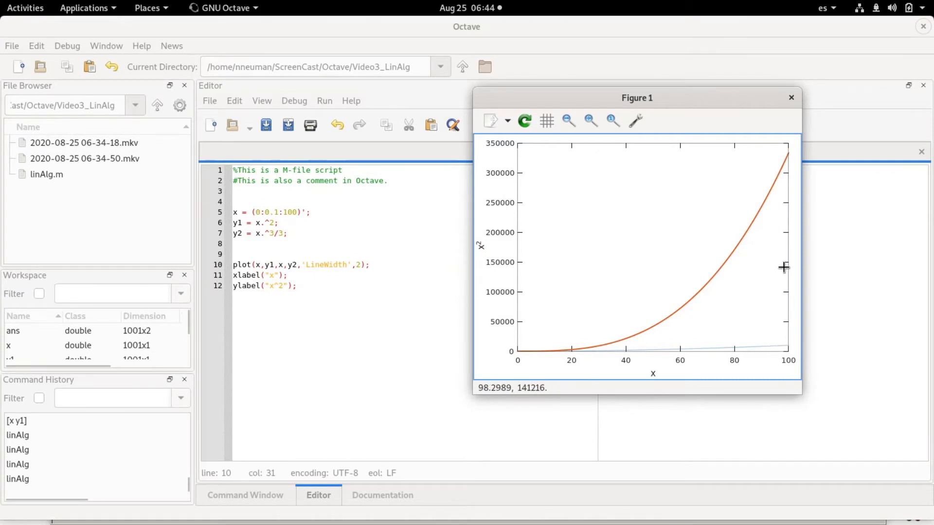
mouse_move(771, 341)
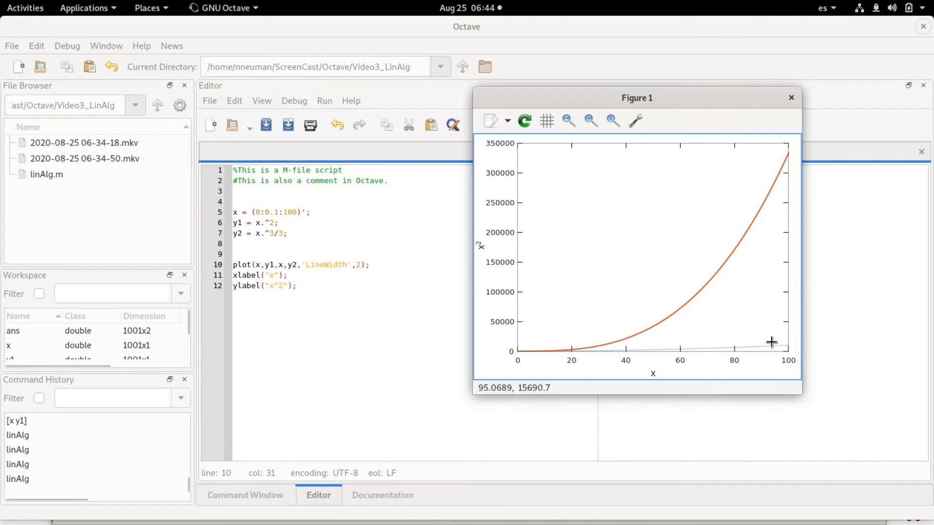
mouse_move(584, 324)
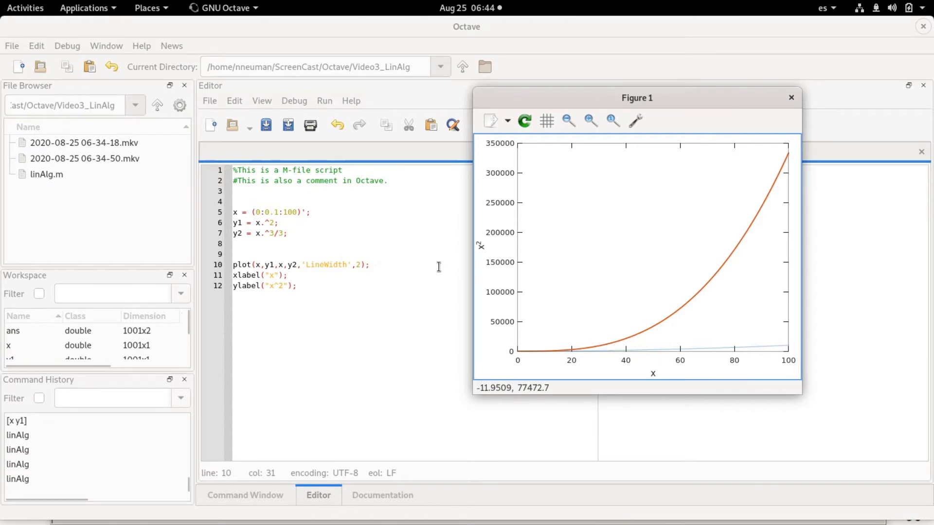
mouse_move(777, 346)
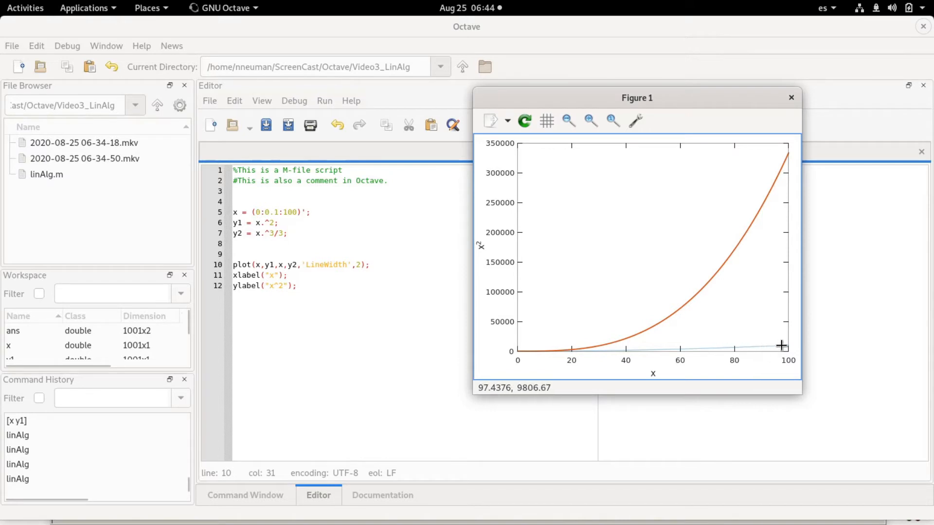
mouse_move(763, 343)
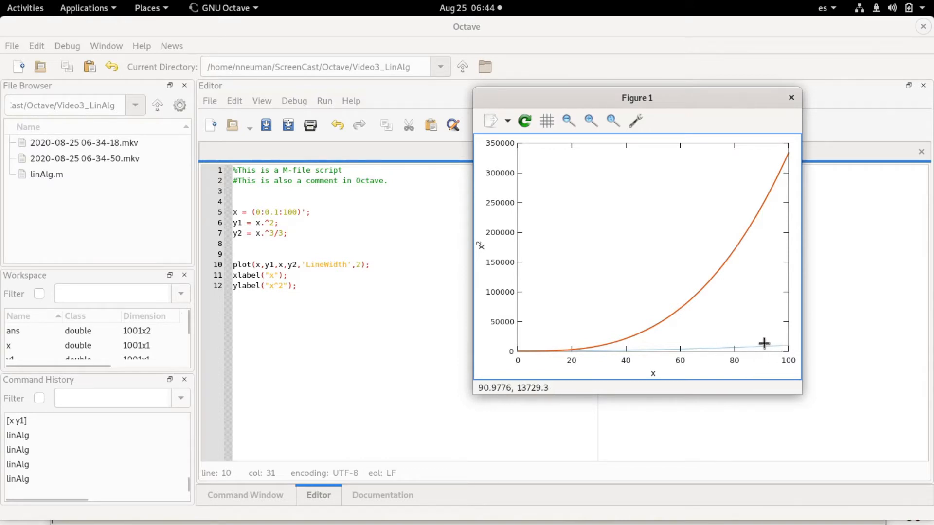
mouse_move(779, 348)
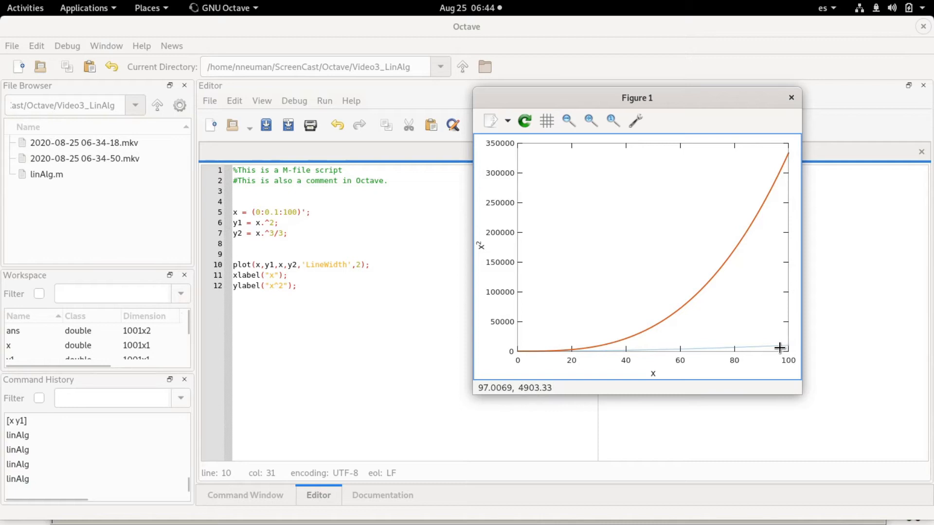
left_click(790, 98)
type(",'LineWidth',2")
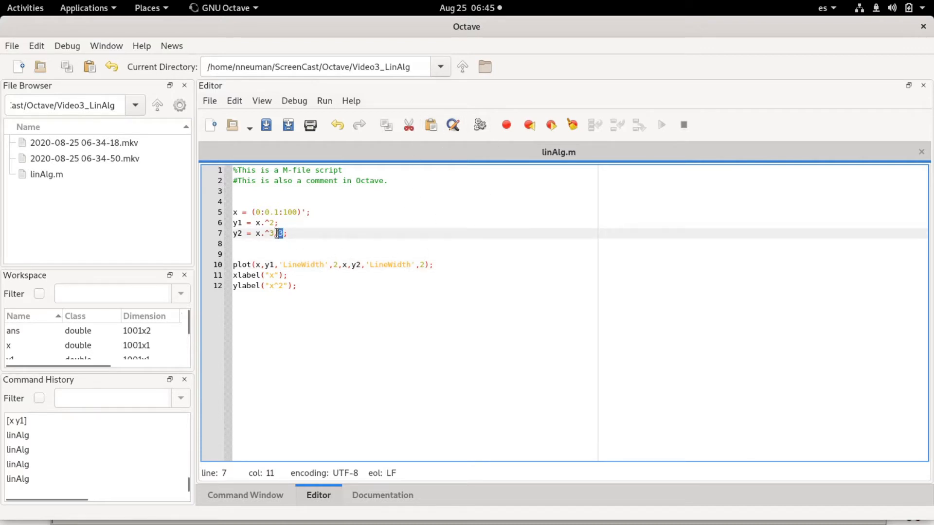
Change line 7 so y2 is x.^3/10 instead of dividing by 3
type("/10")
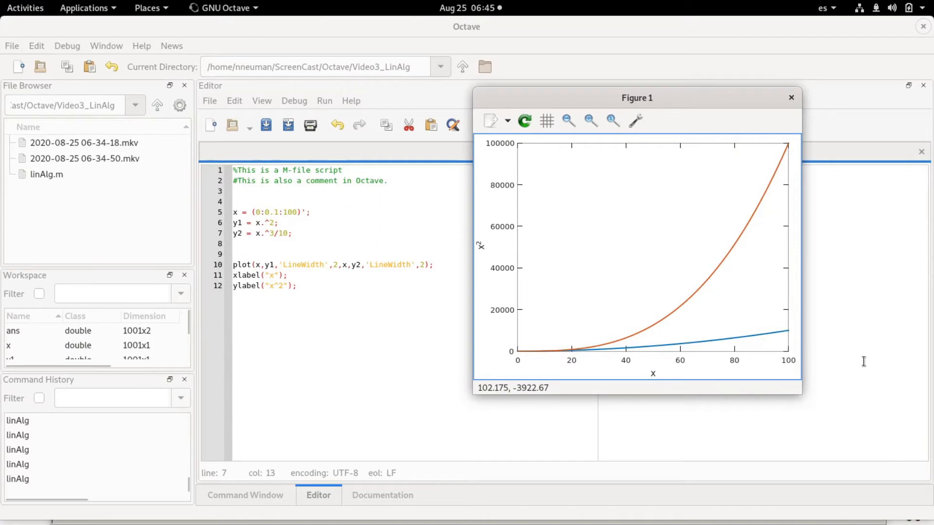
mouse_move(796, 287)
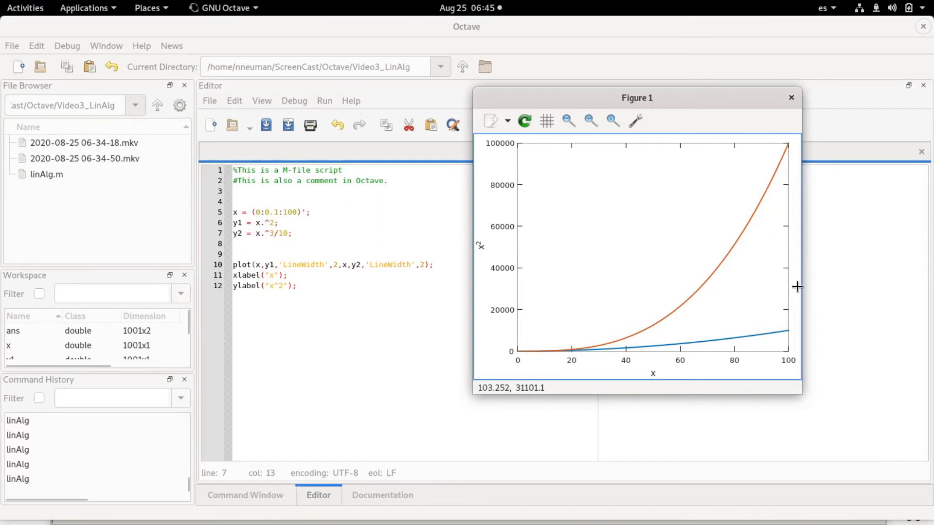
mouse_move(774, 162)
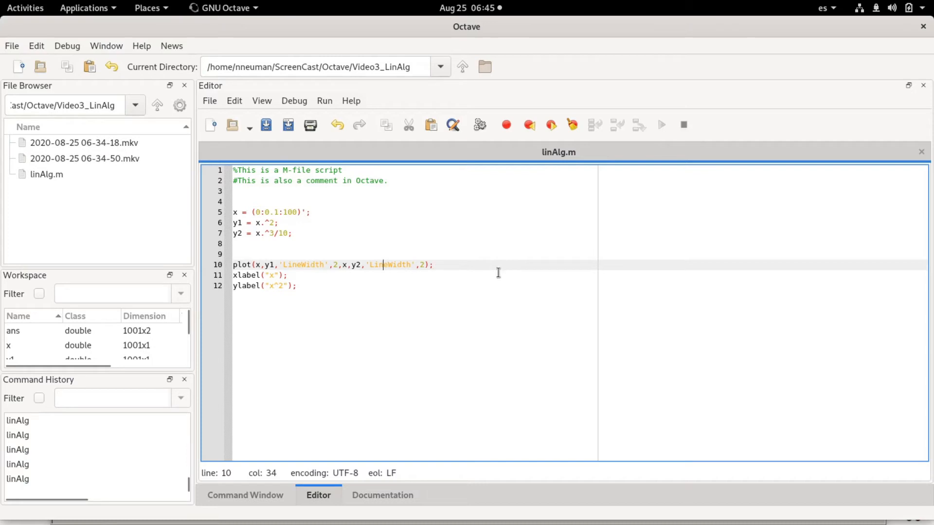
mouse_move(457, 268)
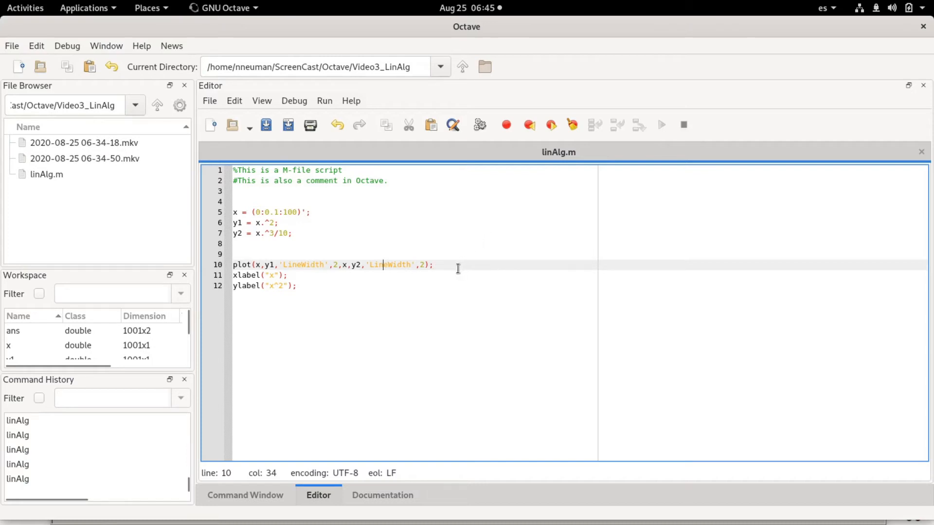
mouse_move(470, 265)
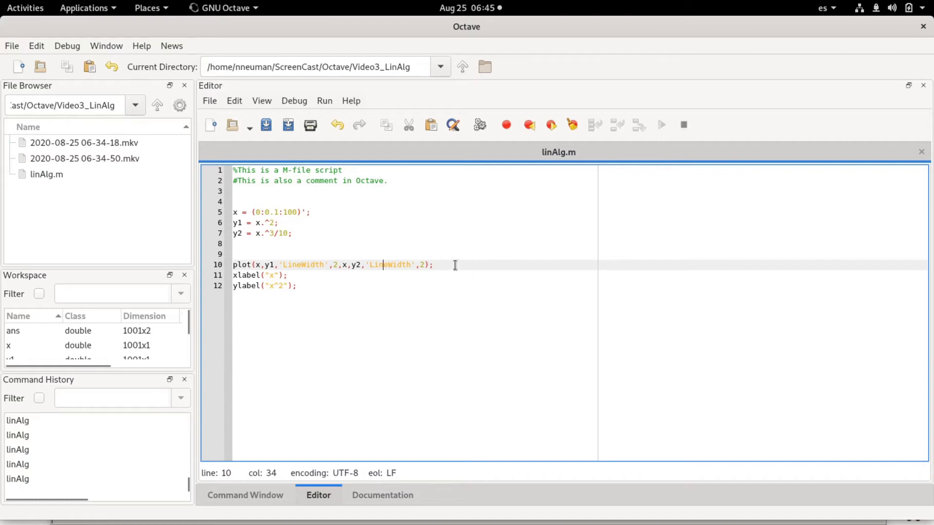
Replace the combined plot line with separate y1 and y2 plot calls, rerun, and return to the editor
triple_click(332, 264)
type("plot(x,y2,'LineWidth',2);")
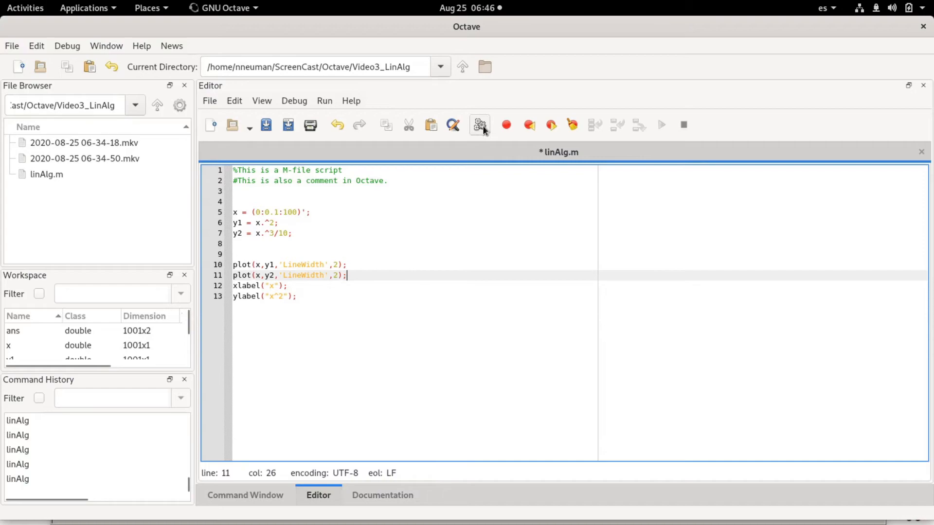
left_click(25, 7)
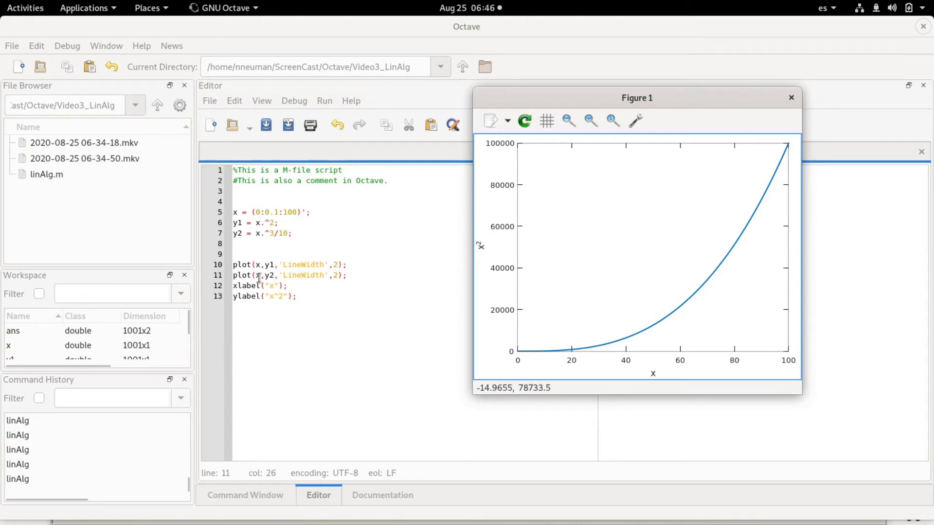
mouse_move(278, 274)
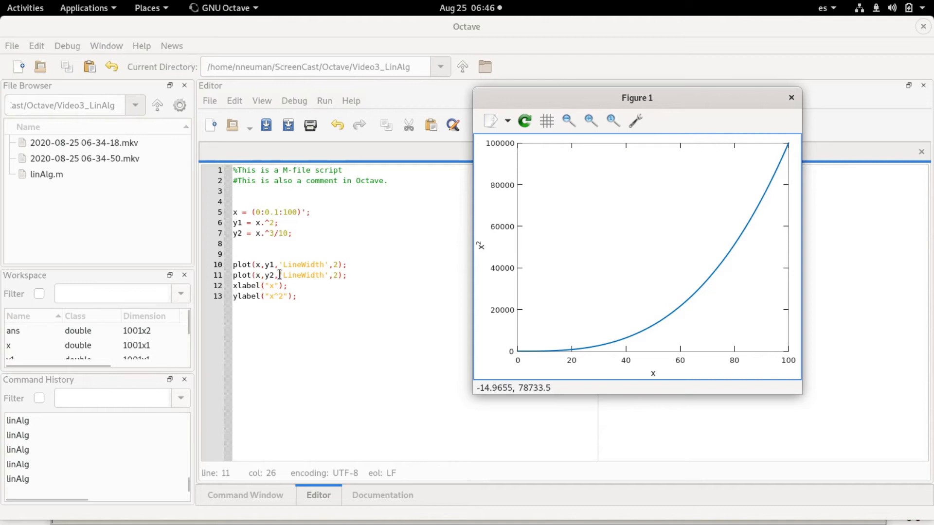
mouse_move(842, 230)
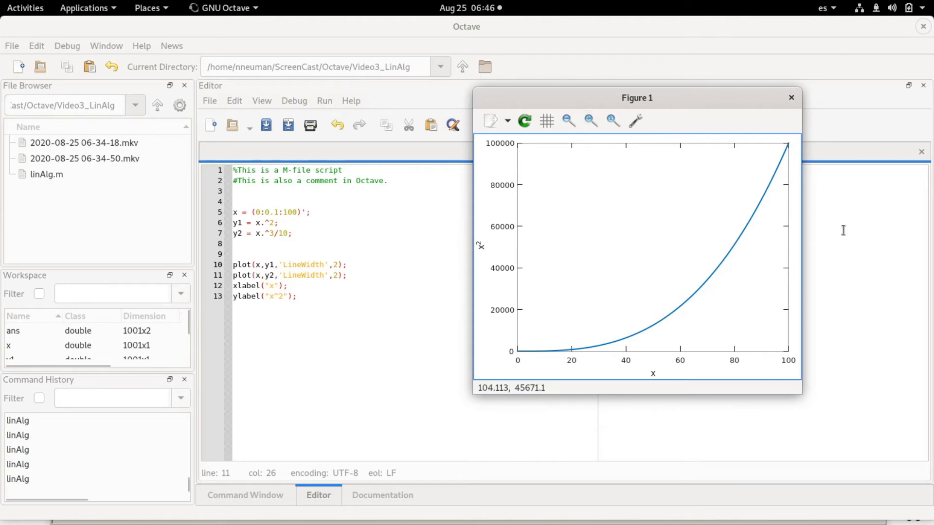
mouse_move(325, 308)
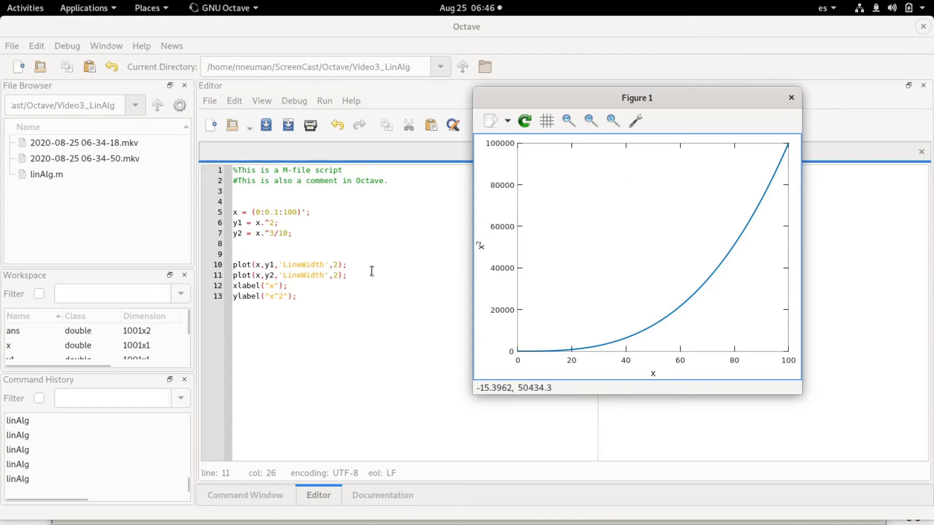
left_click(791, 97)
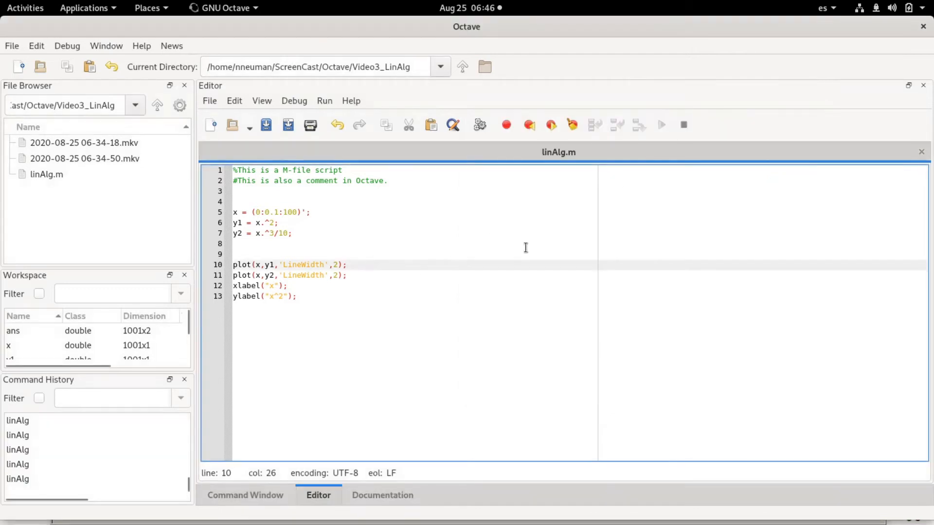
Add hold on so both curves stay plotted, set y2's line width to 4, and close the figure
type("hold on")
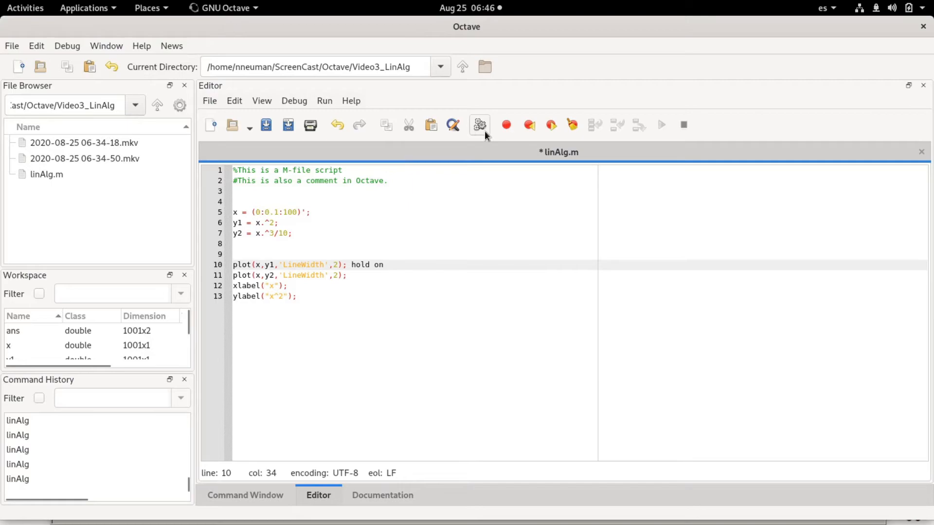
left_click(479, 125)
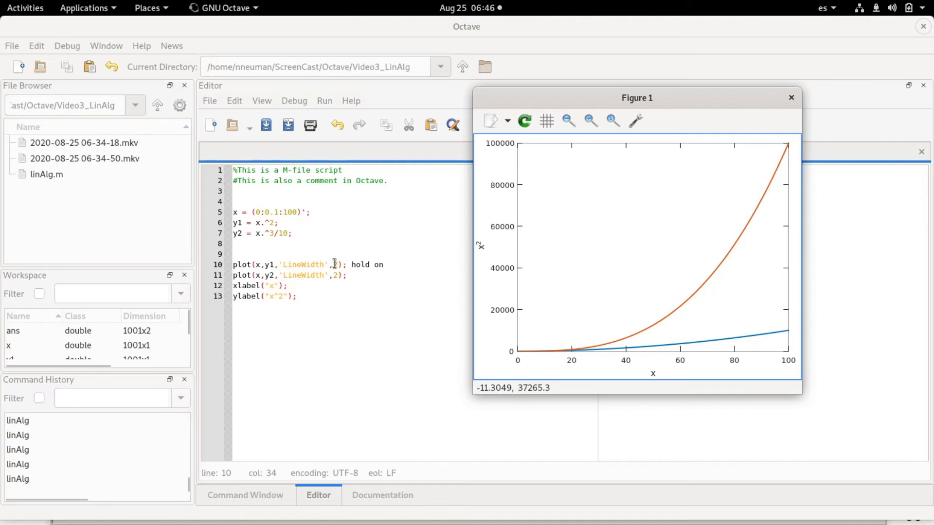
type("2")
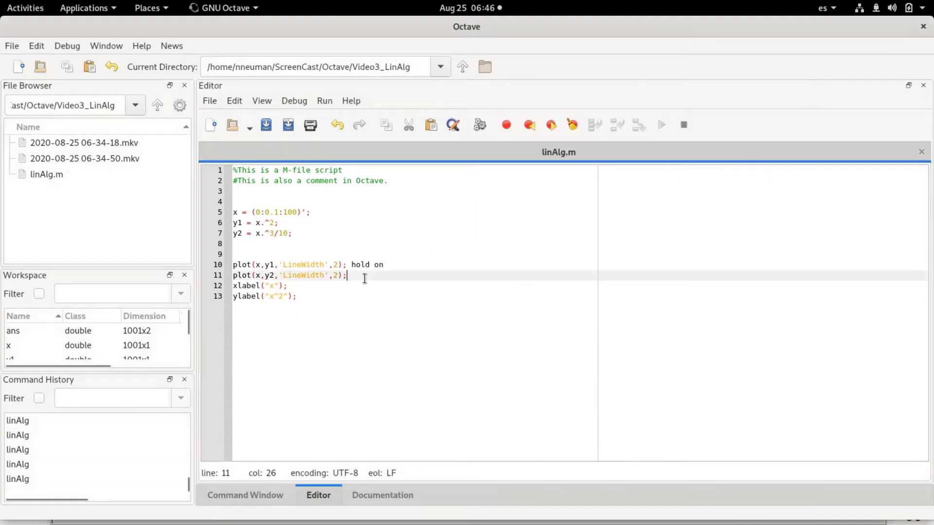
type("4")
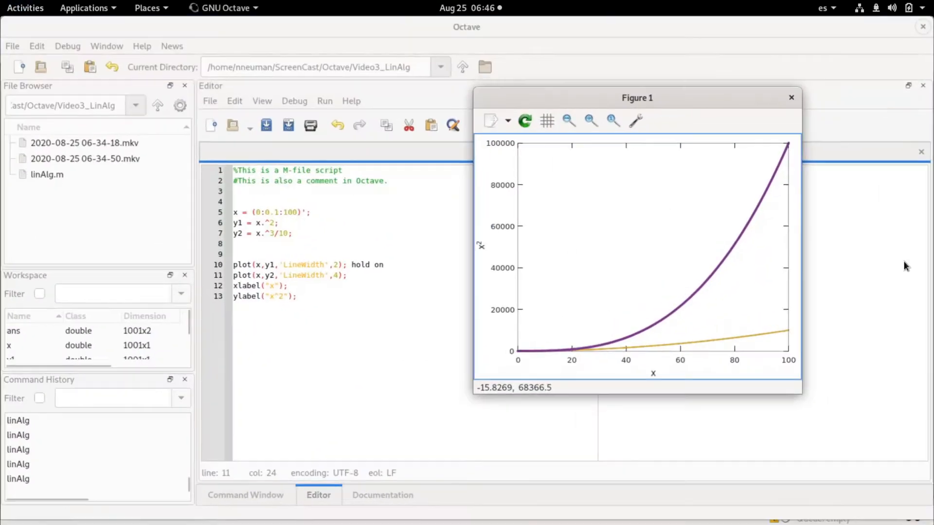
mouse_move(774, 262)
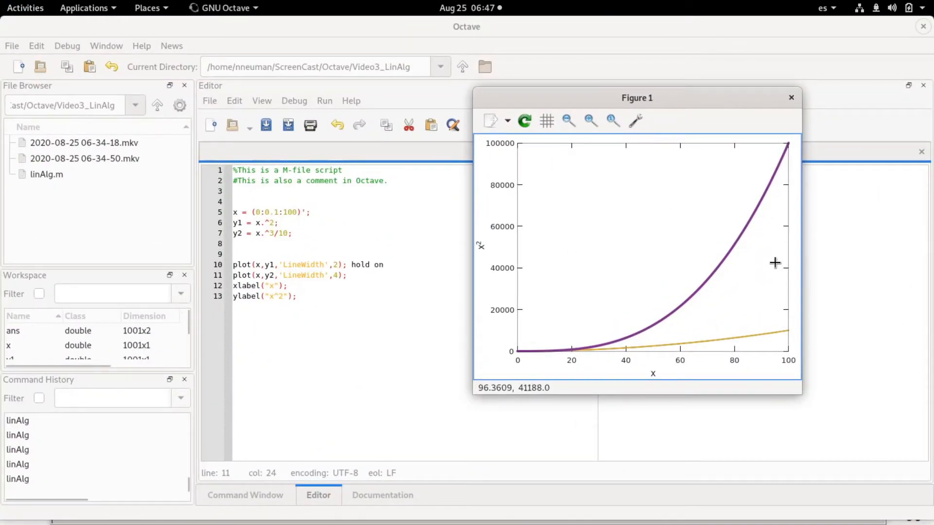
left_click(790, 97)
type("y3 =")
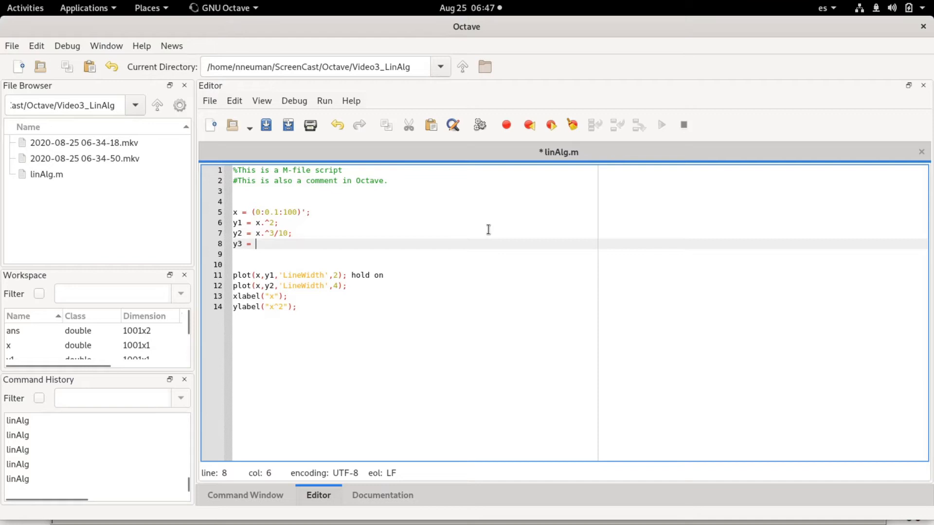
Define y3 = x.^4-x.^2+x; and duplicate the y2 plot line with line width 3
type("x.^")
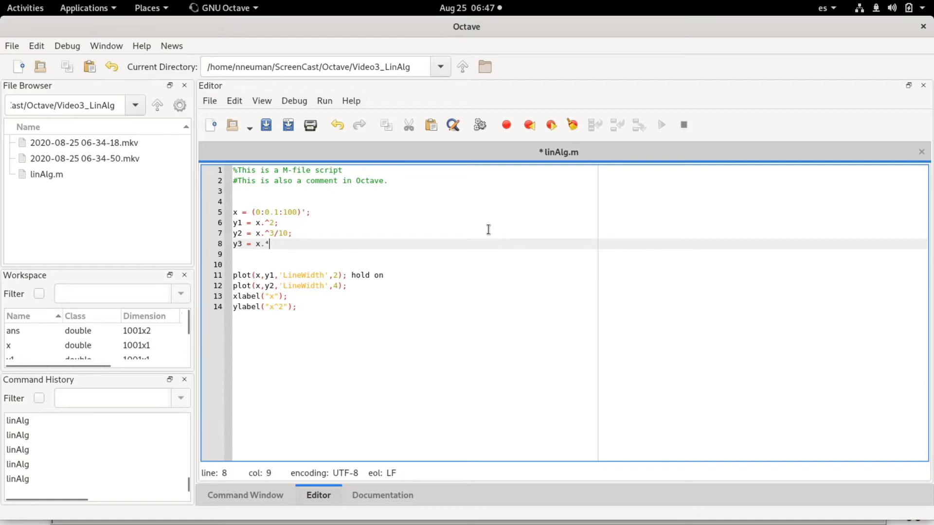
type("4")
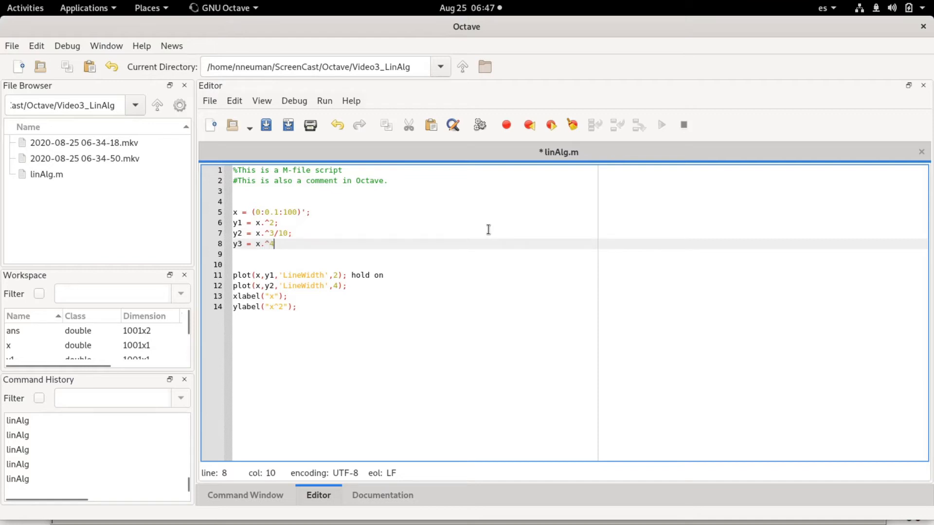
type("-x.")
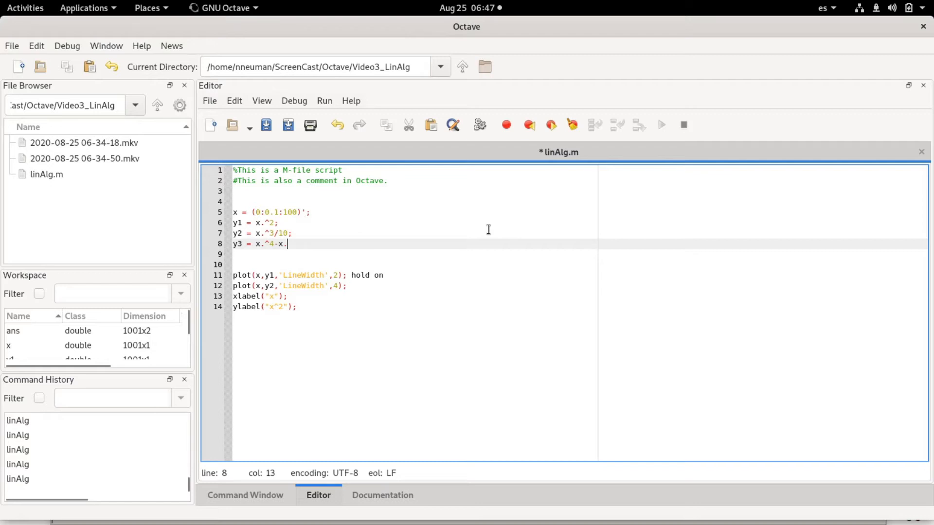
type("^2")
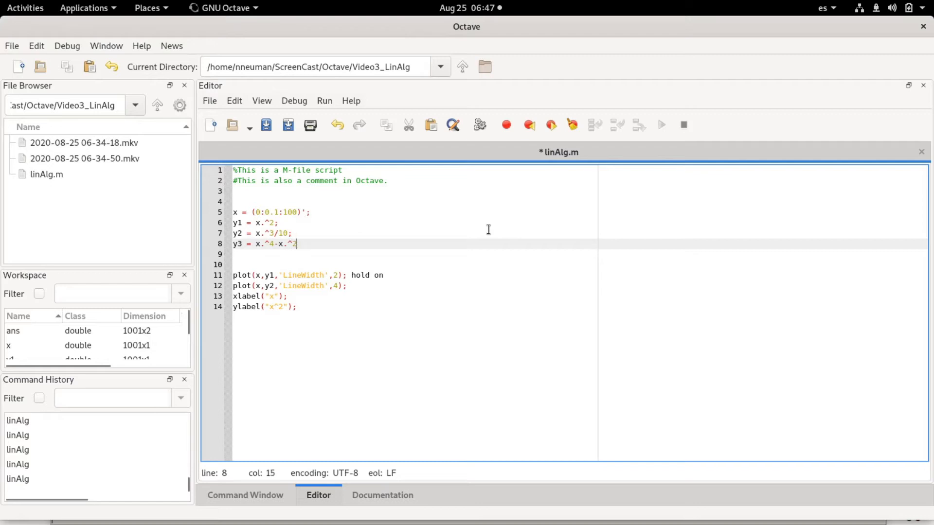
type("+x;")
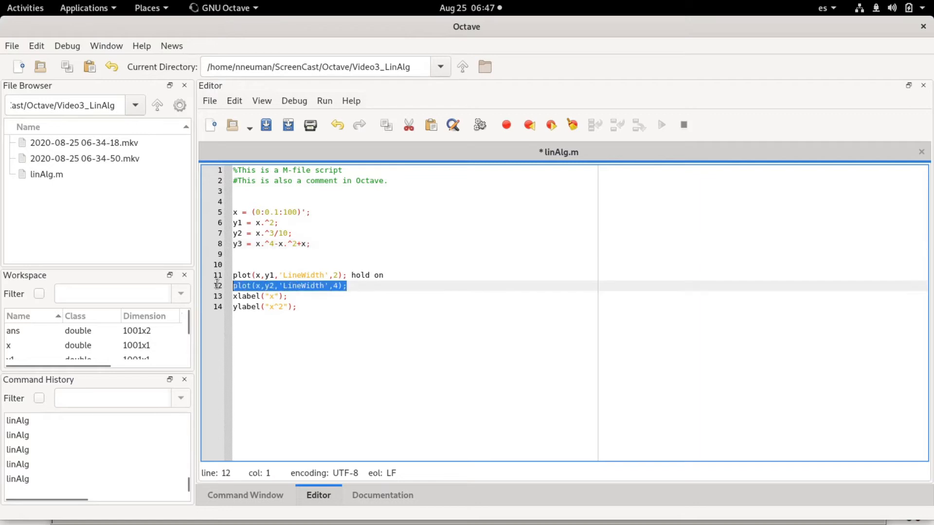
key("Return")
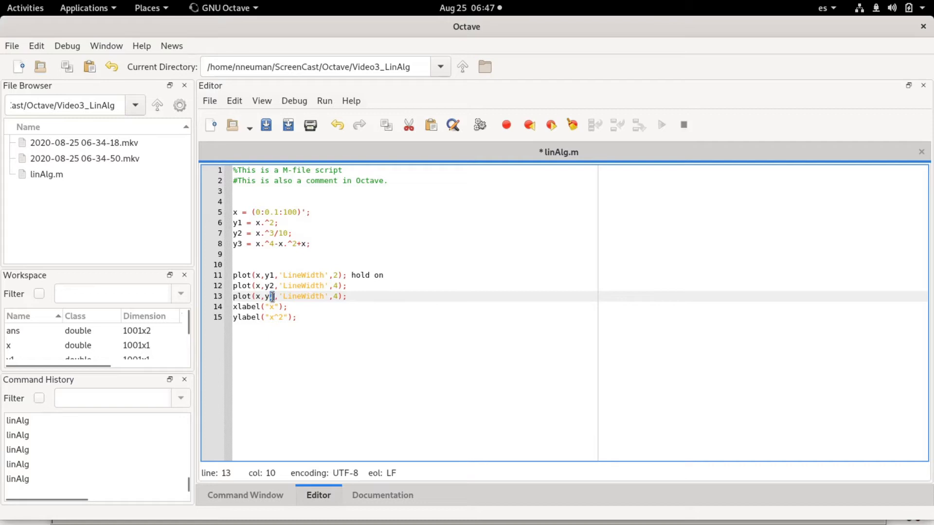
left_click(333, 286)
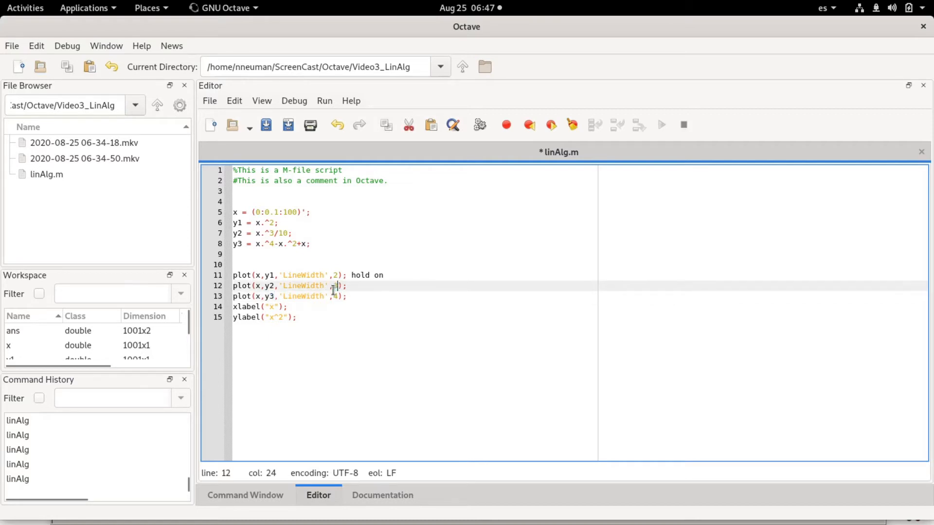
type("3")
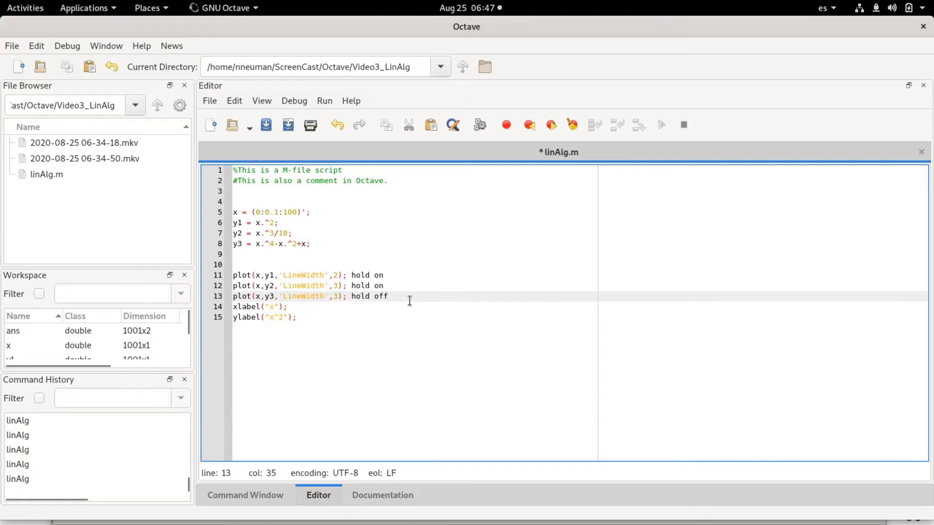
mouse_move(433, 231)
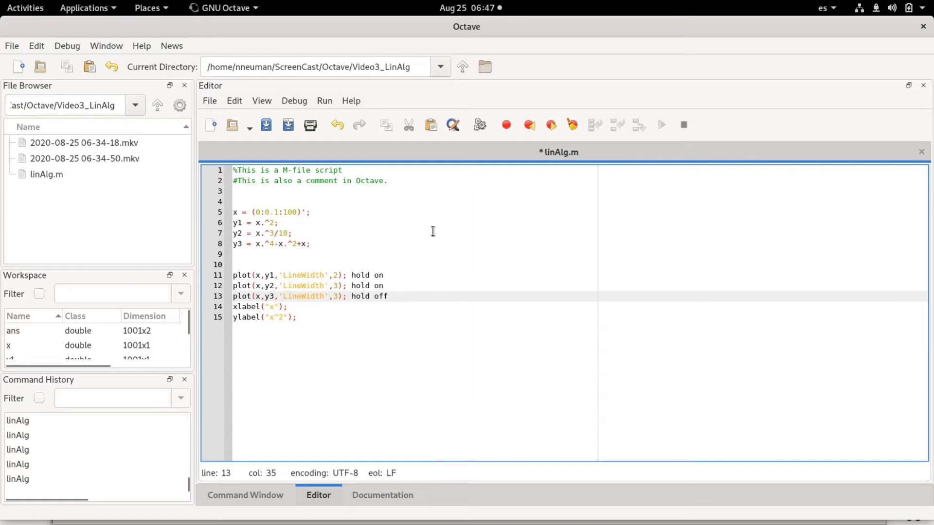
mouse_move(332, 258)
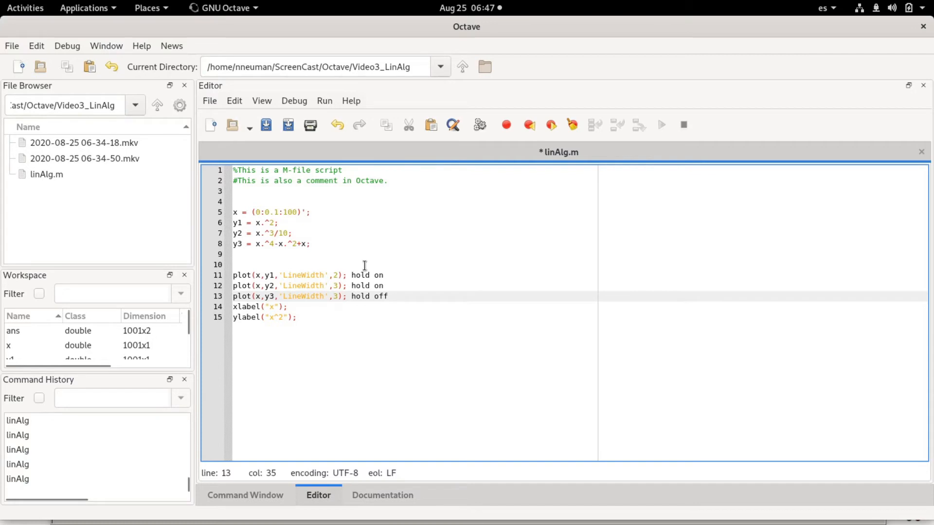
mouse_move(379, 262)
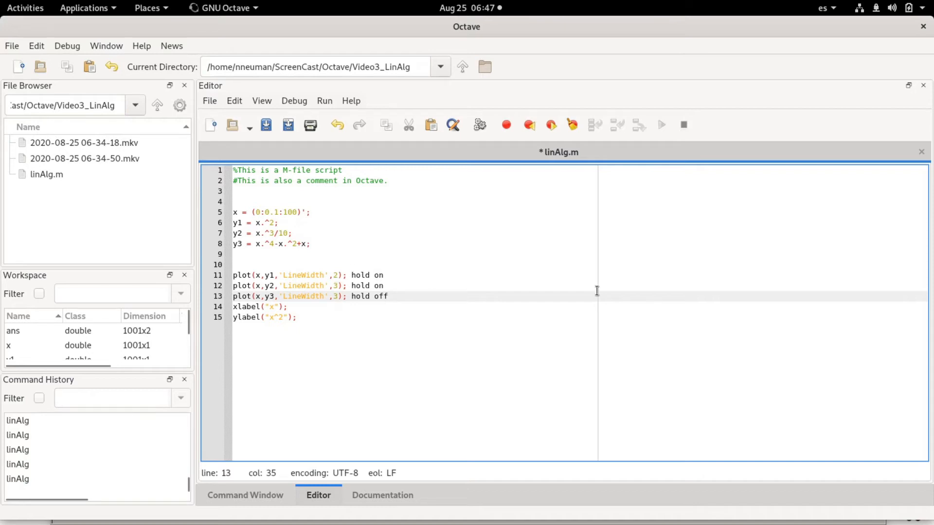
mouse_move(592, 293)
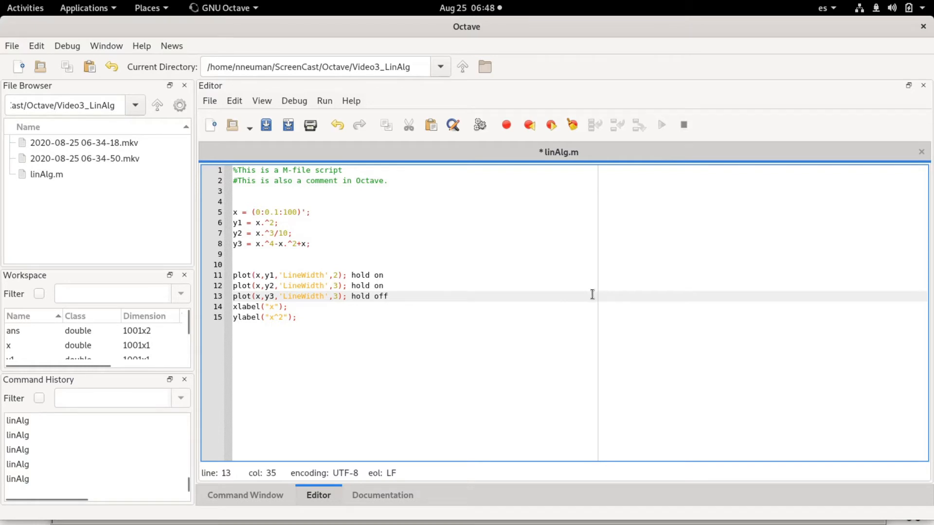
mouse_move(501, 251)
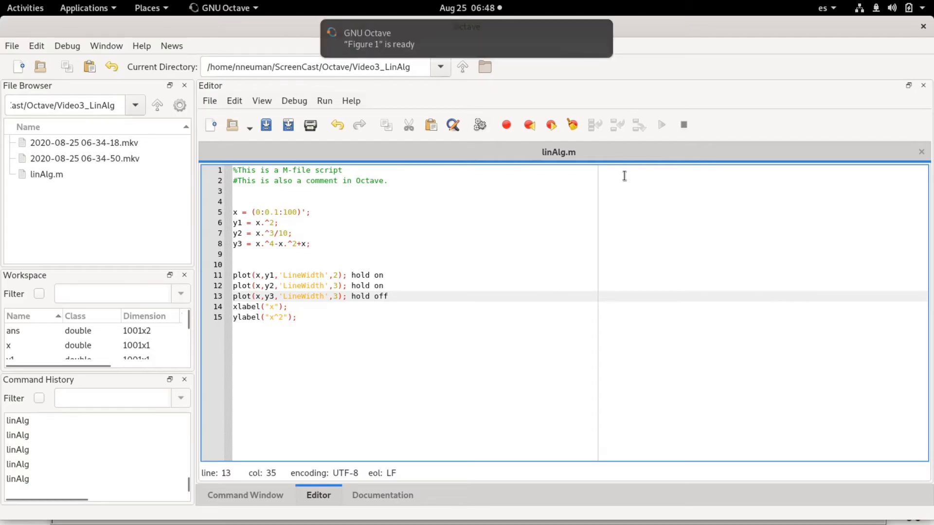
Zoom Figure 1 into the region near the origin where the three curves start
left_click(661, 125)
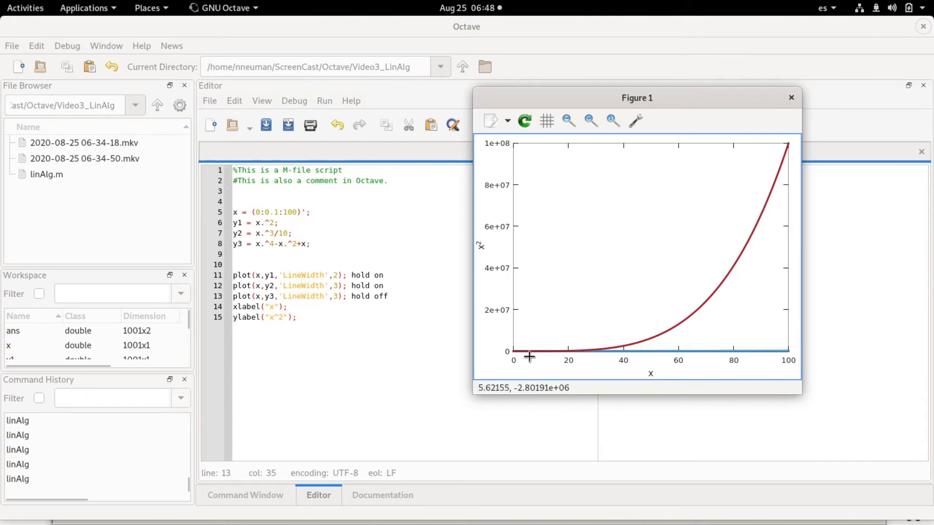
mouse_move(515, 329)
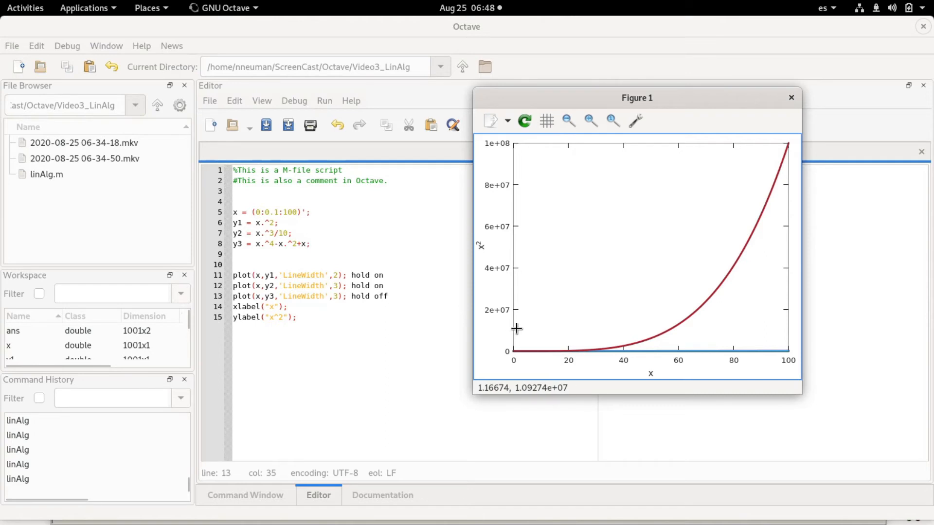
left_click(683, 313)
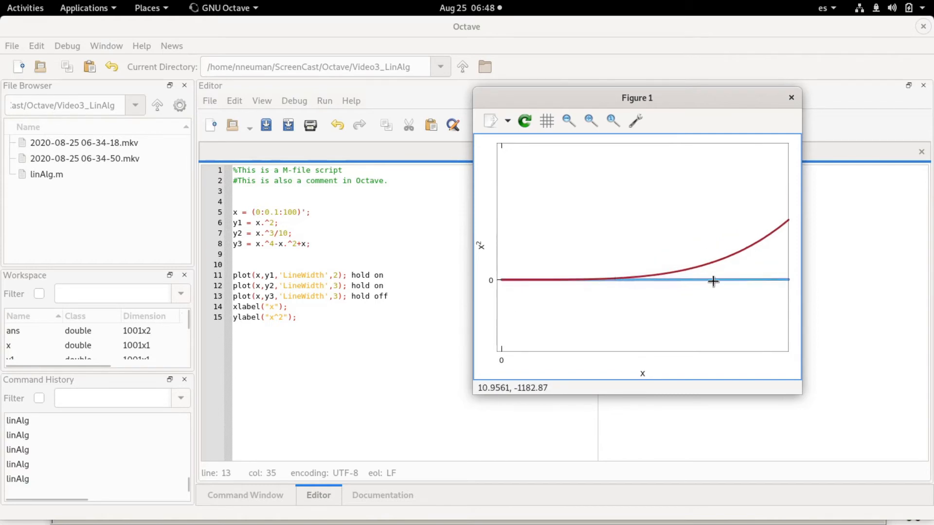
left_click_drag(713, 281, 515, 287)
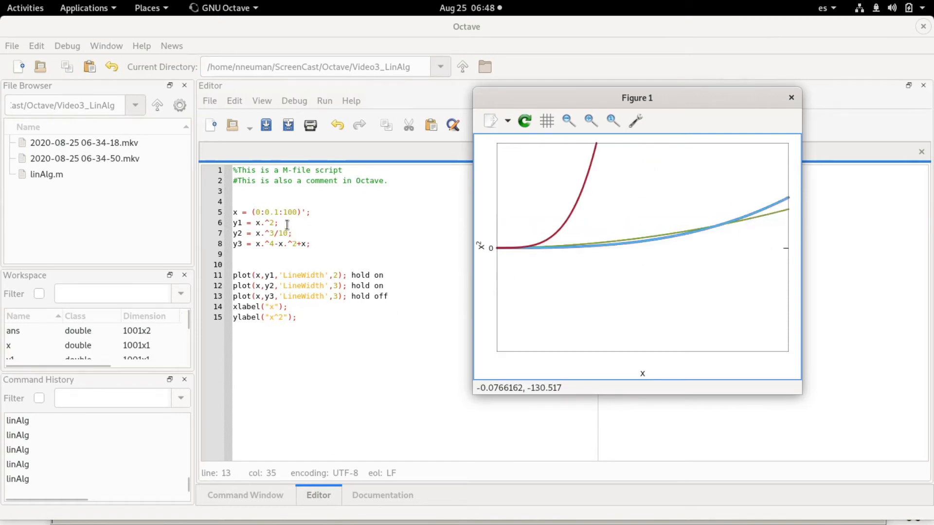
mouse_move(761, 225)
type("/")
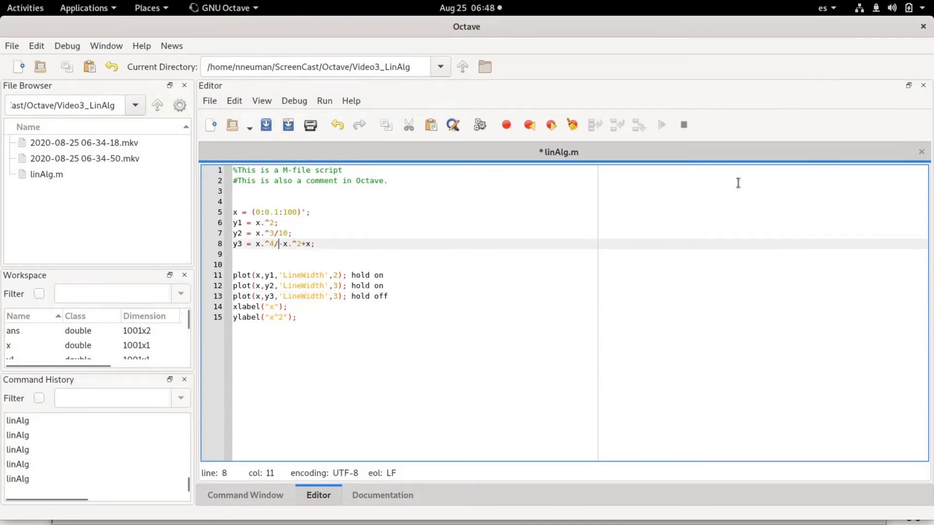
Scale the quartic term to x.^4/100 and rerun the script
type("00")
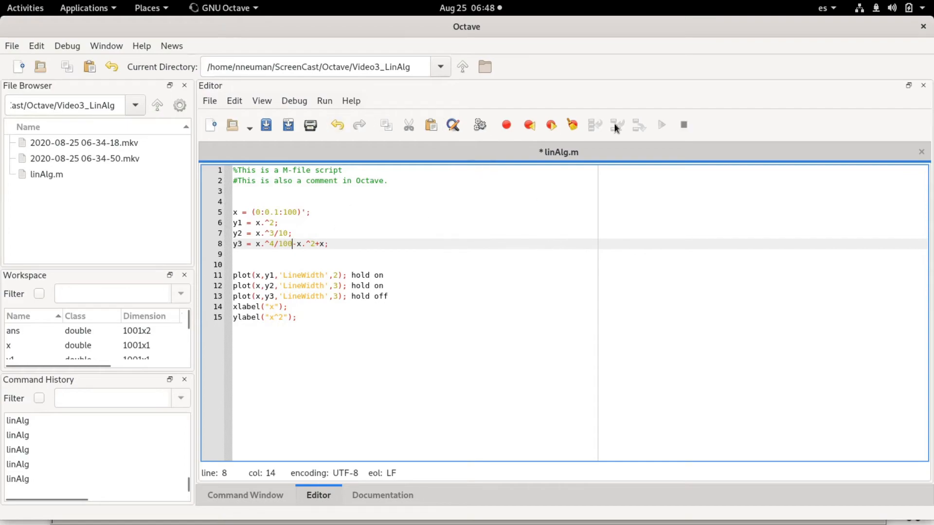
left_click(660, 124)
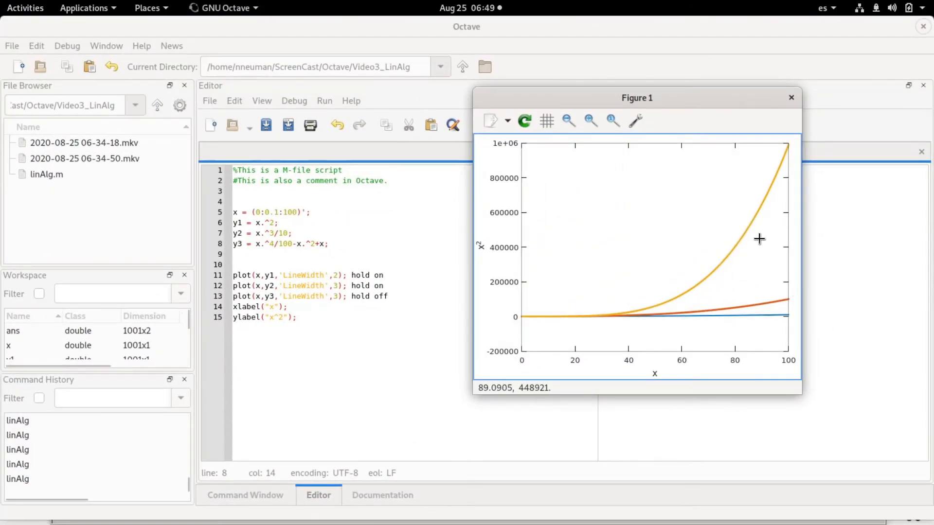
mouse_move(674, 320)
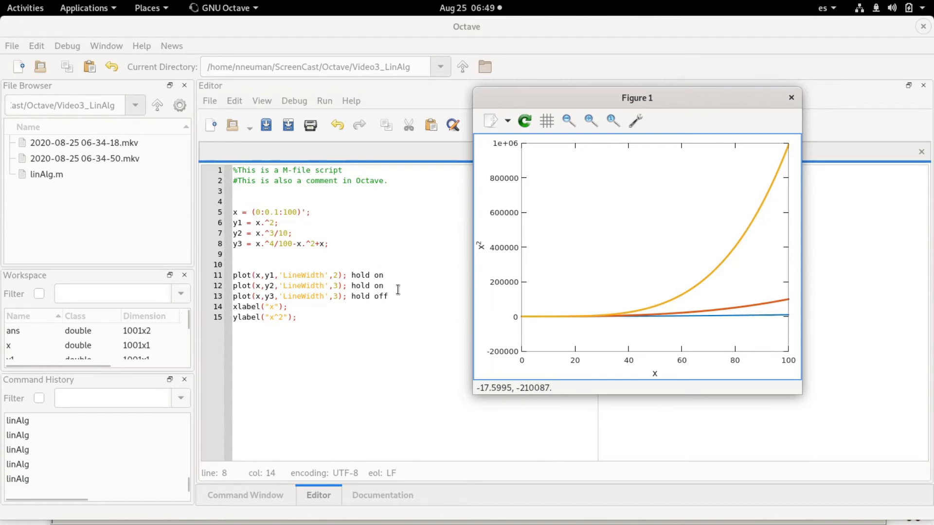
mouse_move(698, 227)
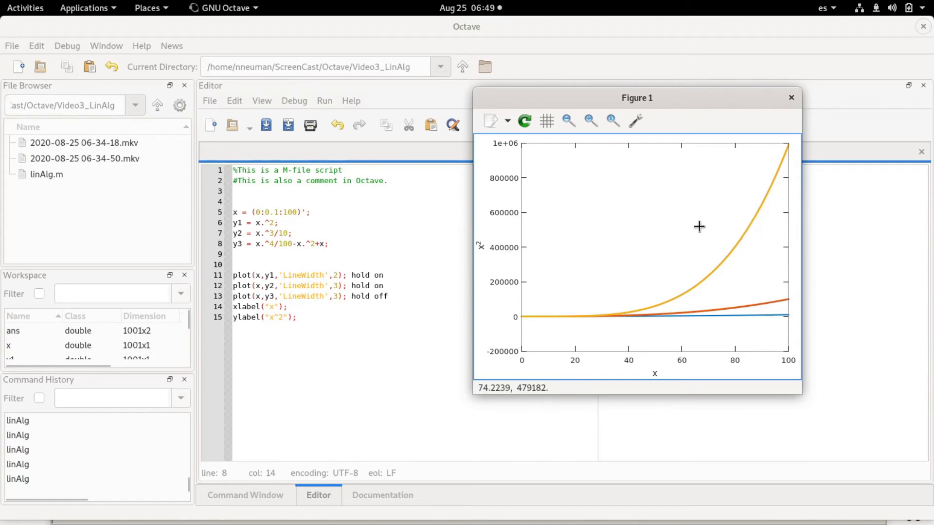
mouse_move(422, 286)
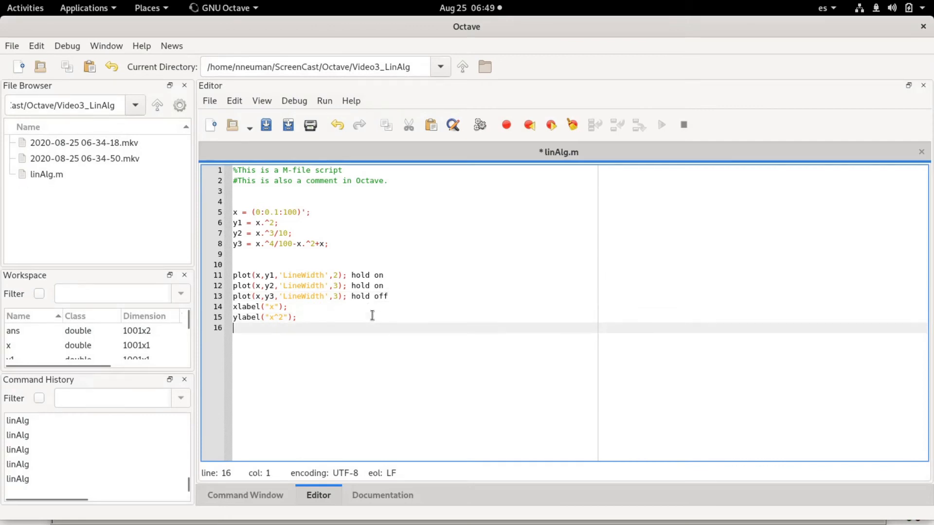
Write label("x^2","x^3/10","x^4/100+etc") on line 16
type("label")
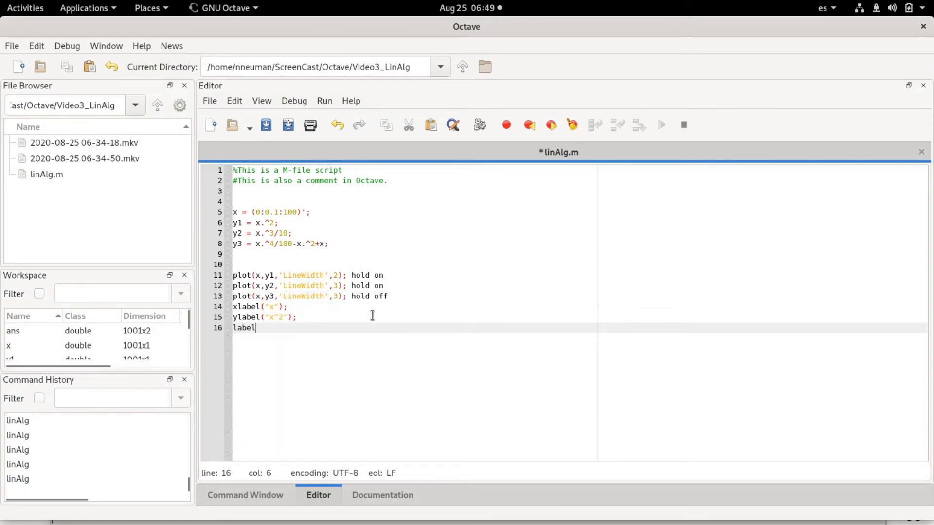
type("(")
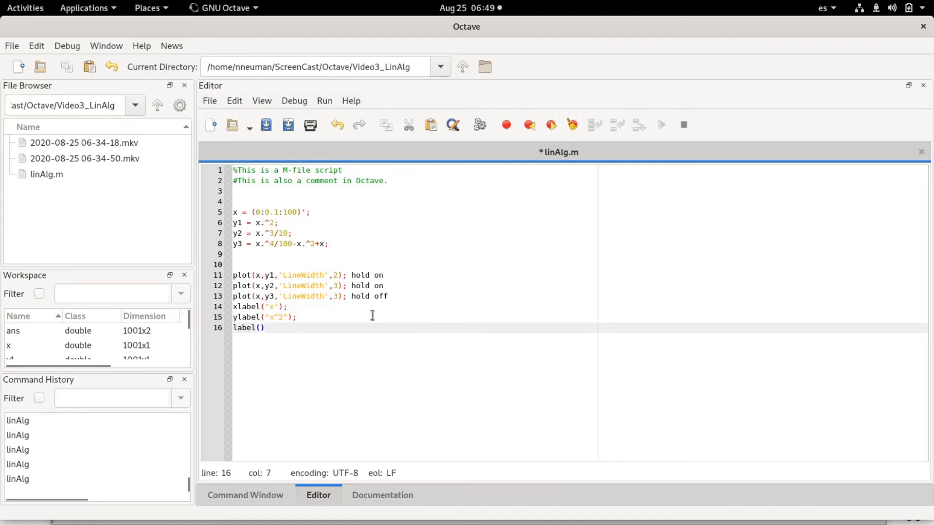
type("\"")
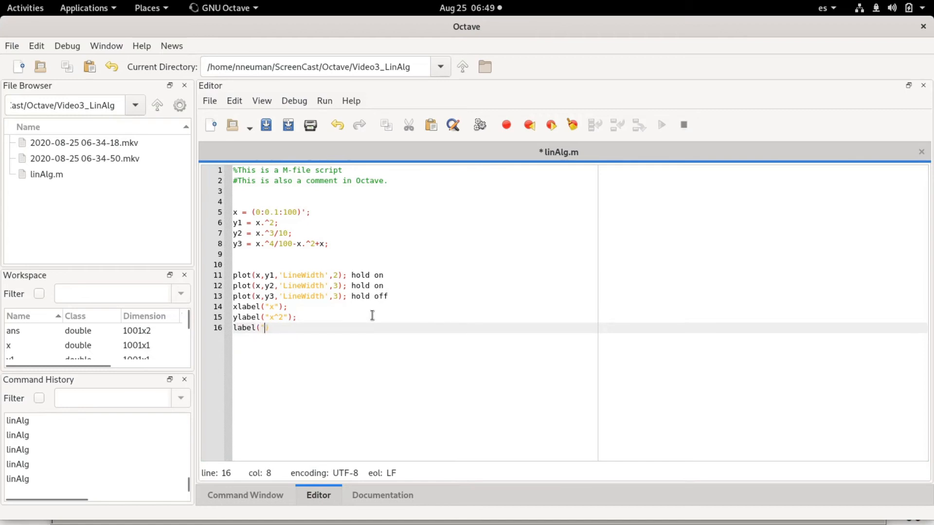
type("\"\",\"\"")
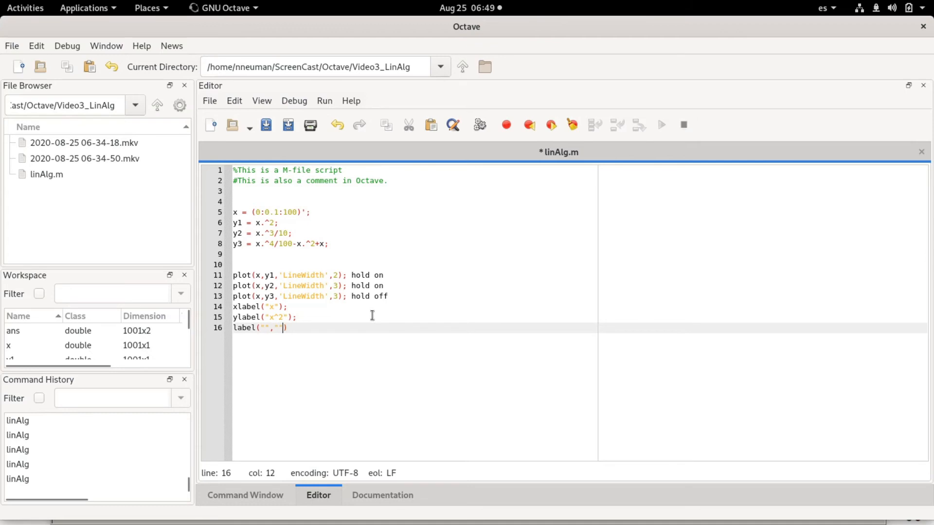
type(",\"\"")
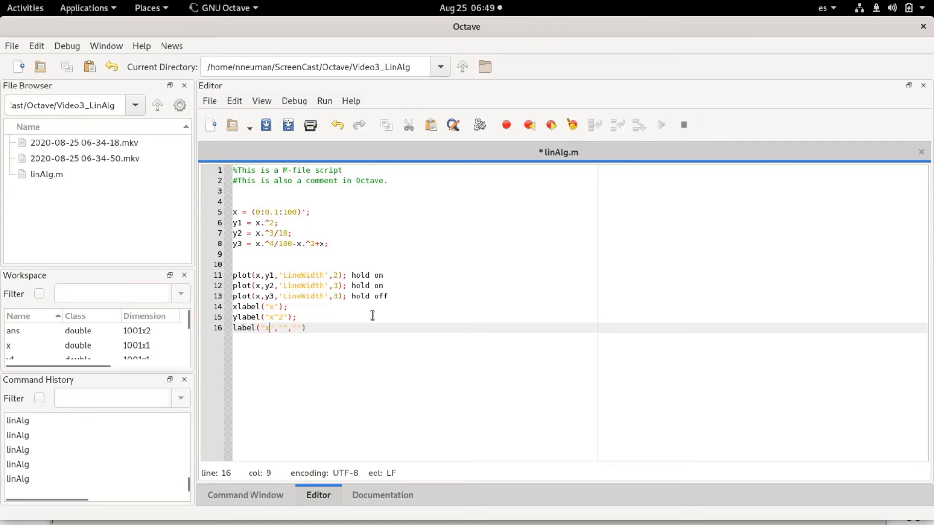
type("^2")
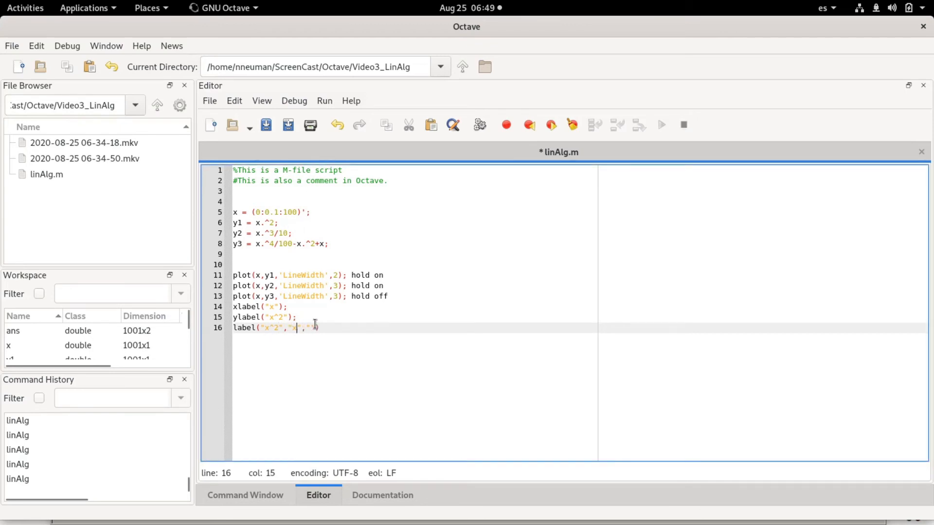
type("x")
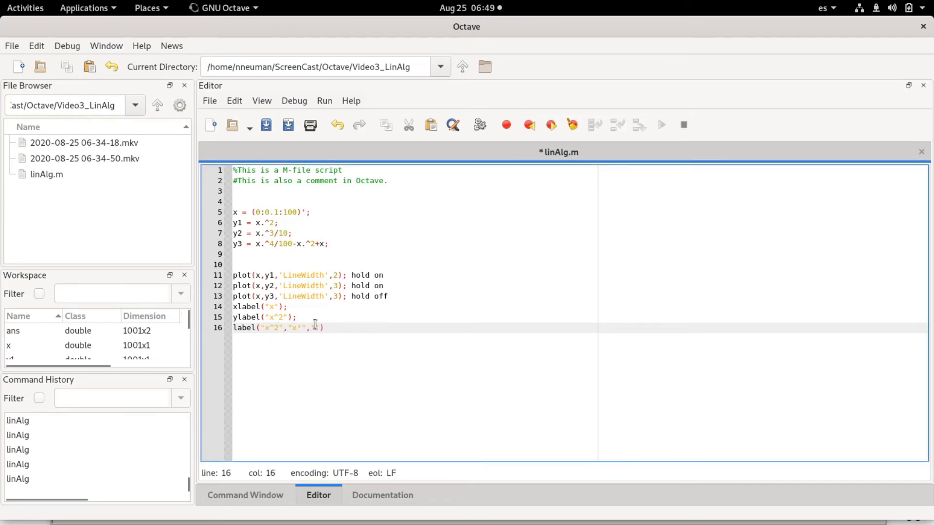
type("2")
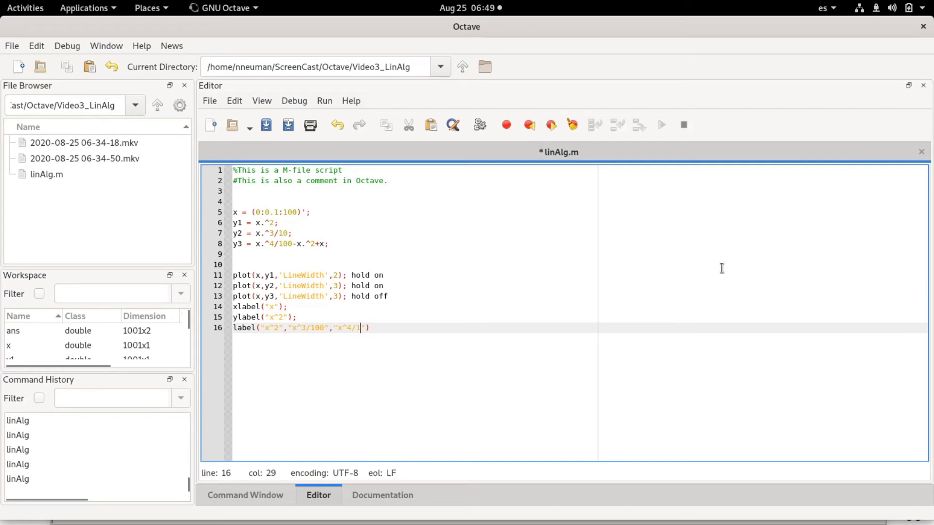
type("00+")
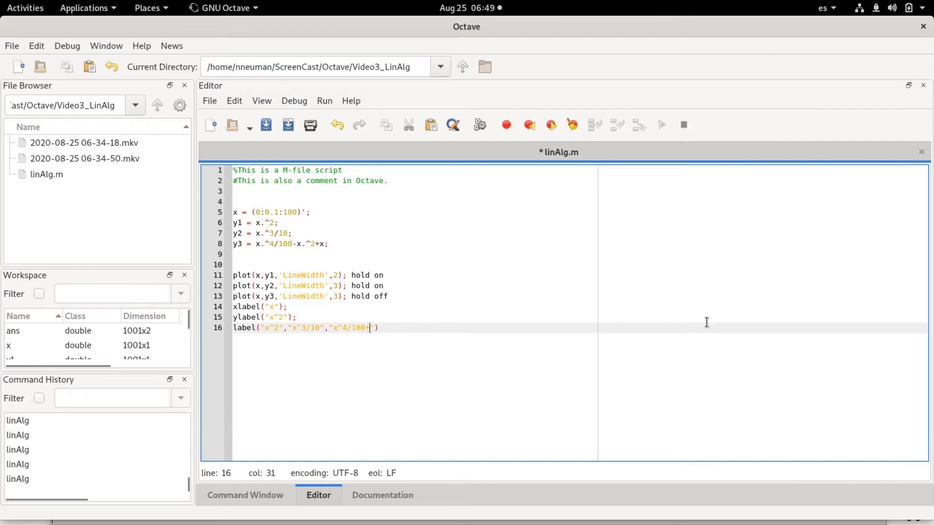
type("etc")
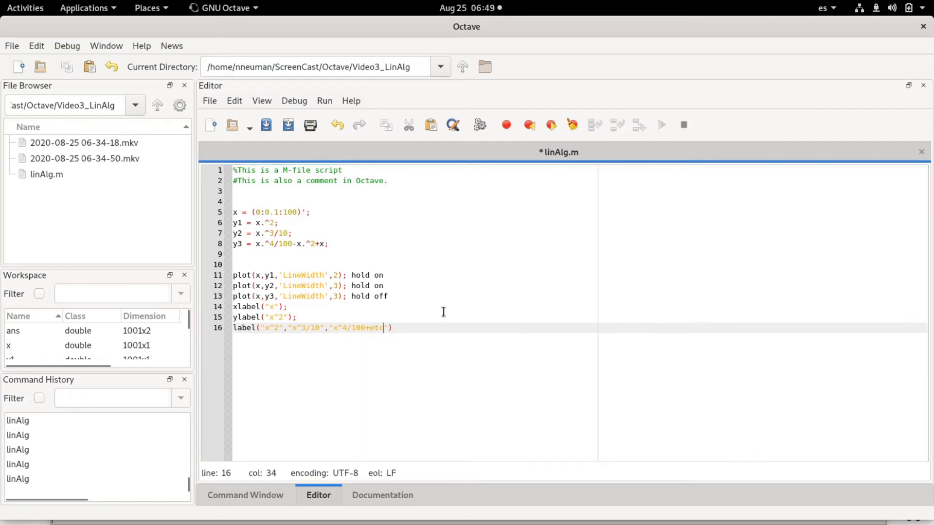
Save and run linAlg.m, view Figure 1, and read the undefined 'label' error
left_click(528, 125)
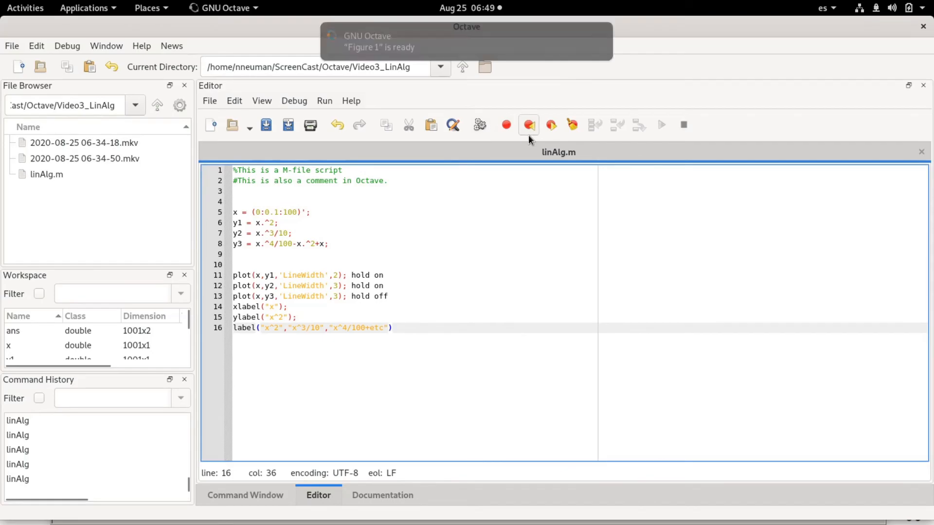
left_click(528, 125)
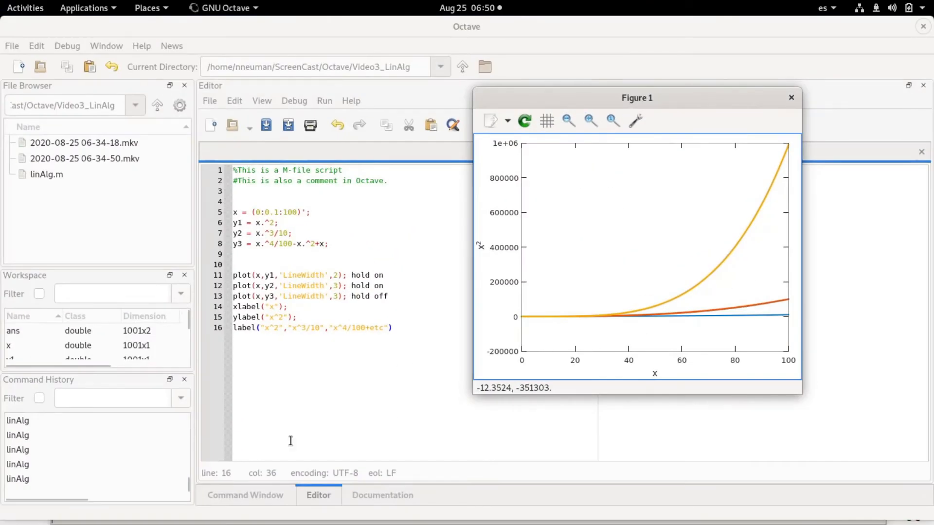
left_click(244, 495)
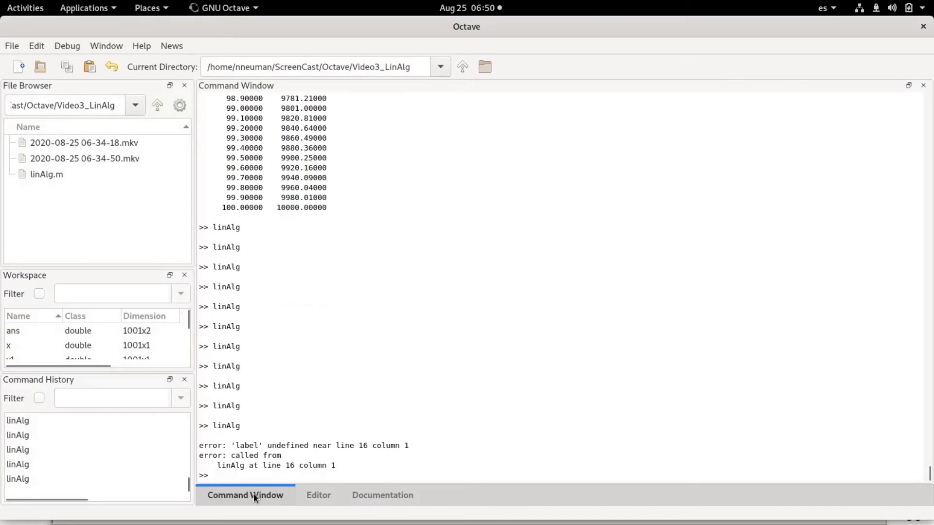
Change line 16 to legend("x^2","x^3/10","x^4/100+etc") and rerun the script
left_click(318, 495)
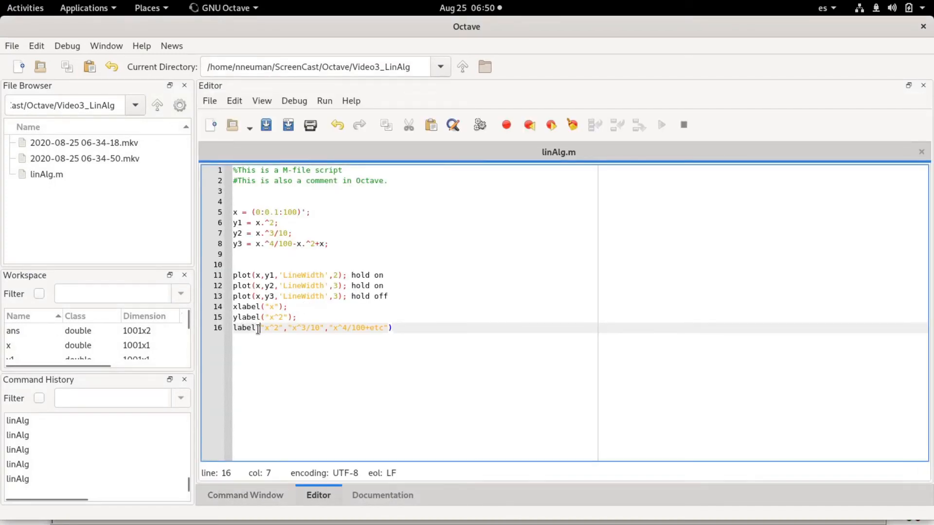
key("BackSpace")
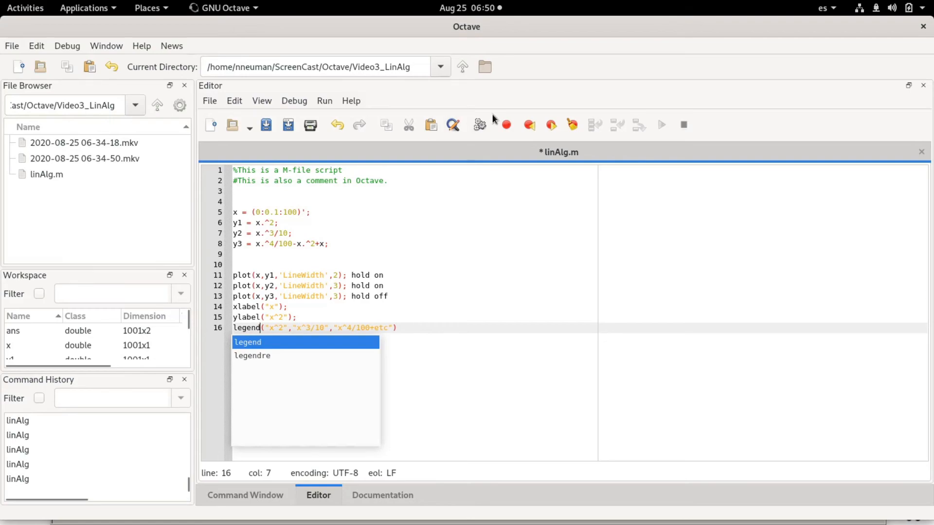
left_click(25, 8)
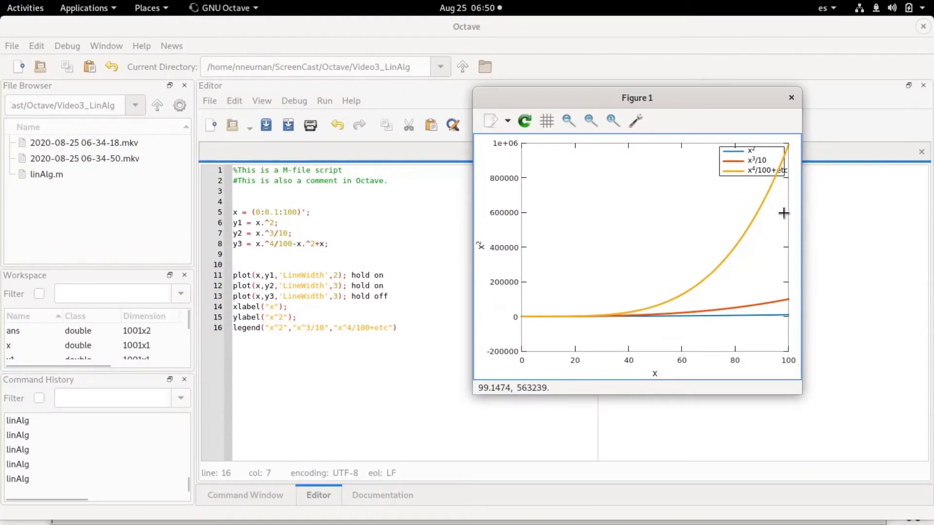
mouse_move(747, 106)
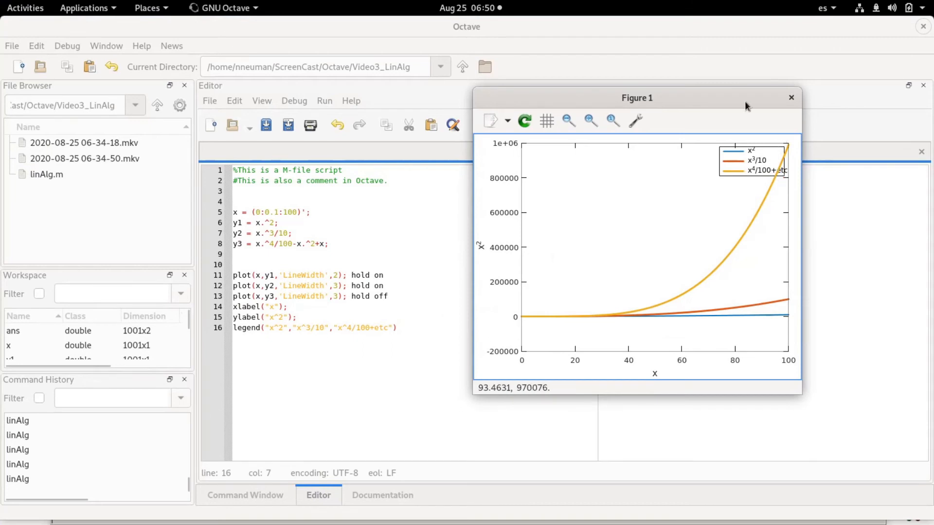
mouse_move(768, 171)
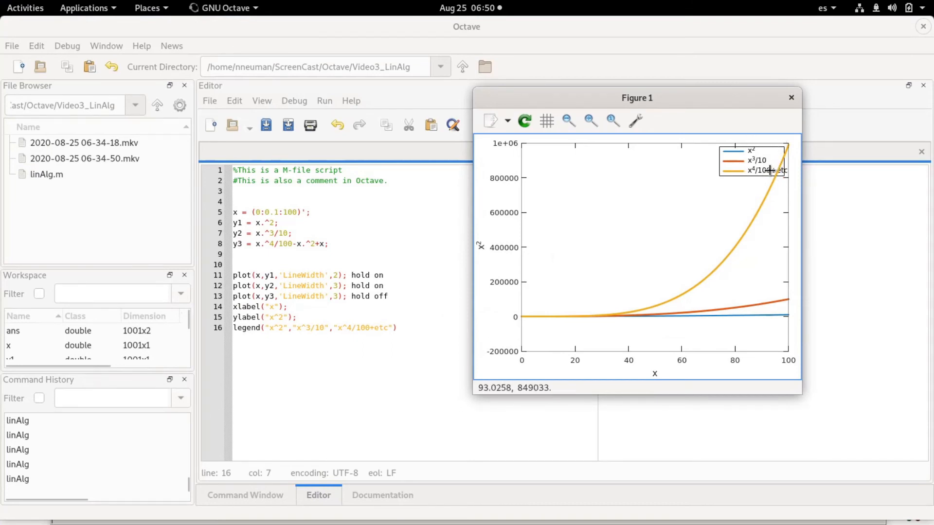
Compare the legend entries x², x³/10 and x⁴/100+etc against the three curves
left_click(613, 121)
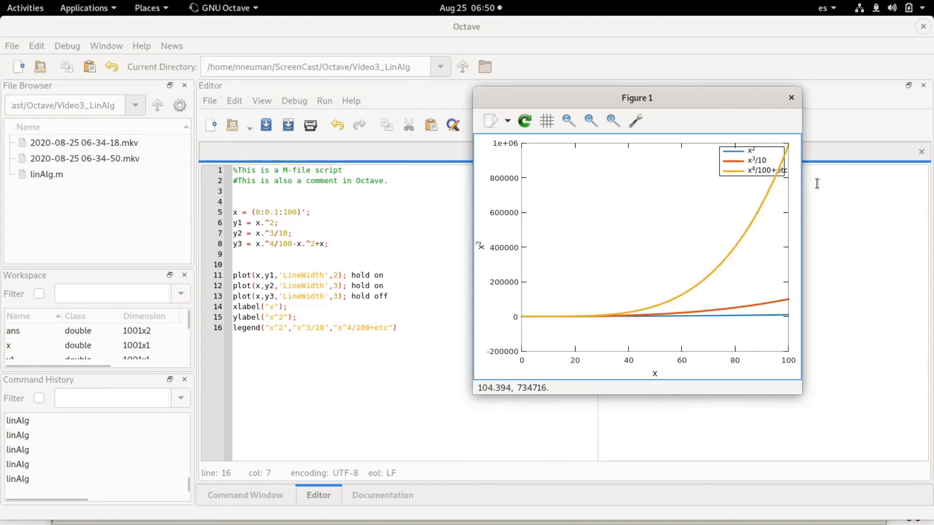
mouse_move(356, 328)
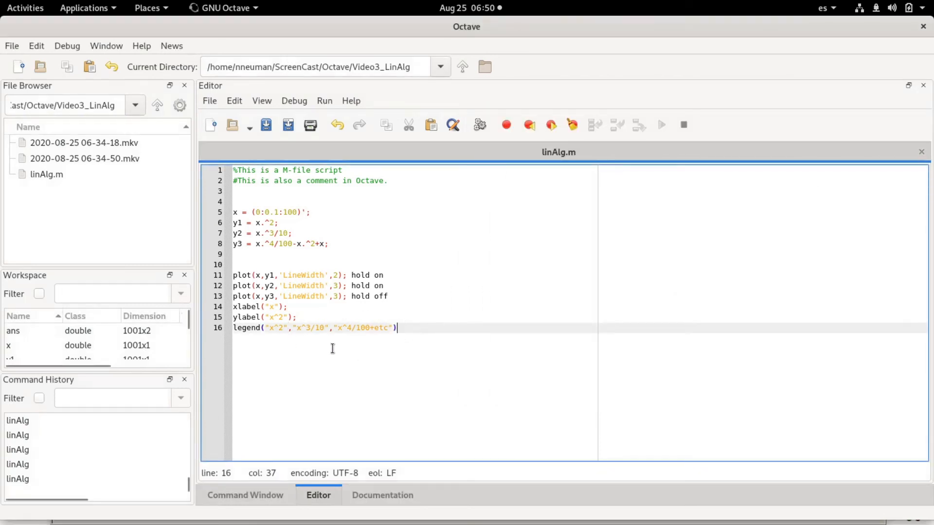
mouse_move(488, 347)
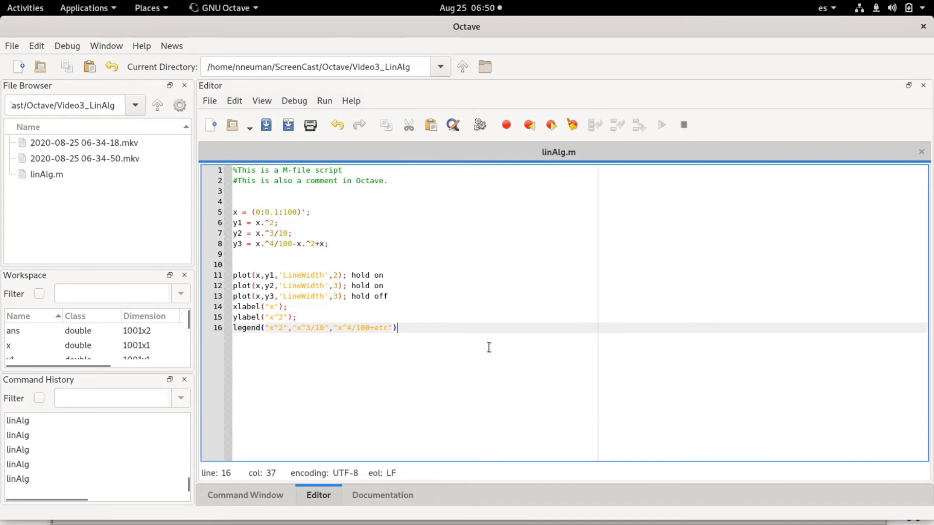
mouse_move(489, 319)
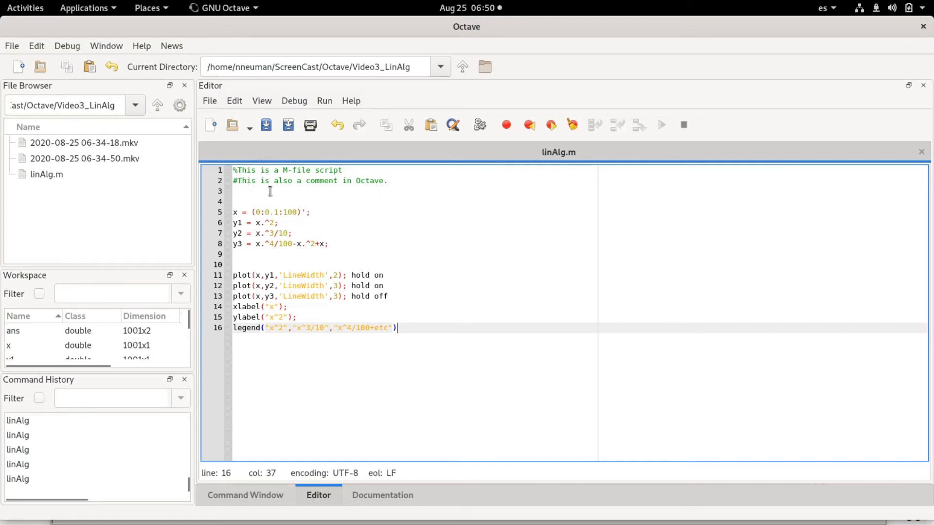
mouse_move(390, 228)
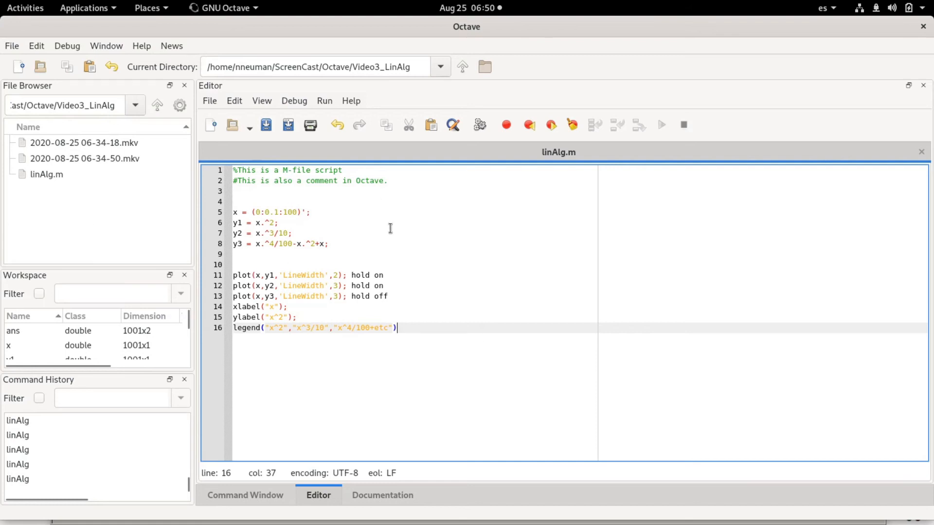
mouse_move(581, 88)
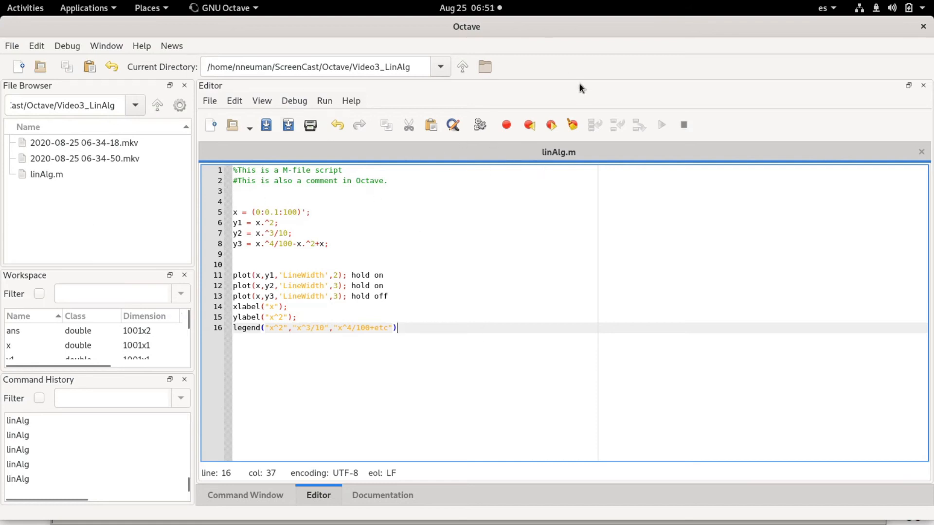
mouse_move(409, 227)
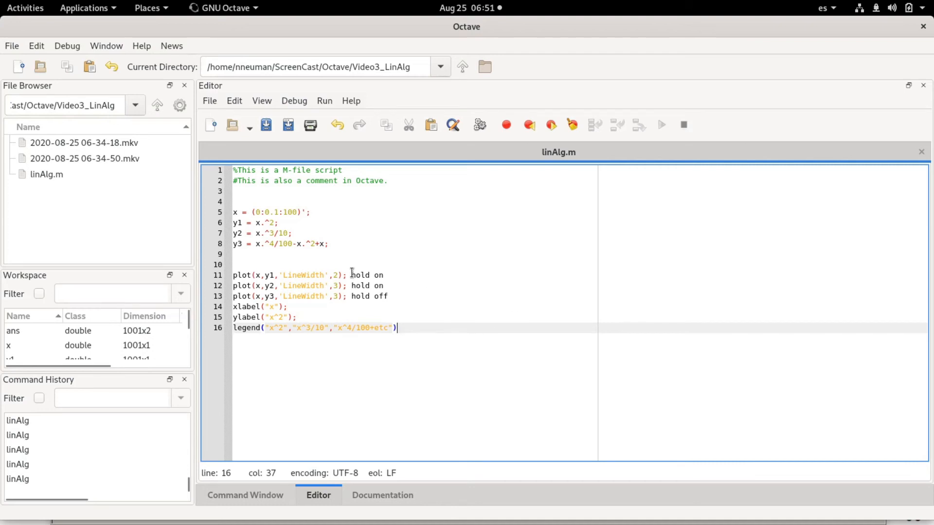
mouse_move(291, 181)
type("y4")
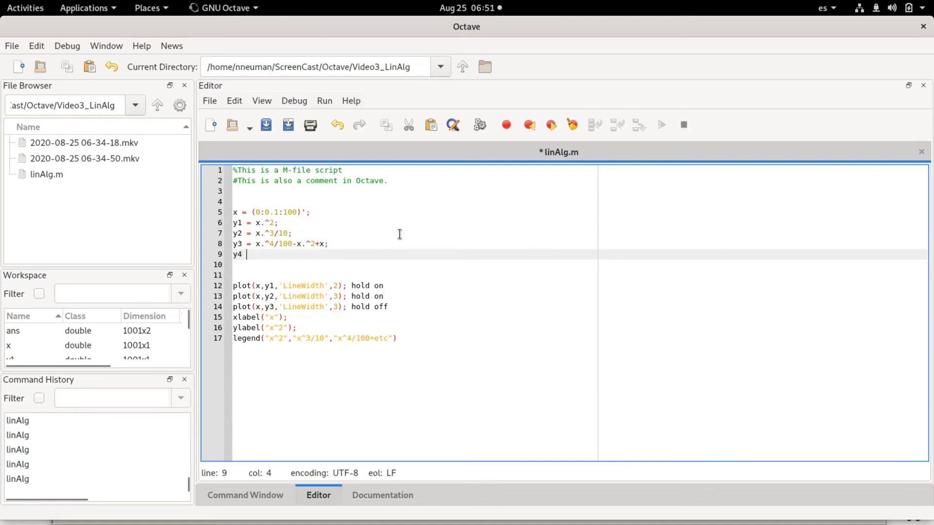
Type a y4 = exp(...) definition centred at 32 on line 9
type("= exp")
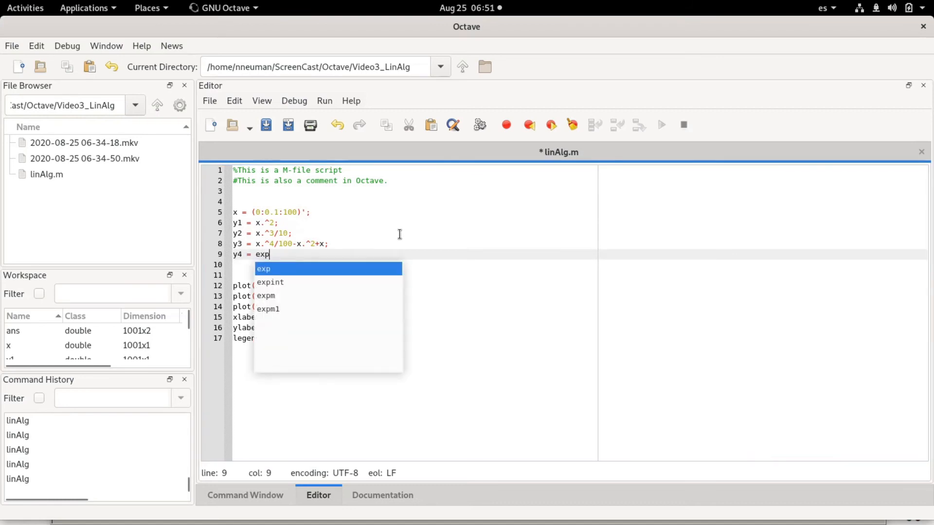
type("(-")
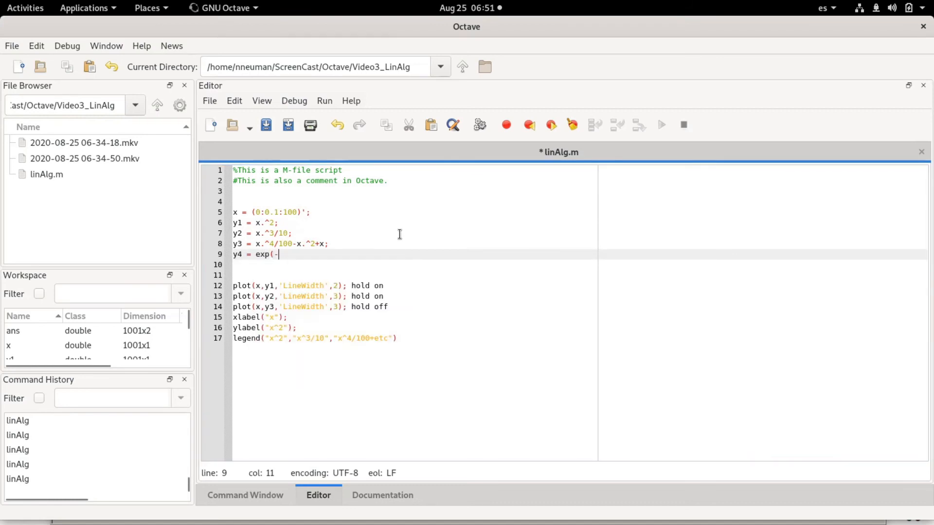
type("x")
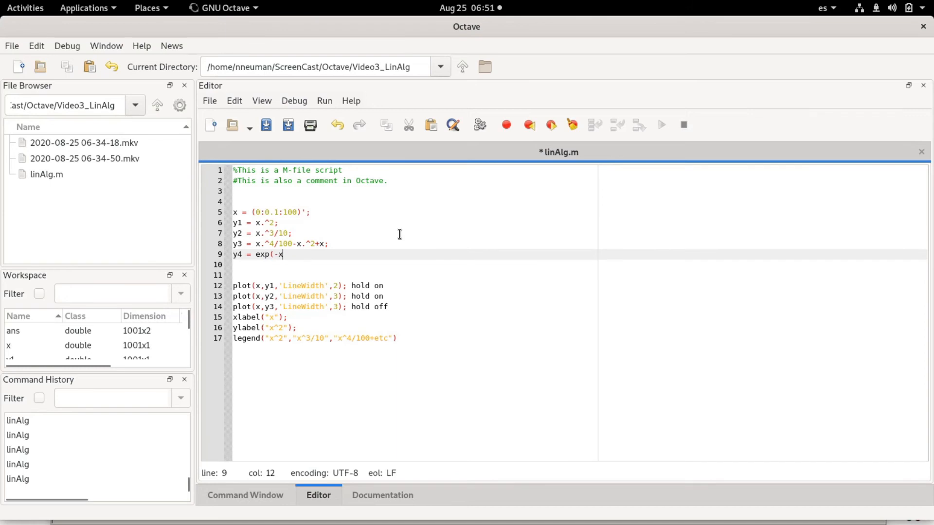
type(".")
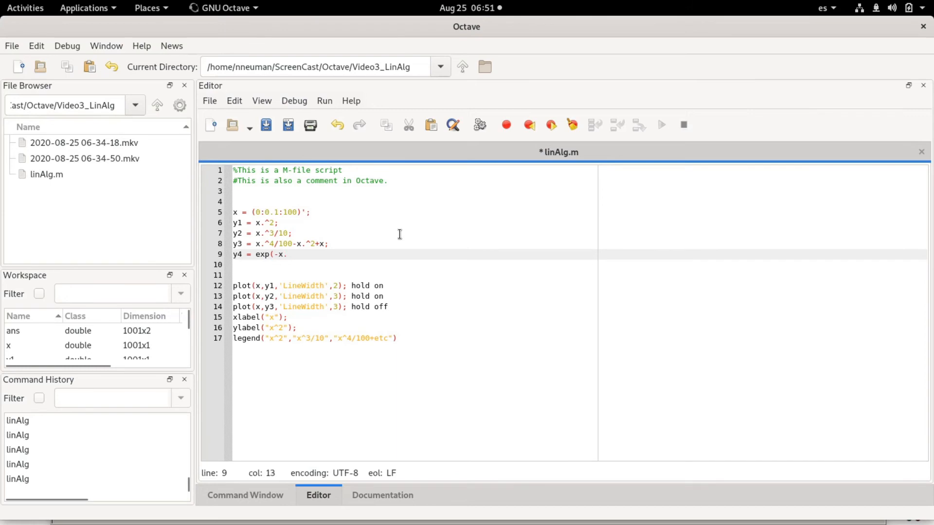
type("^2);")
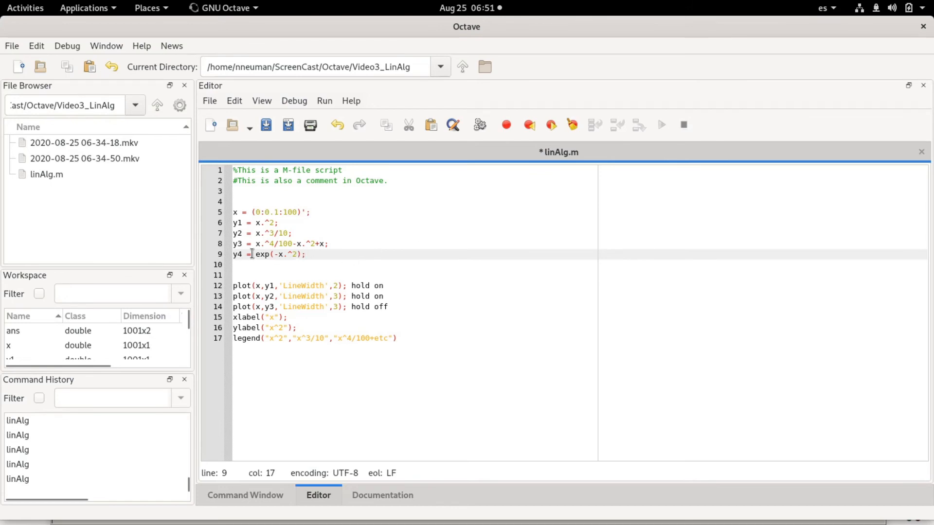
type("(")
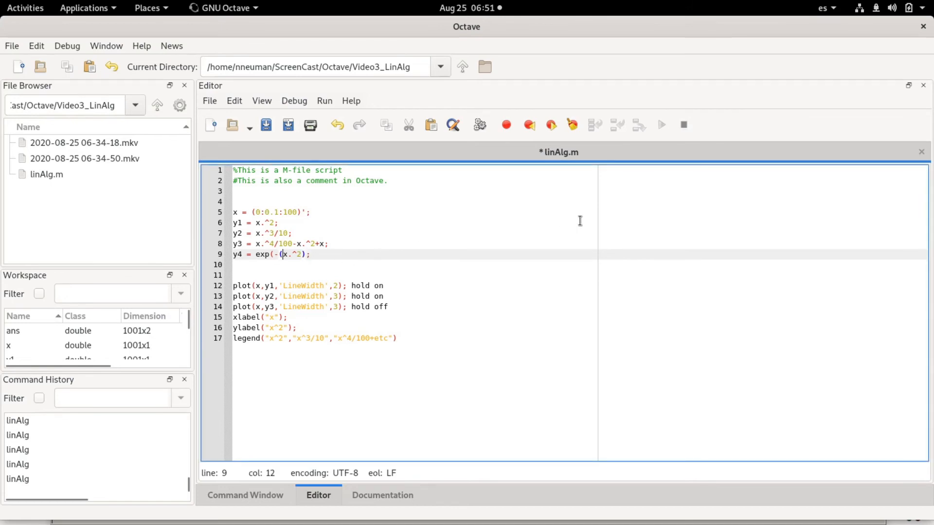
type("-.")
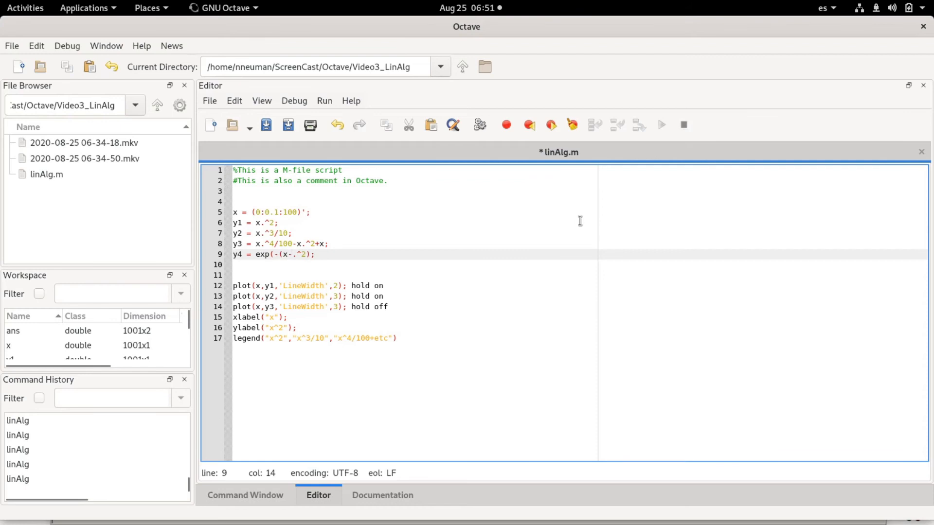
type("3")
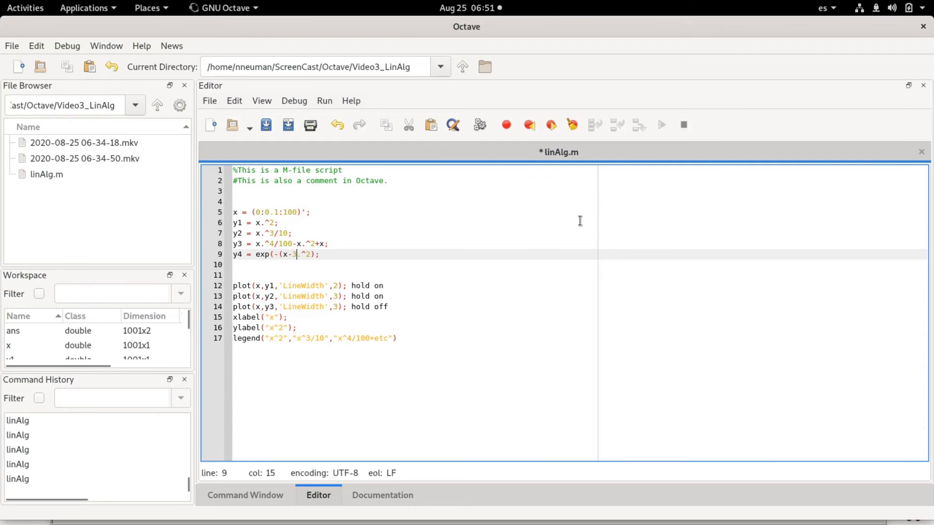
type("2")
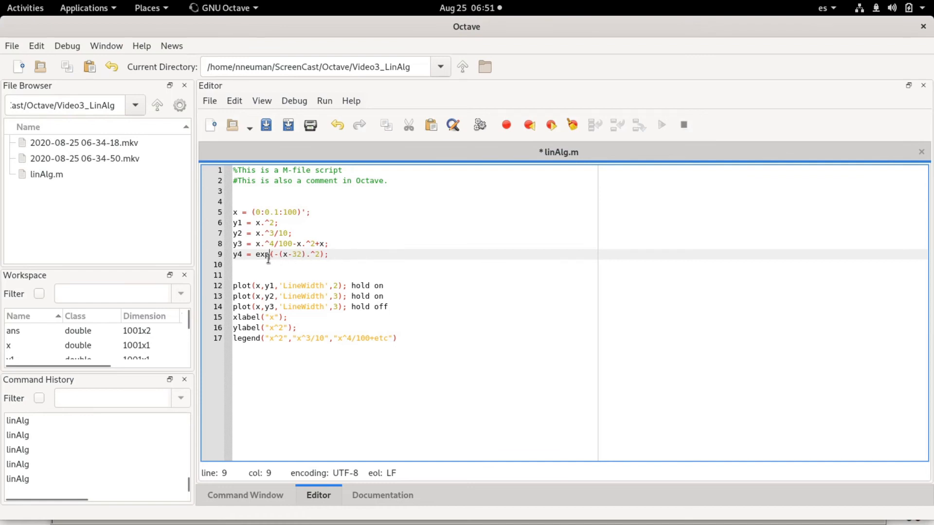
Correct the exponent so line 9 reads y4 = exp(-(x-32).^2);
double_click(261, 255)
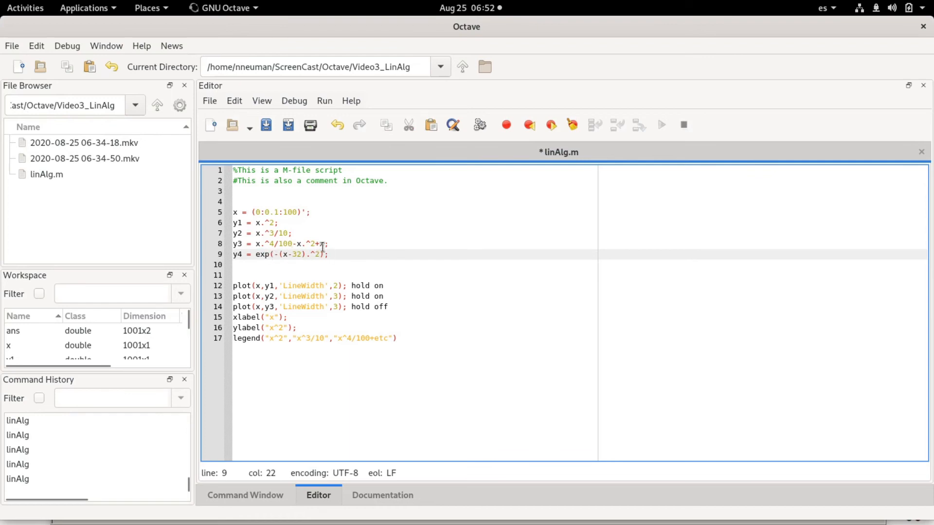
type("x")
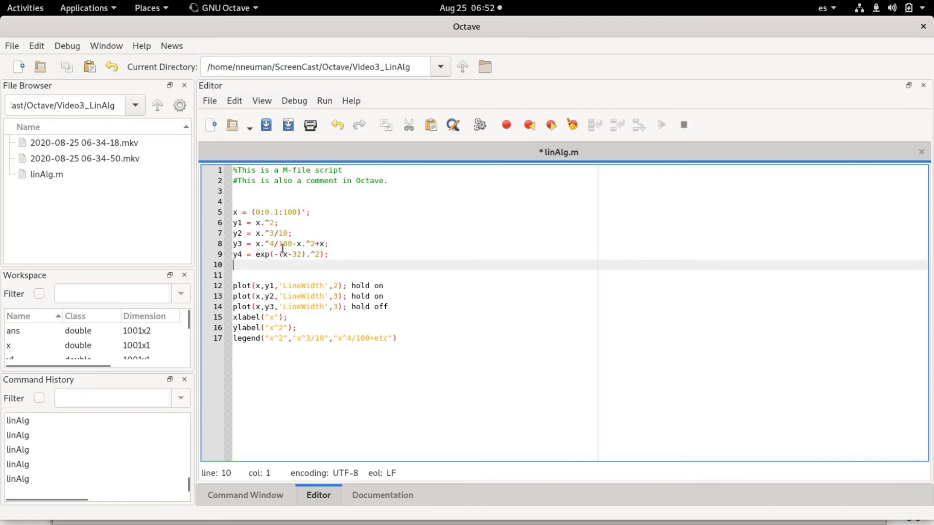
mouse_move(305, 254)
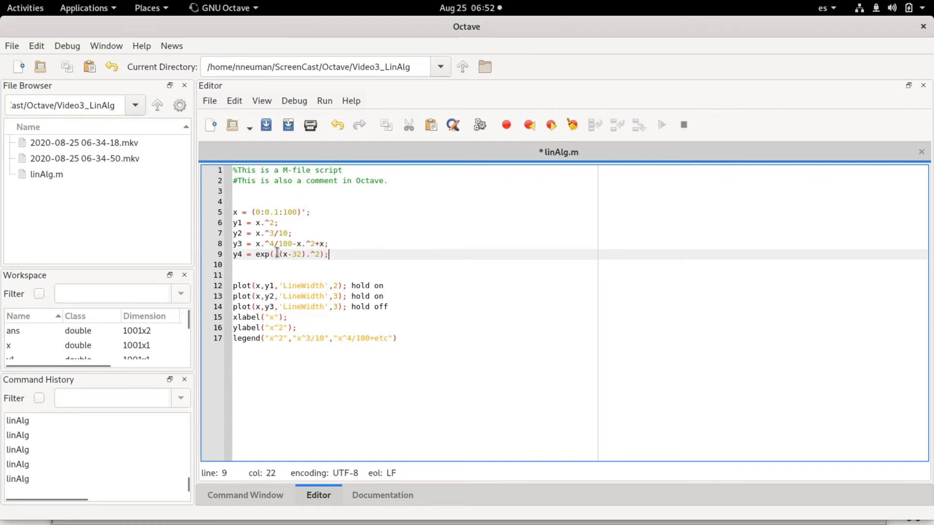
type("-")
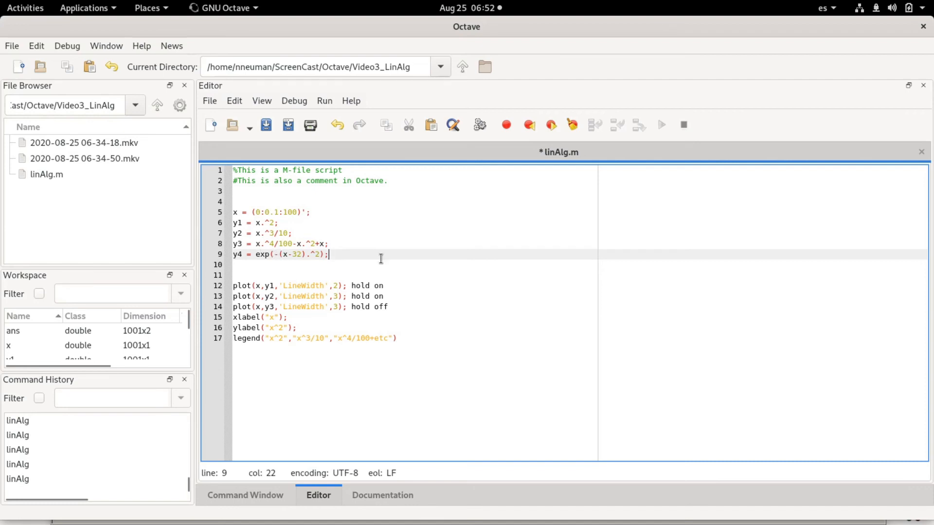
left_click(388, 305)
type("plot(x,y3,'LineWidth',3);")
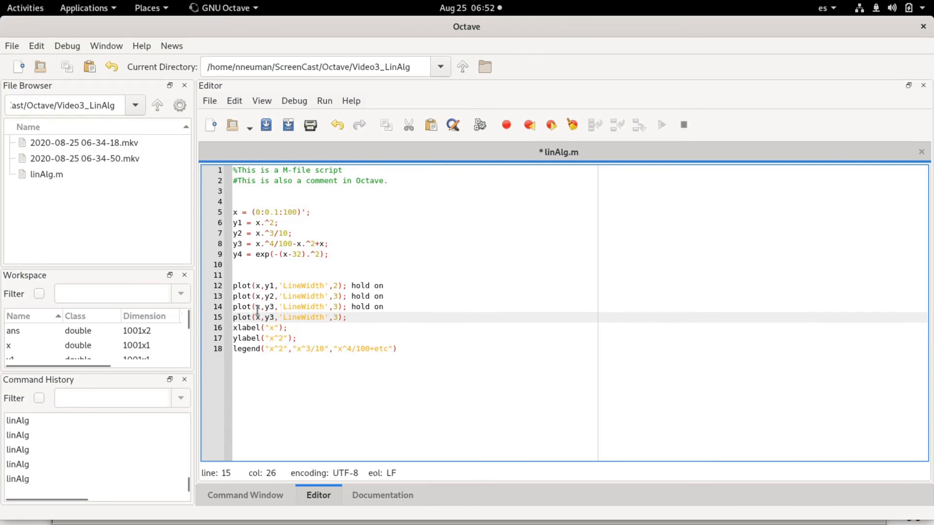
Make line 15 plot y4, change the divisors to /100 and /1000, and prepend 10* to y4
left_click(273, 316)
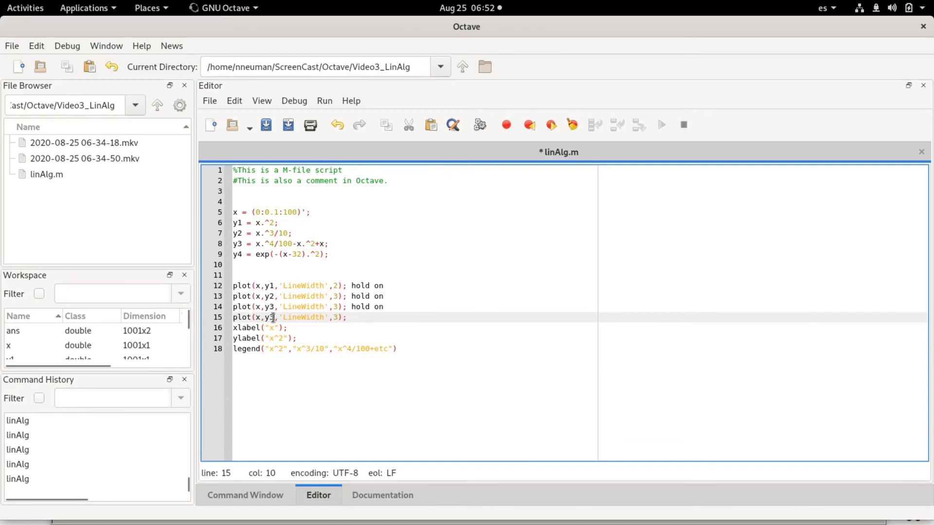
left_click(337, 285)
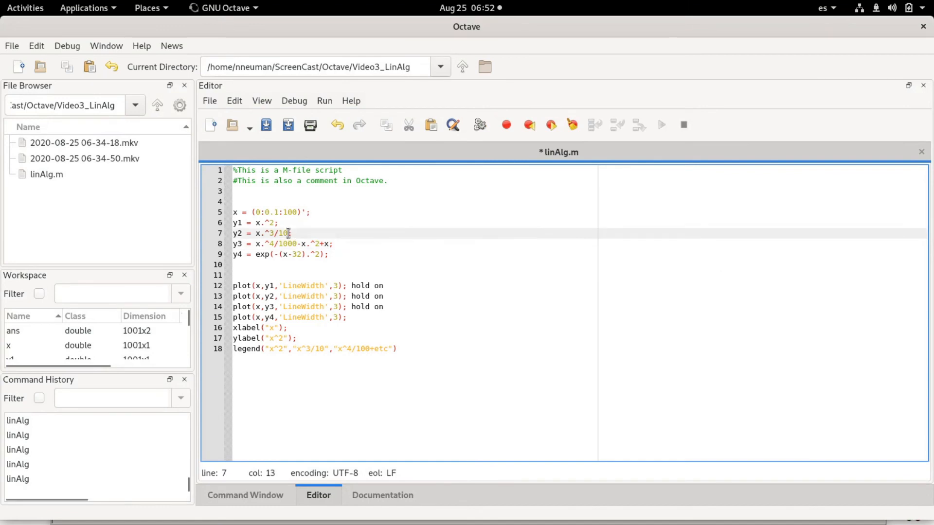
type("0")
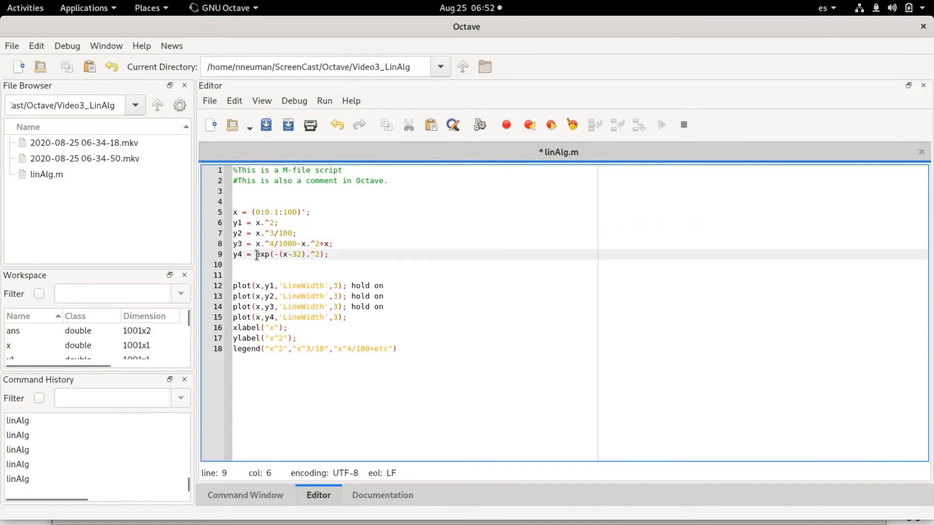
type("10*")
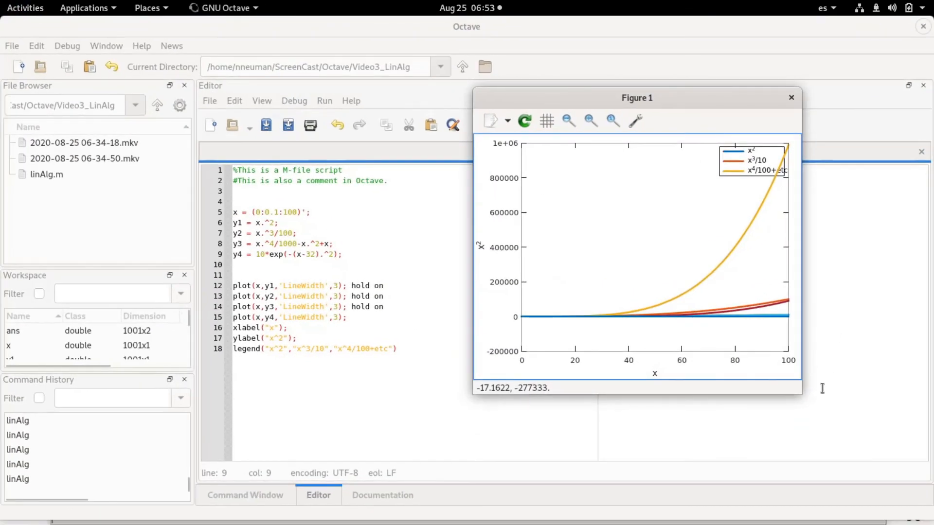
mouse_move(841, 336)
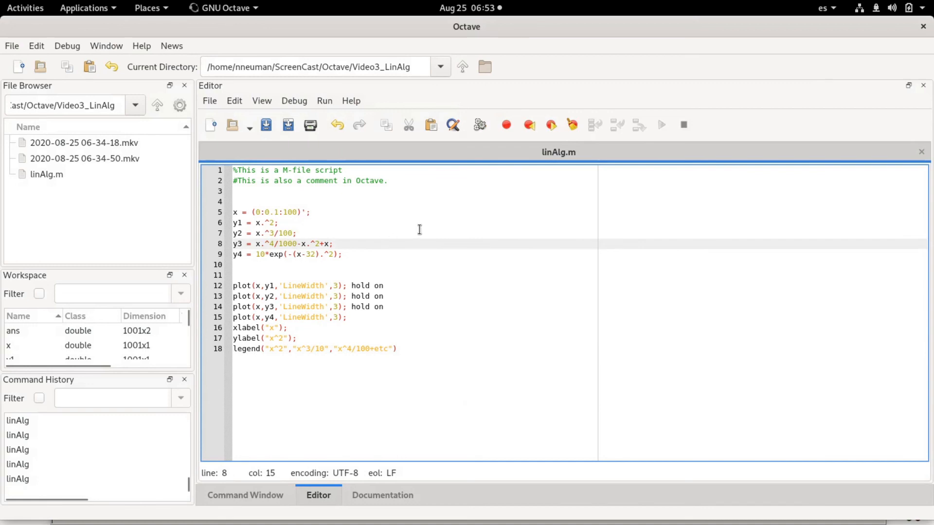
Change y3 to x.^4/10000-x.^2/10+x and rerun the script to redraw Figure 1
type("0")
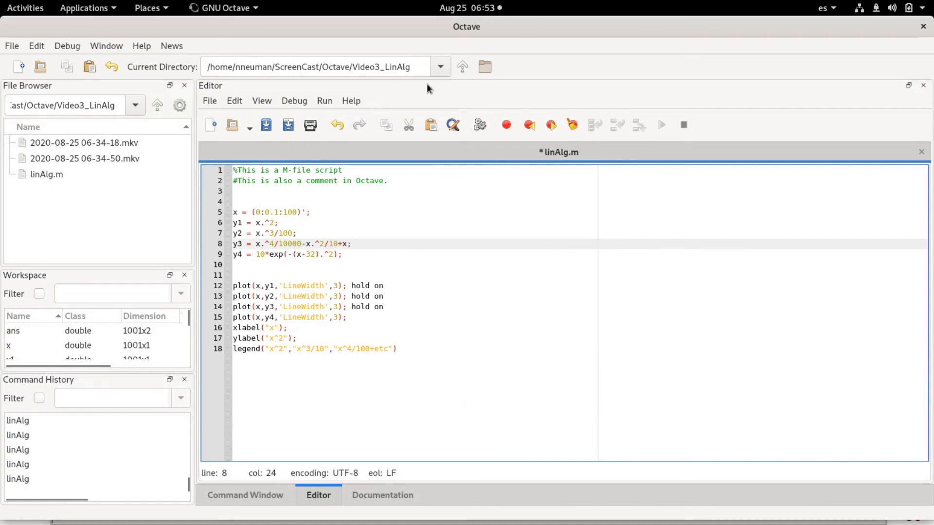
left_click(660, 125)
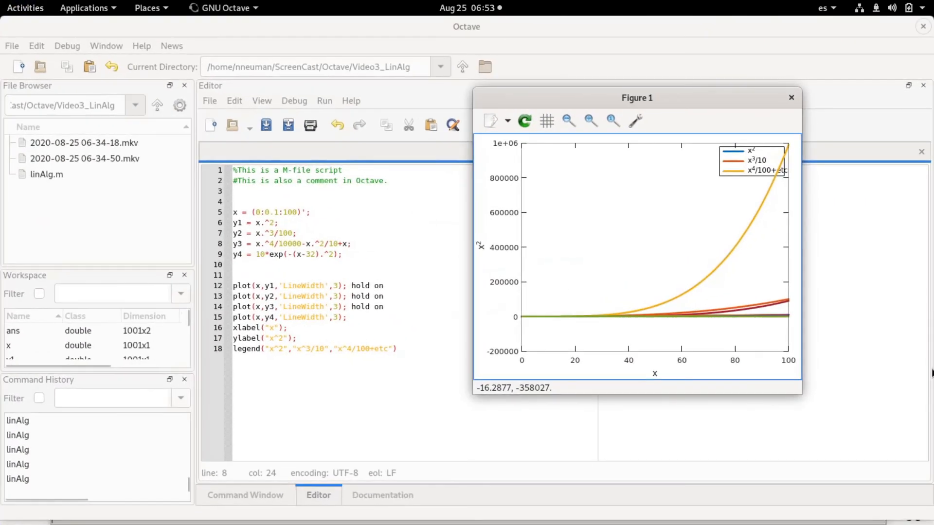
mouse_move(877, 395)
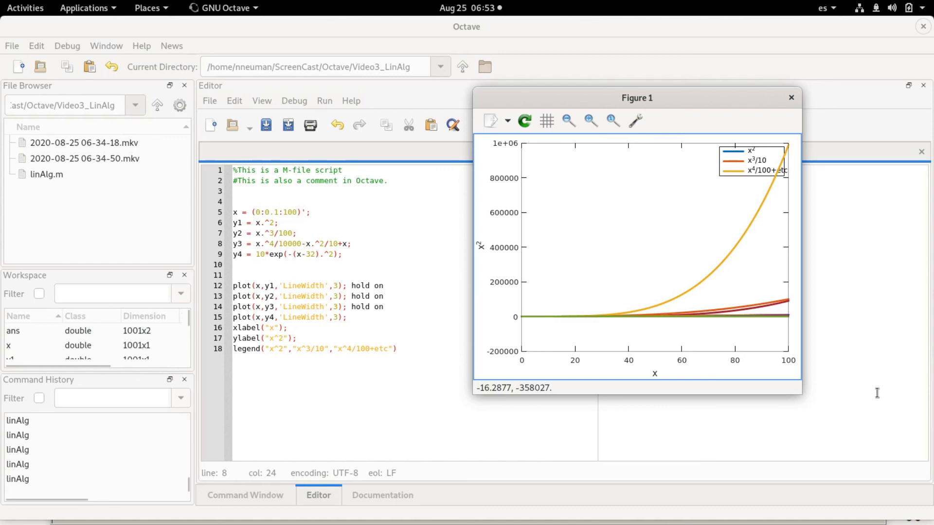
mouse_move(883, 332)
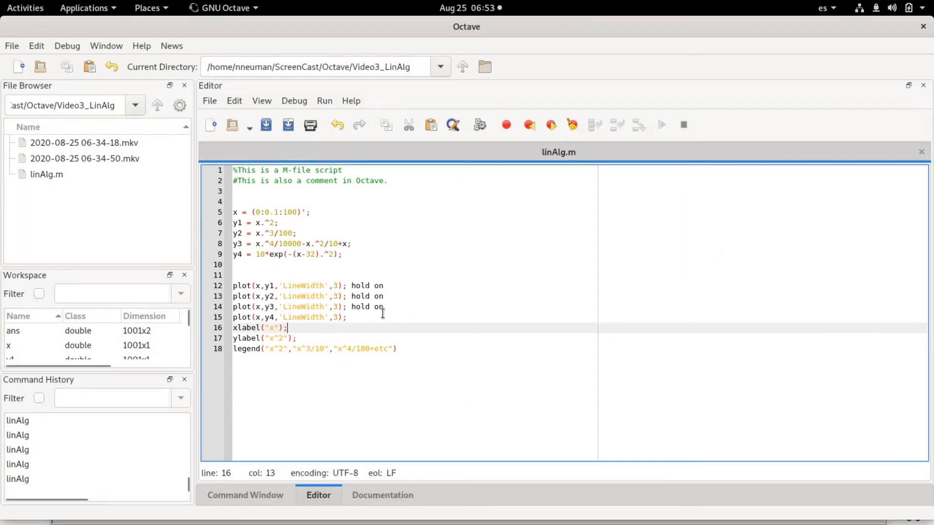
Replace hold on with figure, move xlabel, ylabel and legend above it, and rerun
double_click(377, 305)
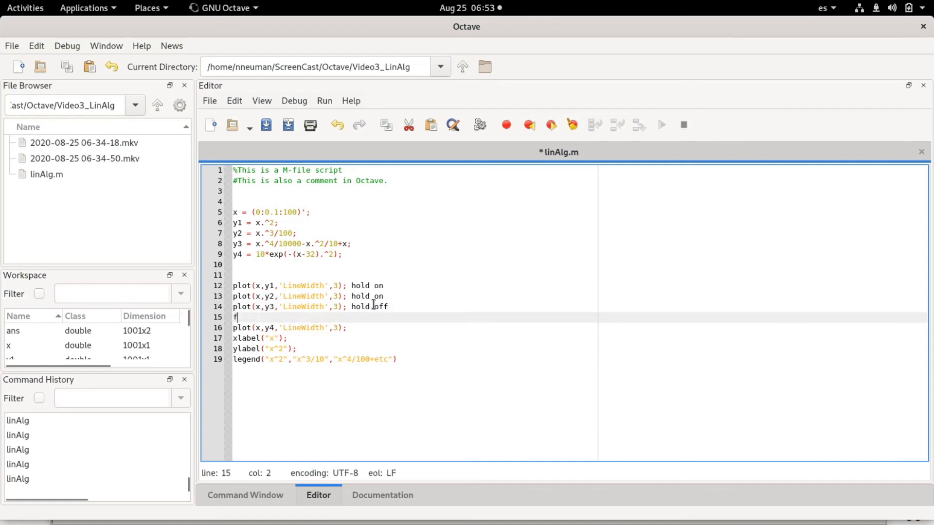
type("igure")
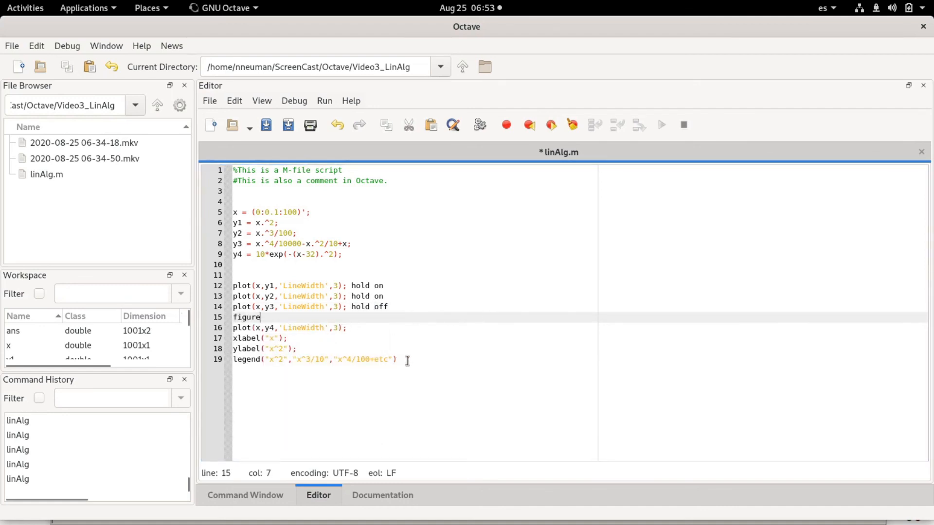
left_click_drag(233, 338, 396, 359)
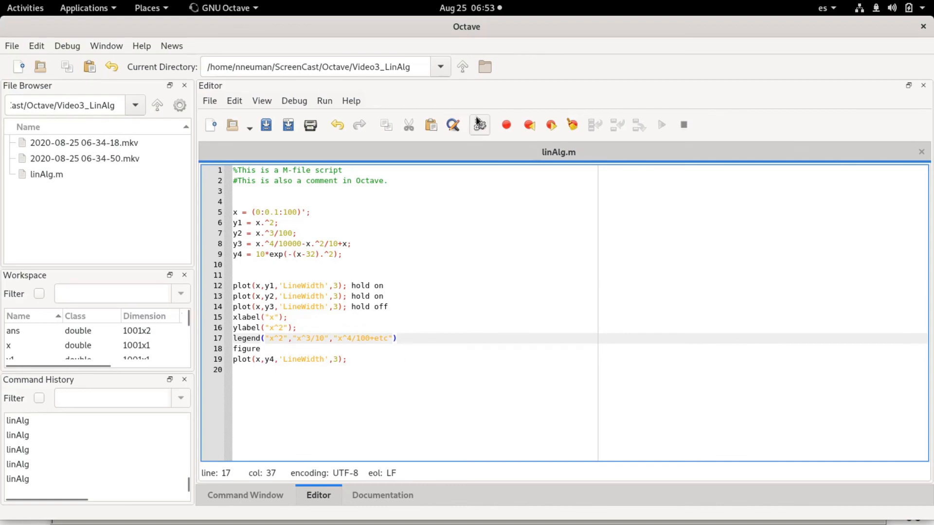
left_click(25, 8)
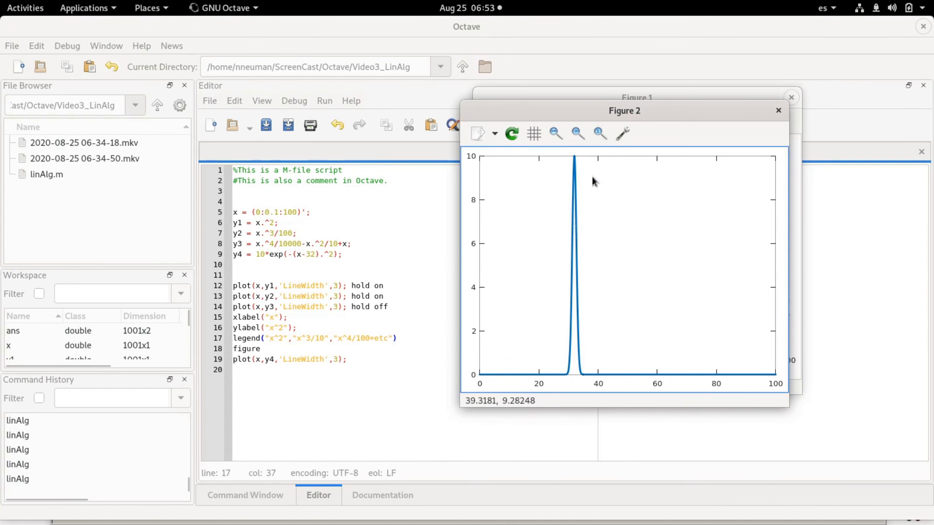
mouse_move(584, 356)
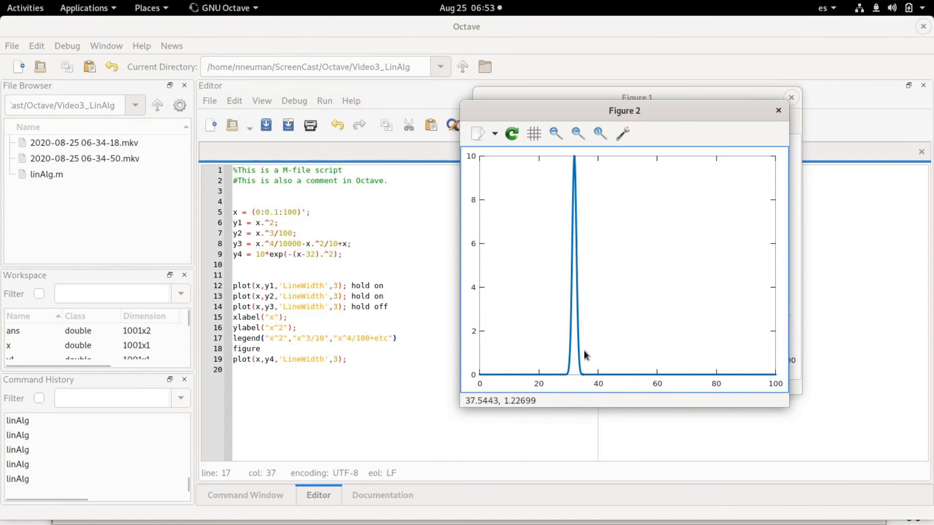
mouse_move(455, 276)
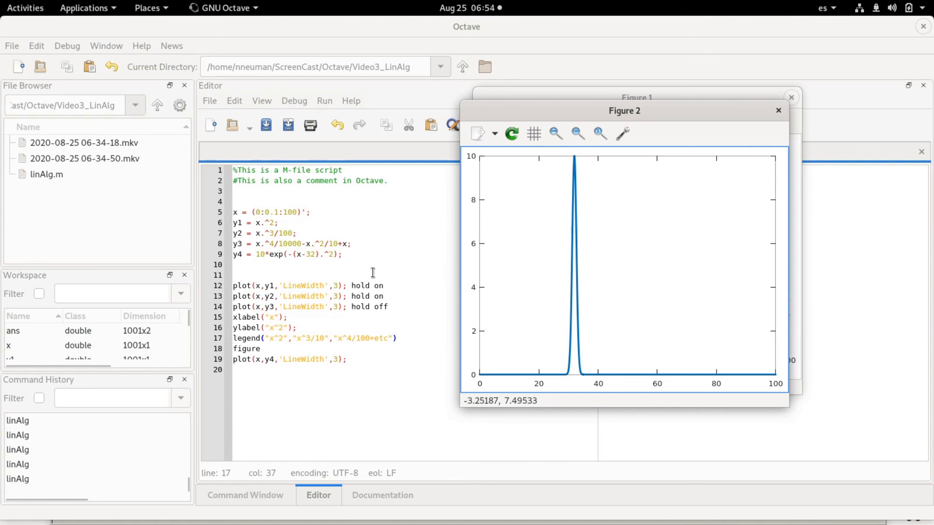
Divide the y4 exponent by 20 to widen the Gaussian
left_click(778, 111)
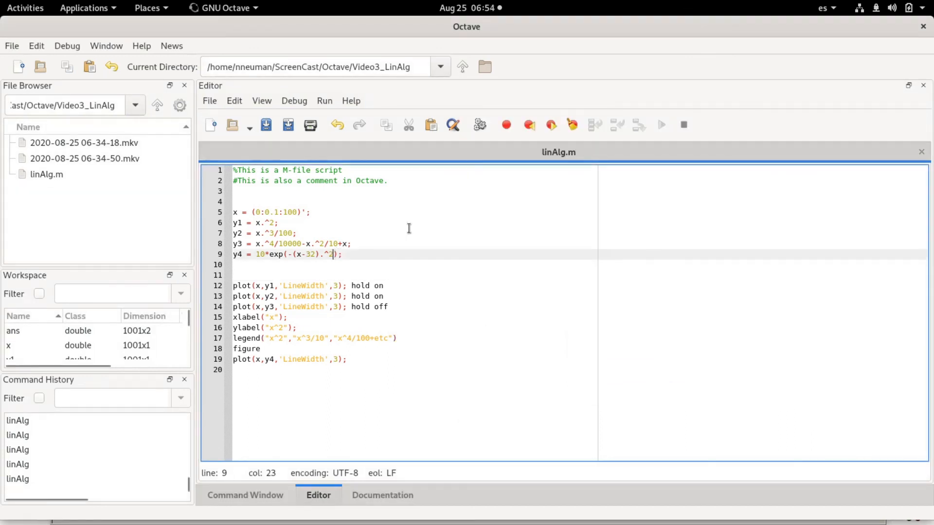
type("/")
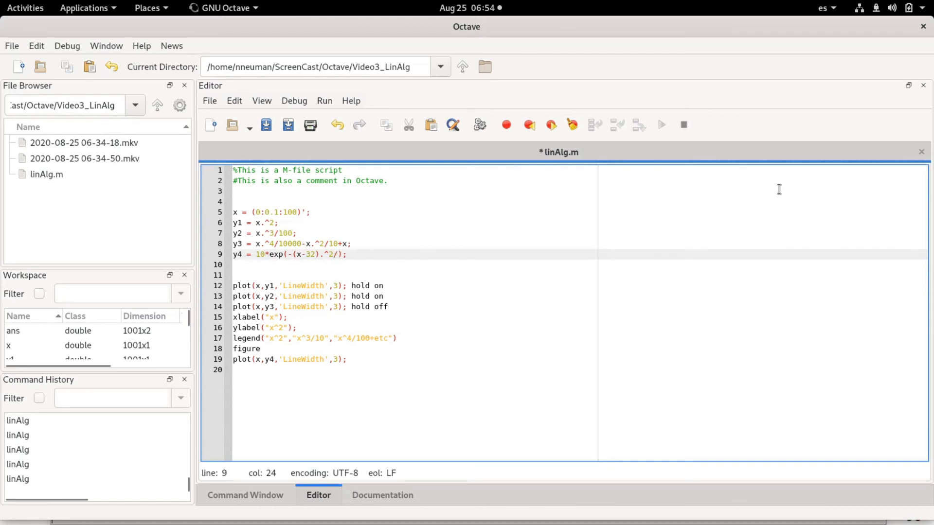
type("20")
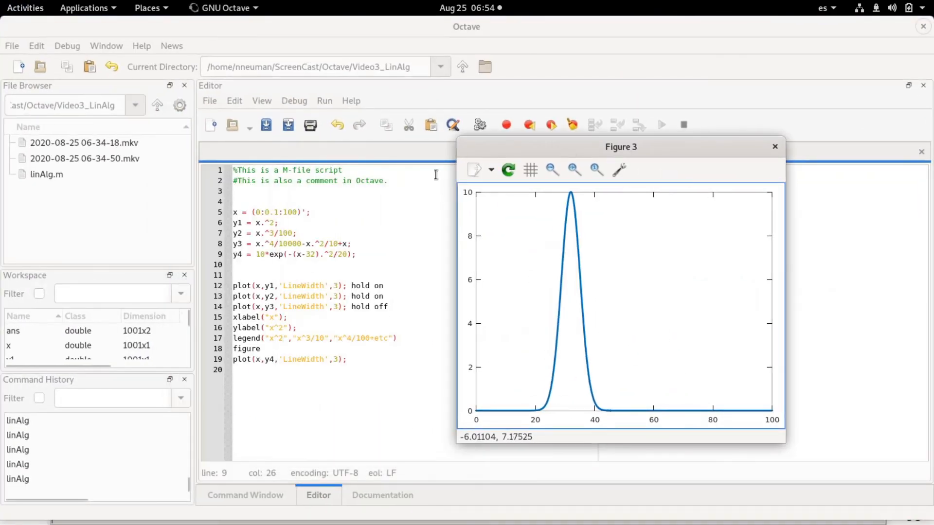
mouse_move(466, 307)
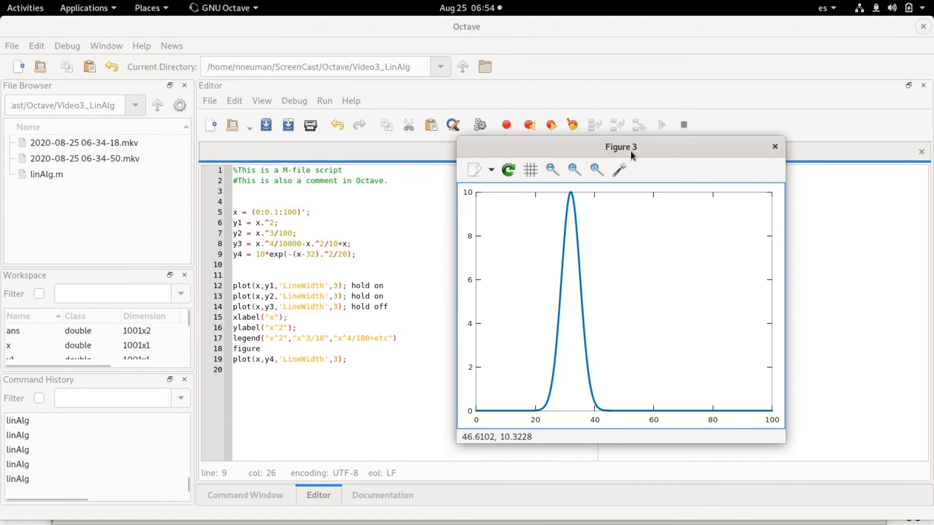
Move Figure 3 aside, select 'figure' on line 18, and show the Activities overview
left_click_drag(620, 147, 636, 149)
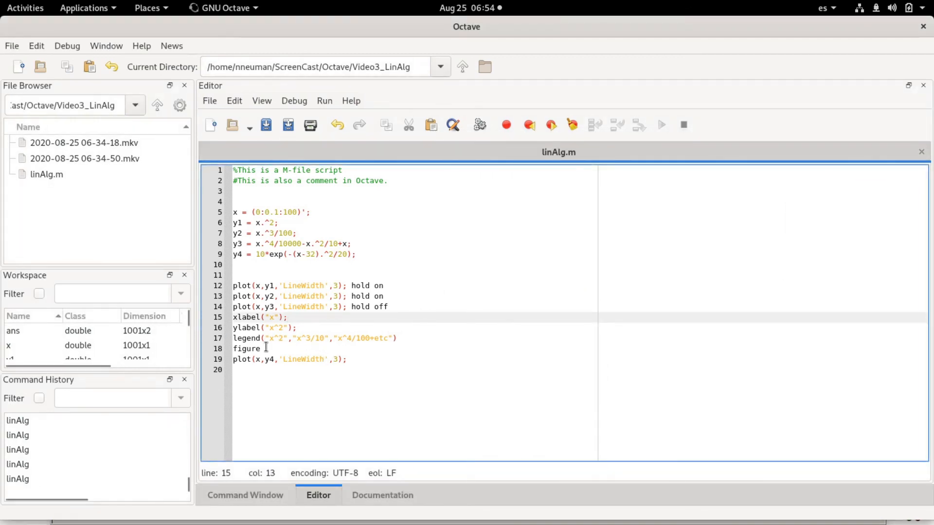
double_click(246, 349)
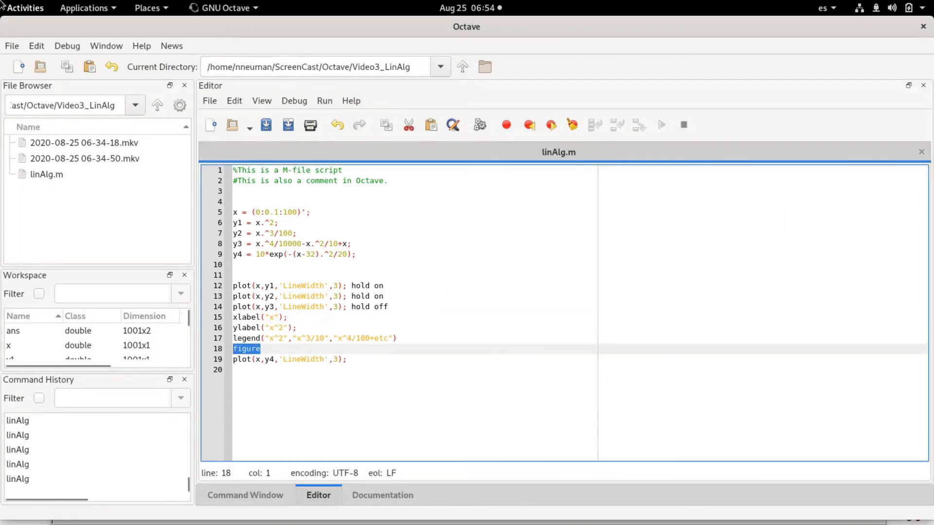
left_click(24, 8)
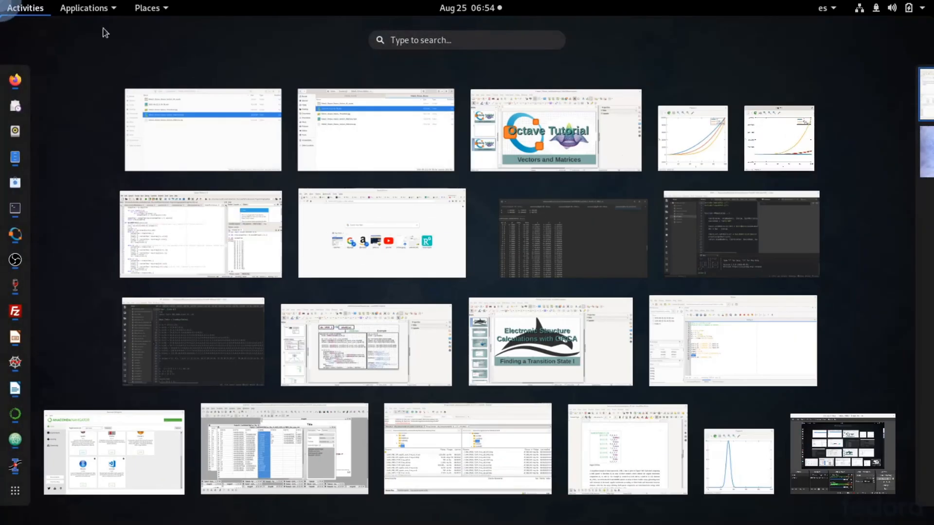